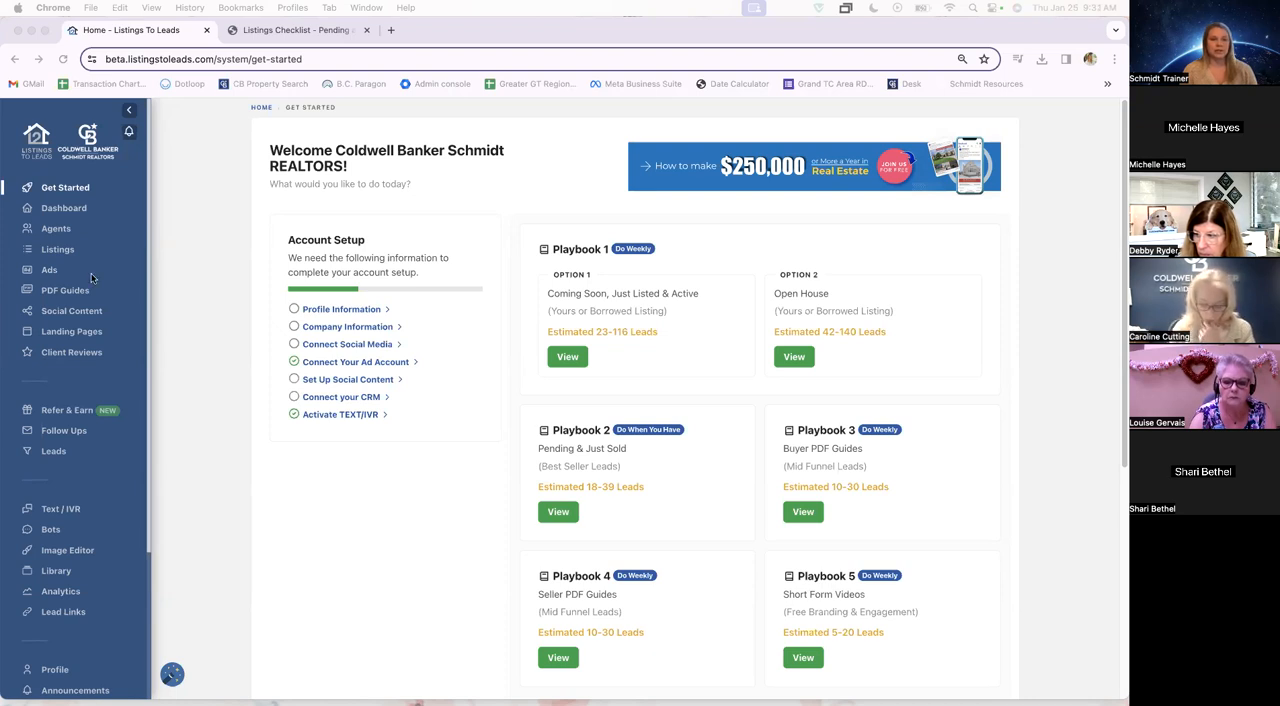
pyautogui.moveTo(206, 286)
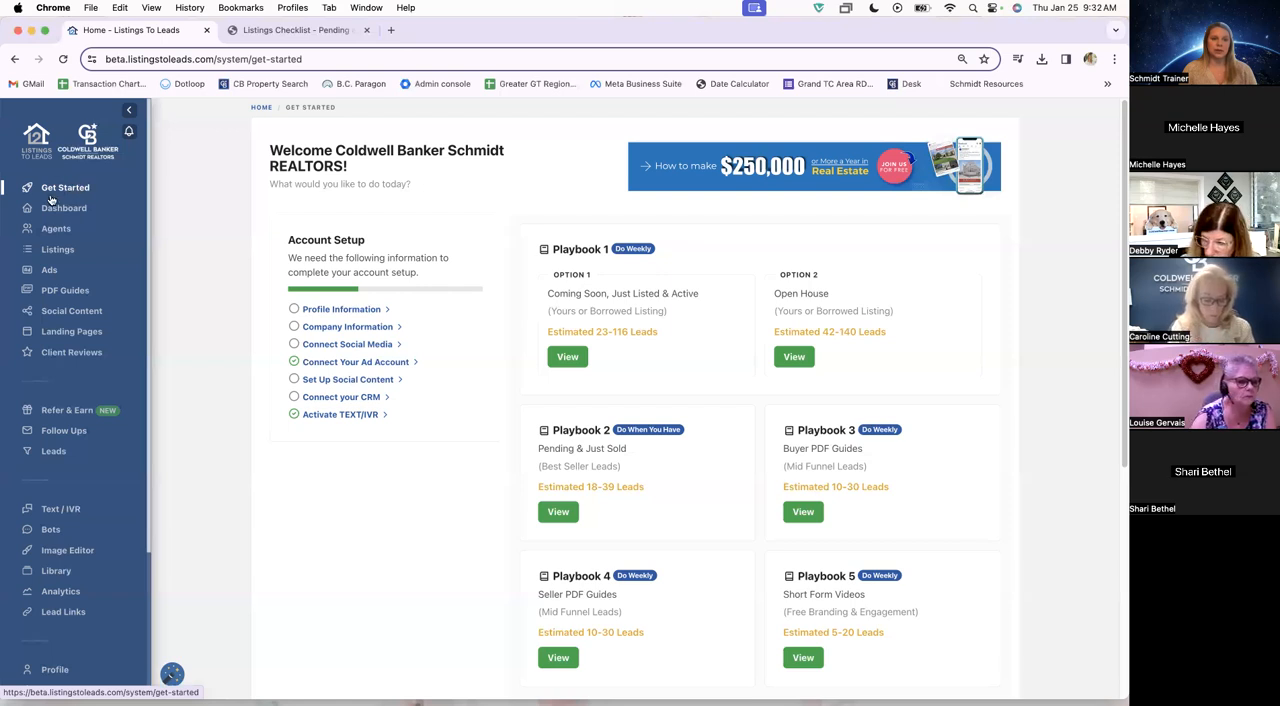
pyautogui.moveTo(64, 208)
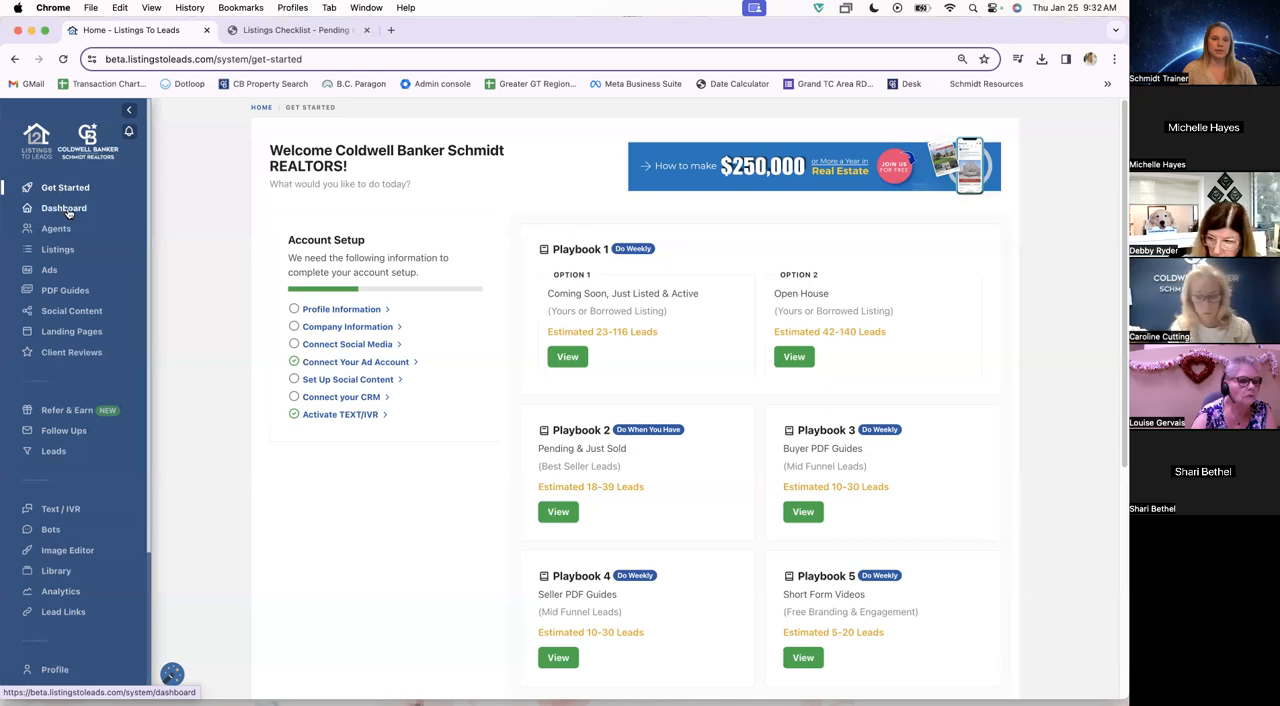
# Go to the agent Dashboard and scroll to the Short Form Video Scripts section.
pyautogui.click(64, 208)
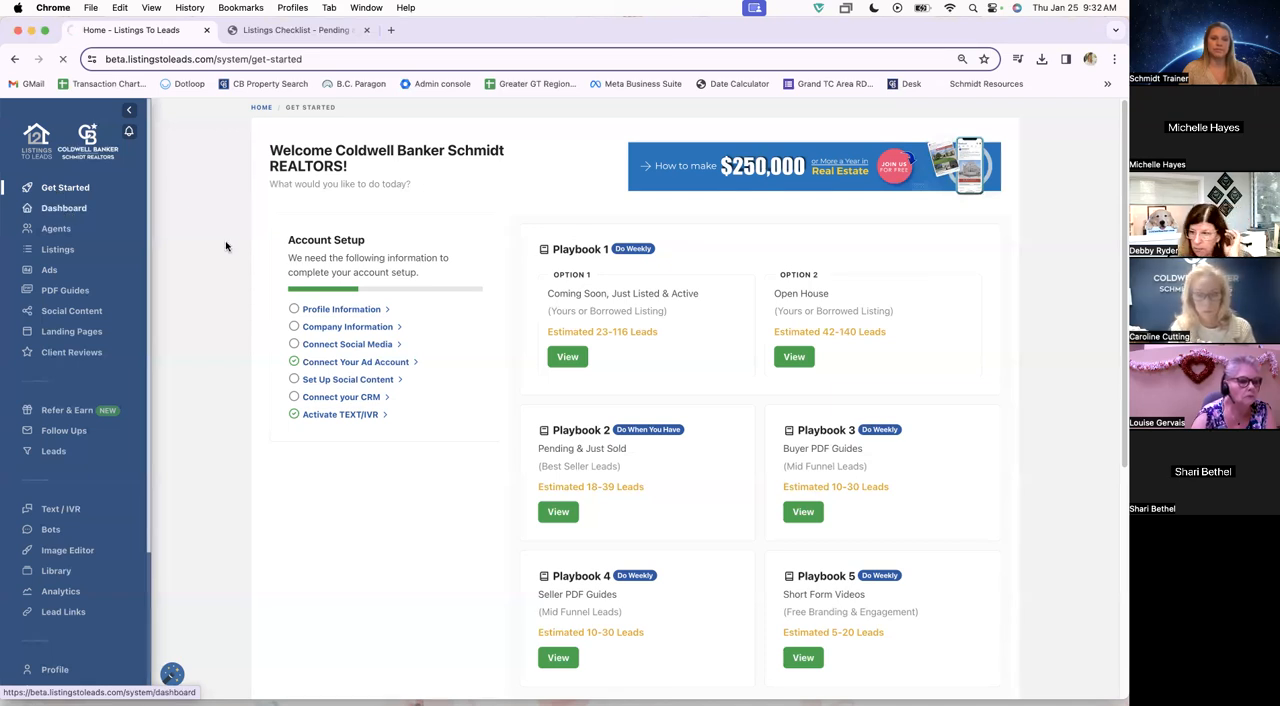
pyautogui.click(64, 208)
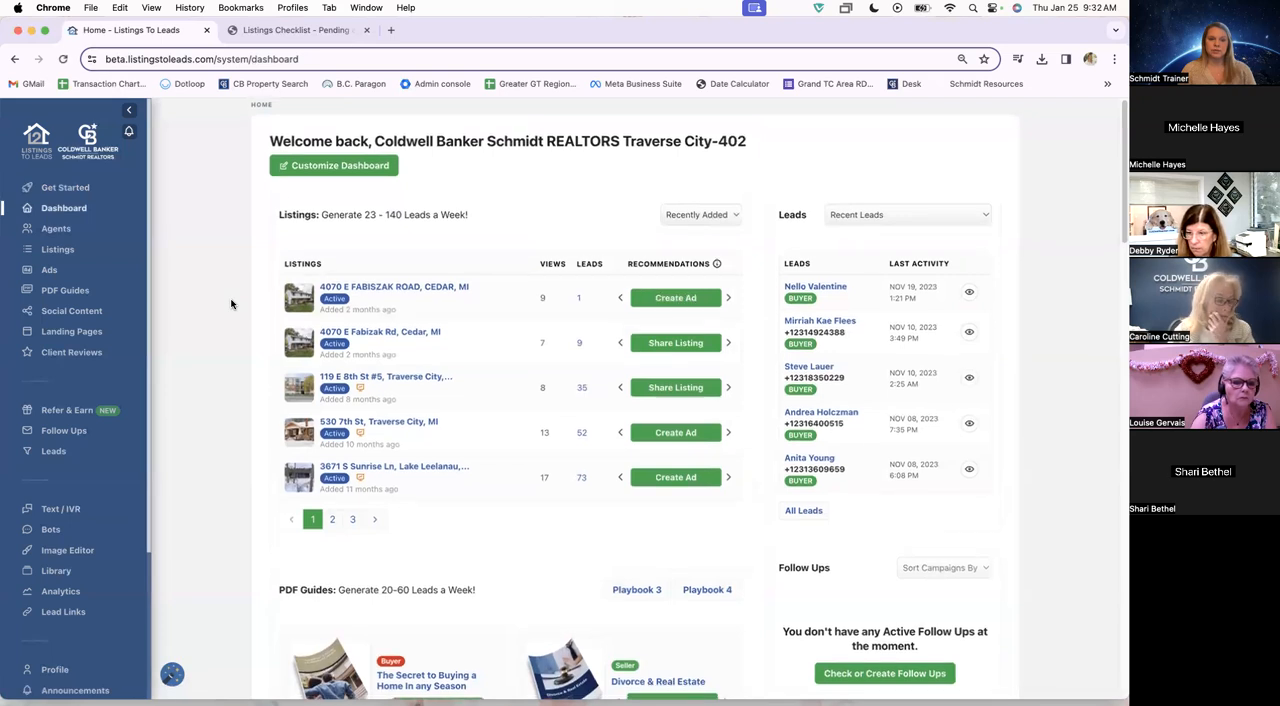
pyautogui.scroll(-3)
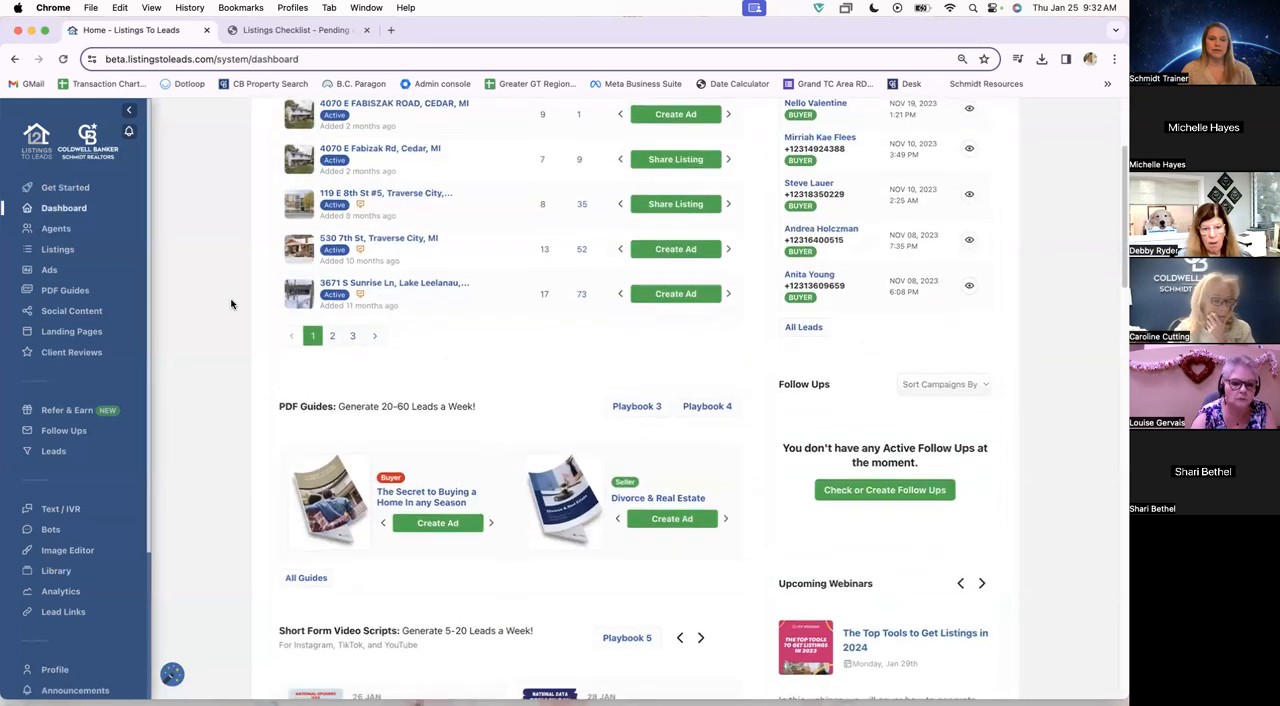
pyautogui.scroll(-3)
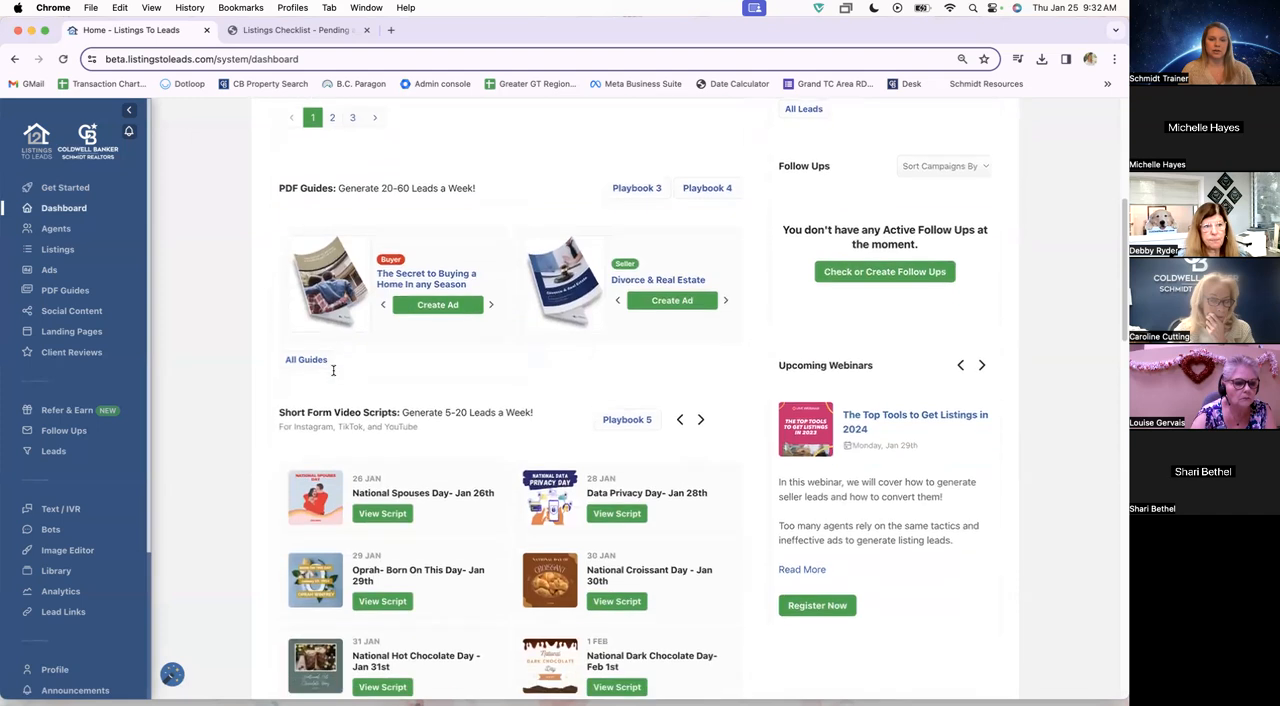
pyautogui.scroll(-3)
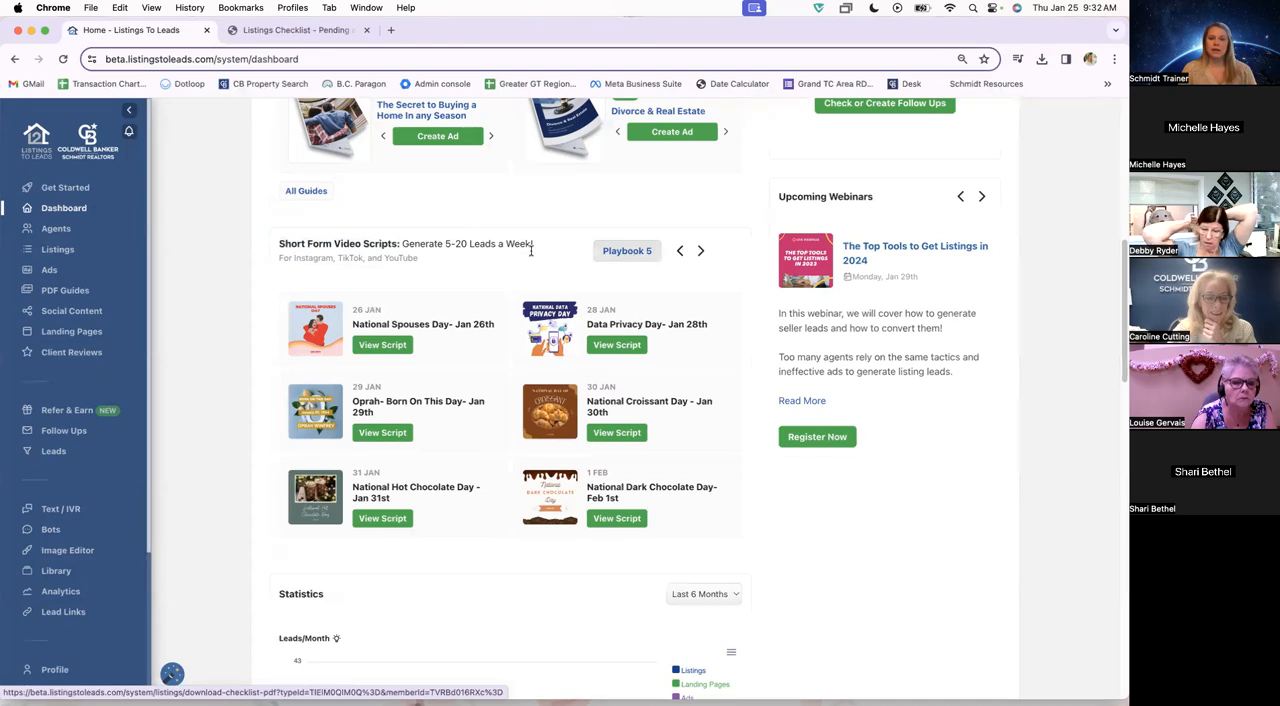
pyautogui.moveTo(244, 260)
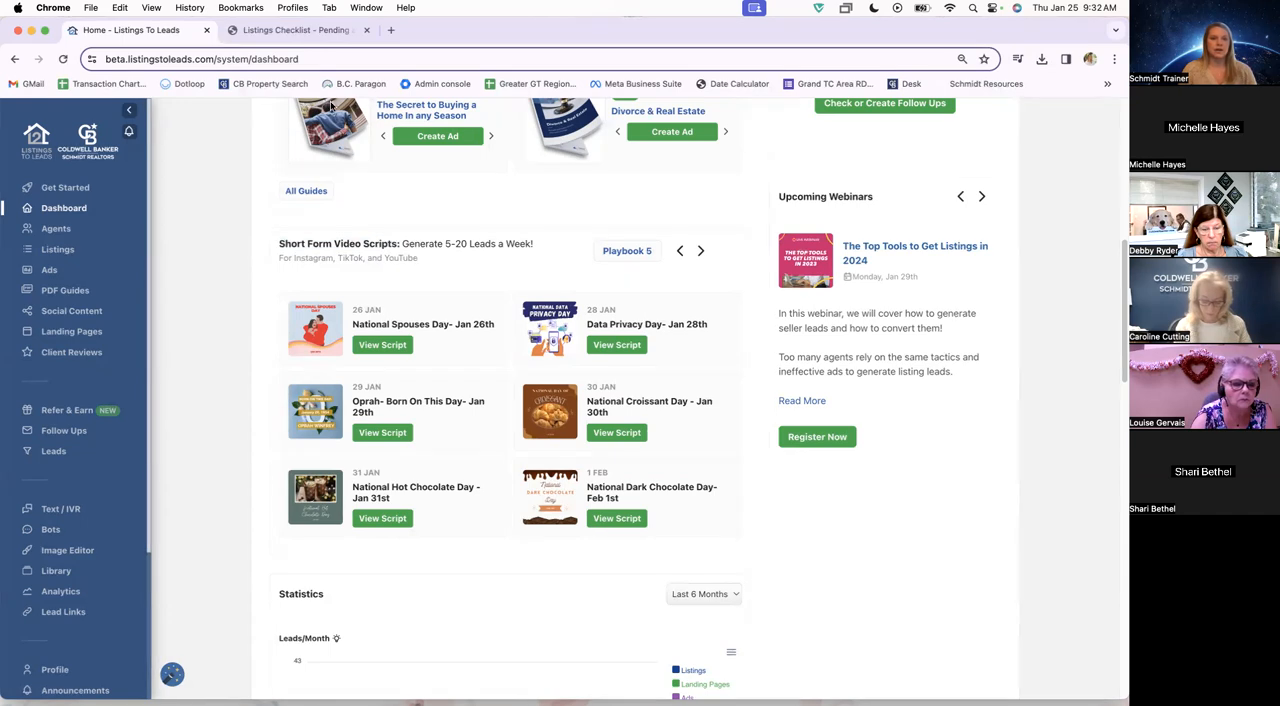
# Switch to the Listings Checklist tab and scroll through the Playbook 5 Short Form Videos PDF.
pyautogui.click(296, 30)
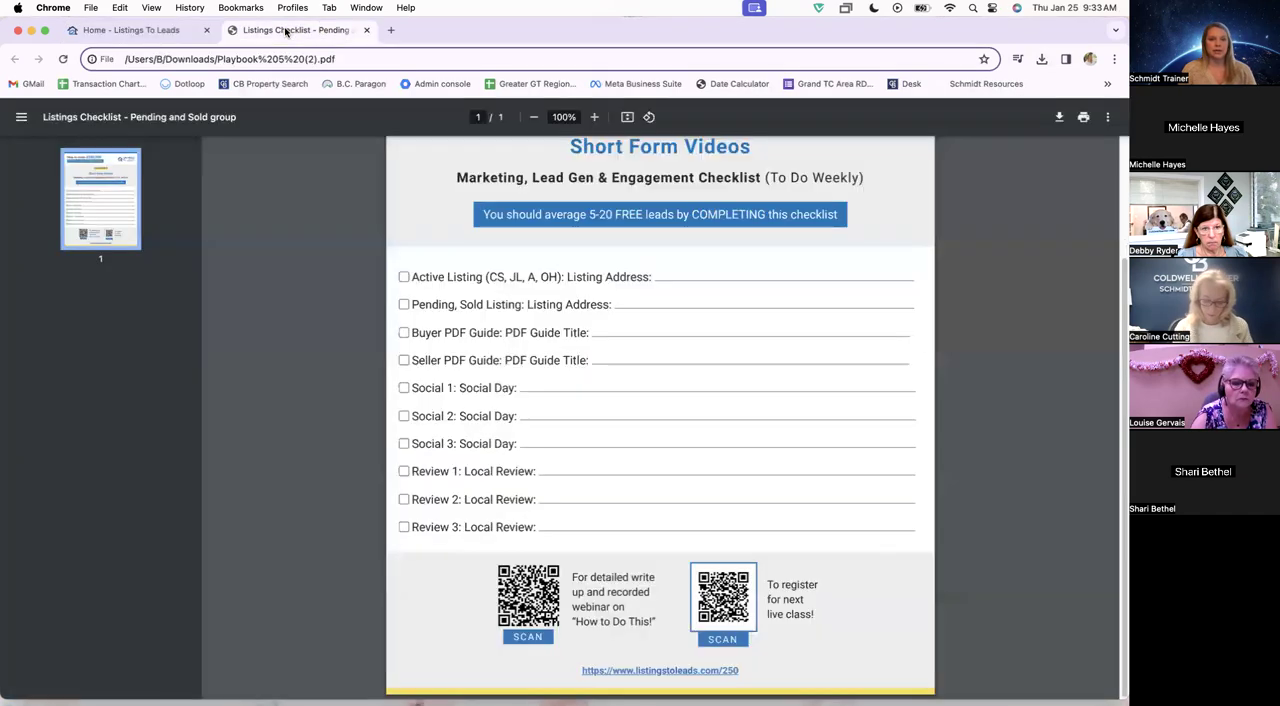
pyautogui.scroll(3)
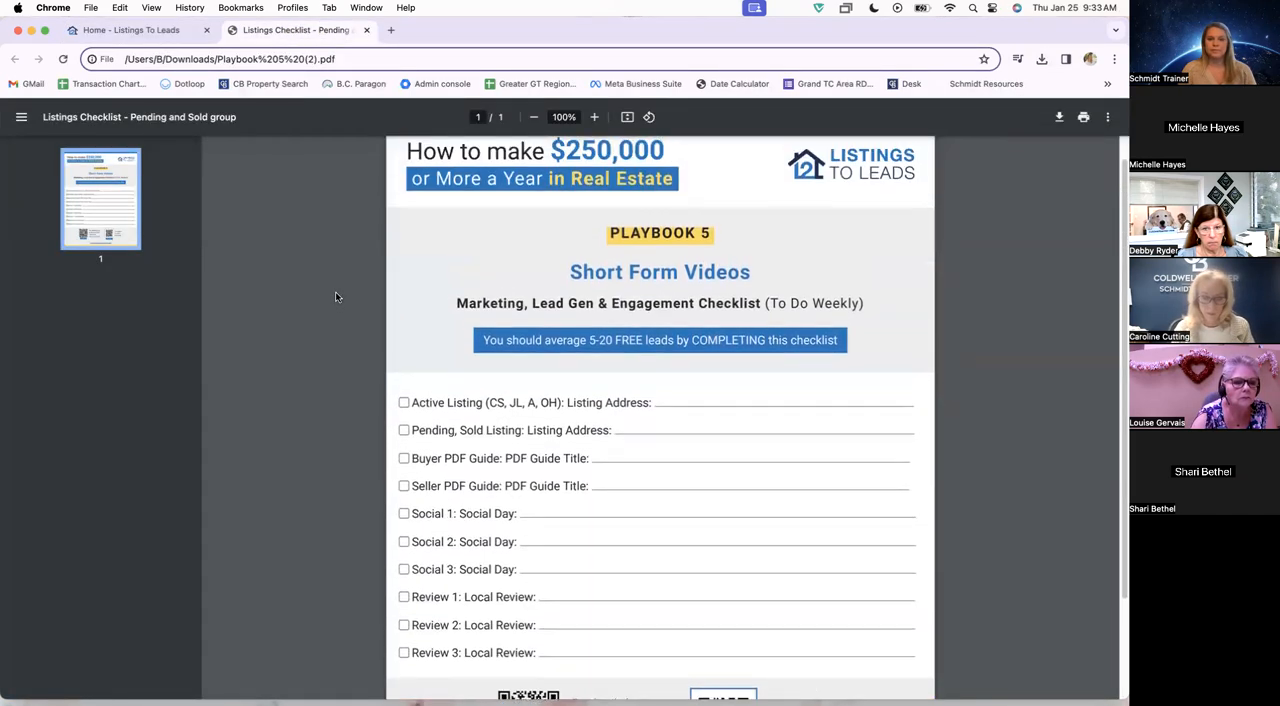
pyautogui.scroll(3)
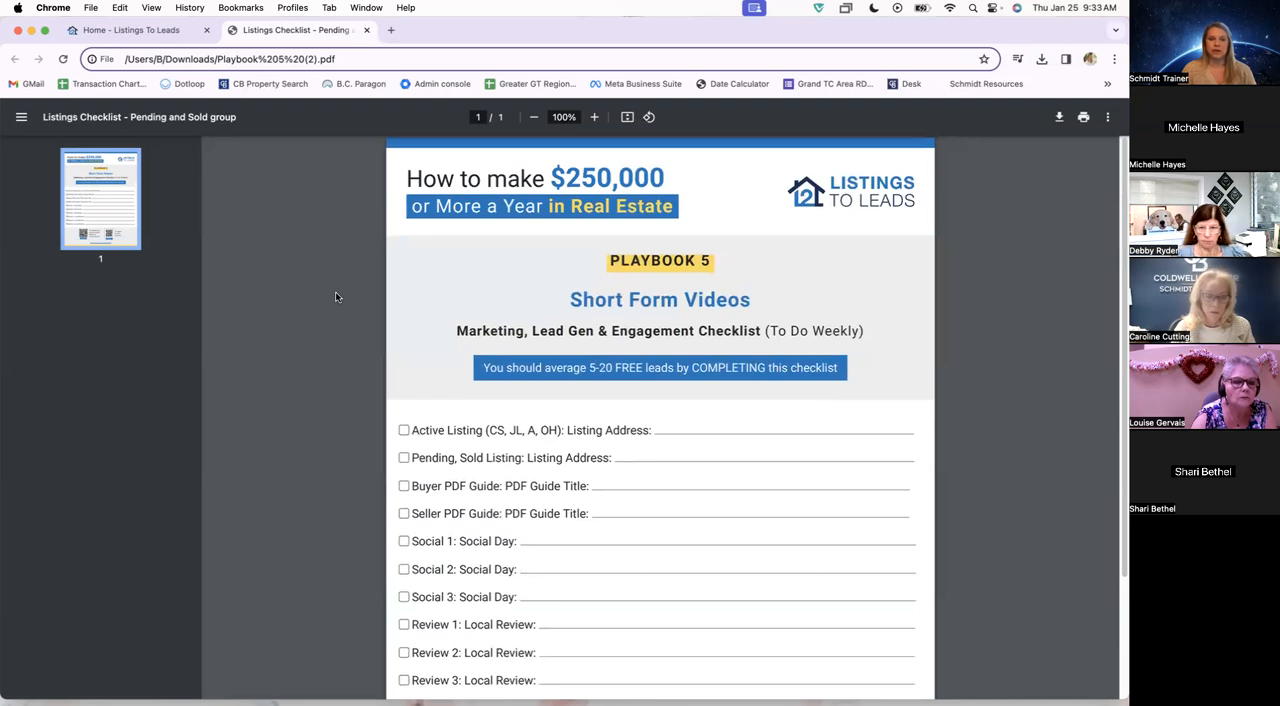
pyautogui.moveTo(324, 508)
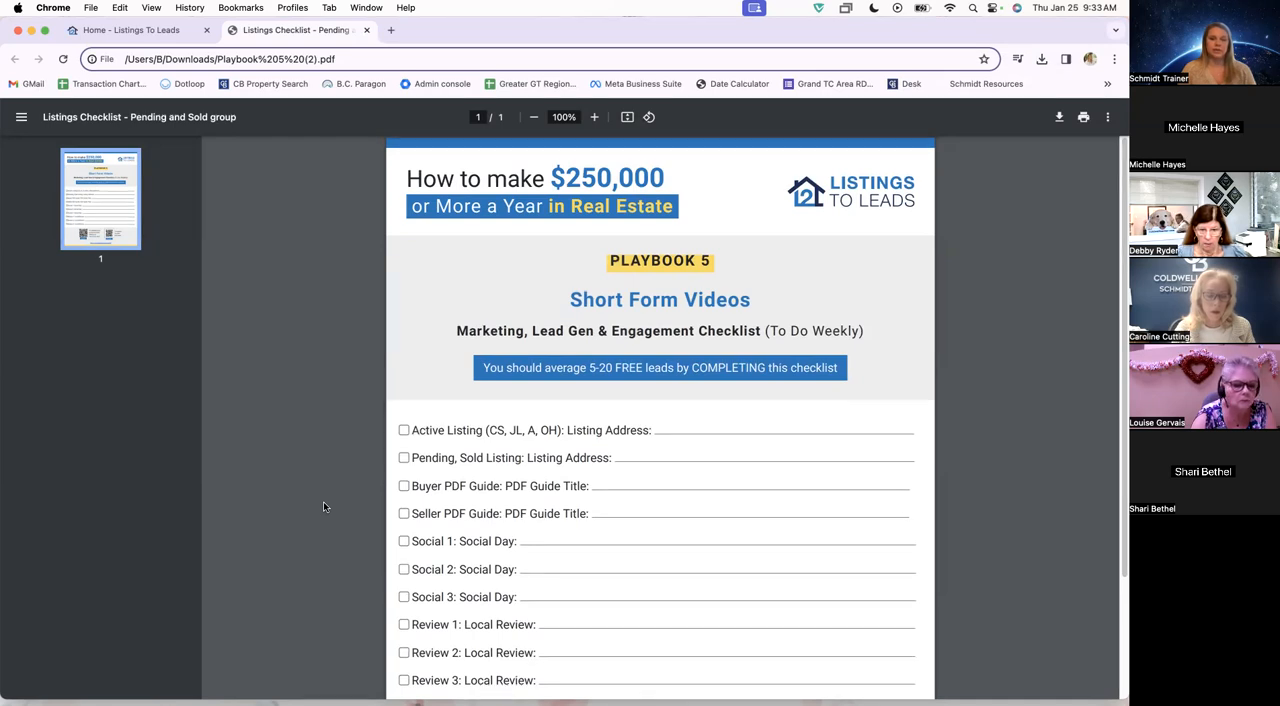
pyautogui.scroll(3)
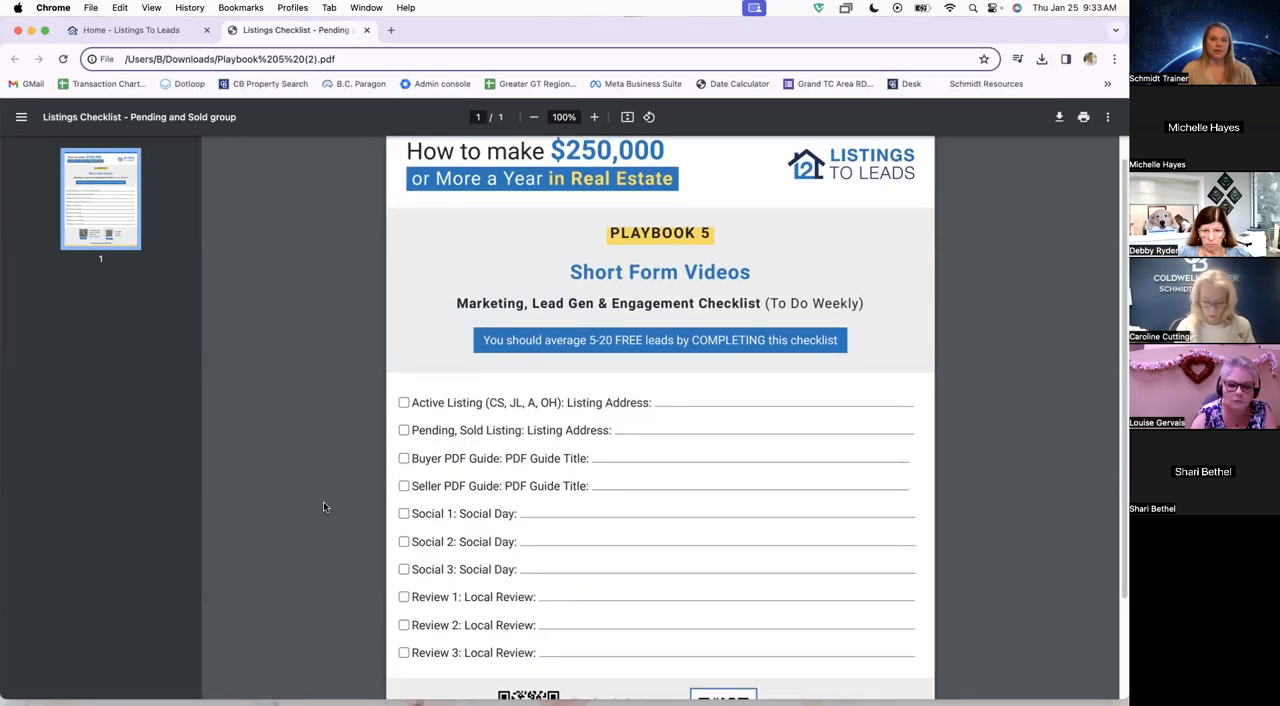
pyautogui.scroll(-3)
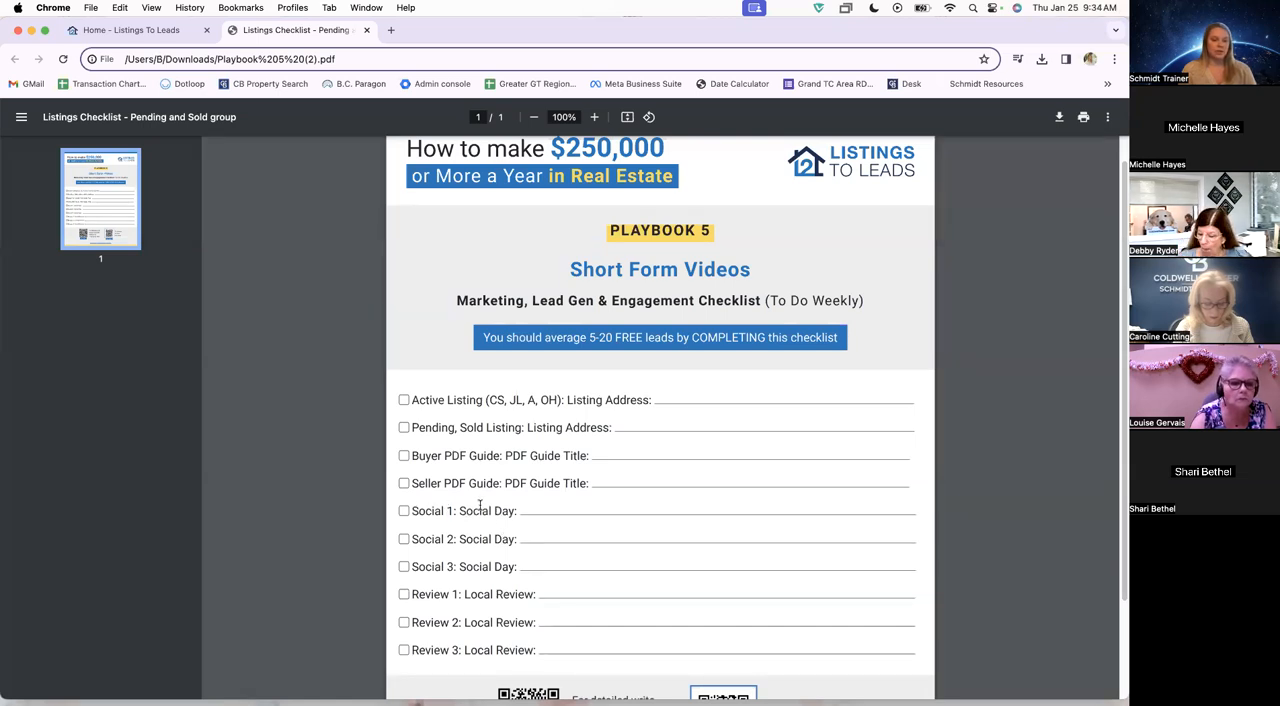
pyautogui.moveTo(544, 558)
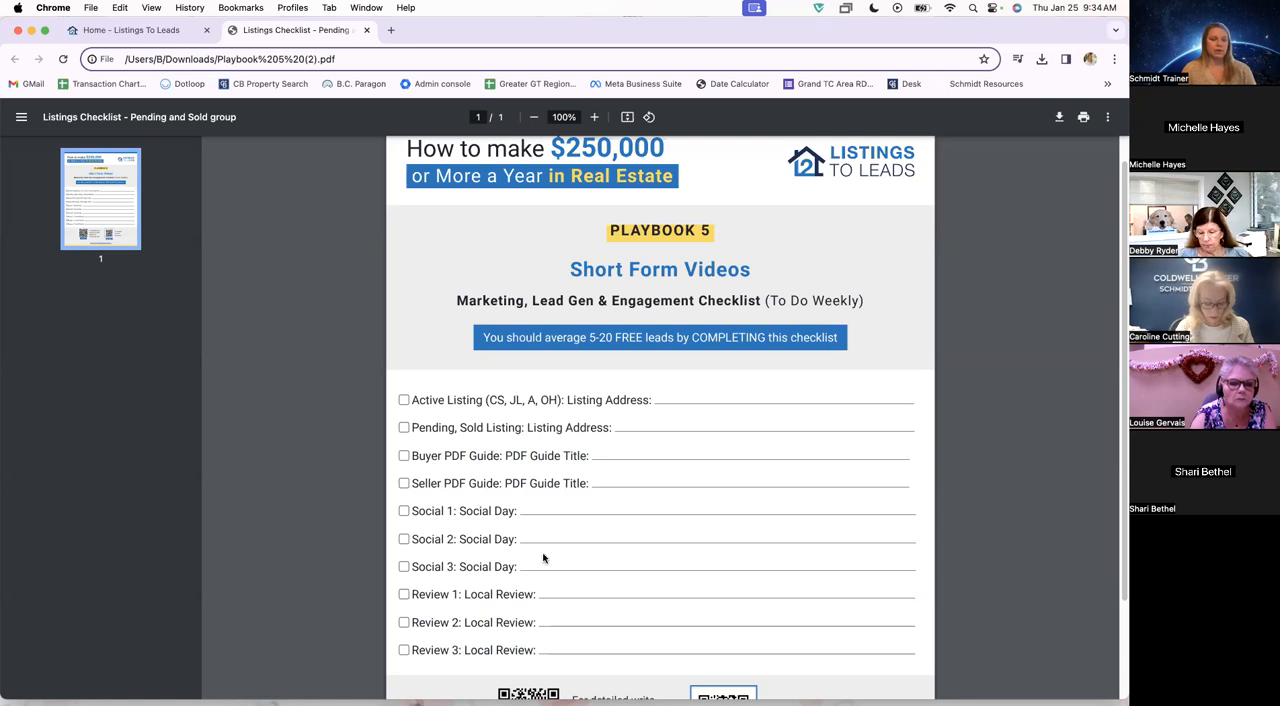
pyautogui.moveTo(492, 594)
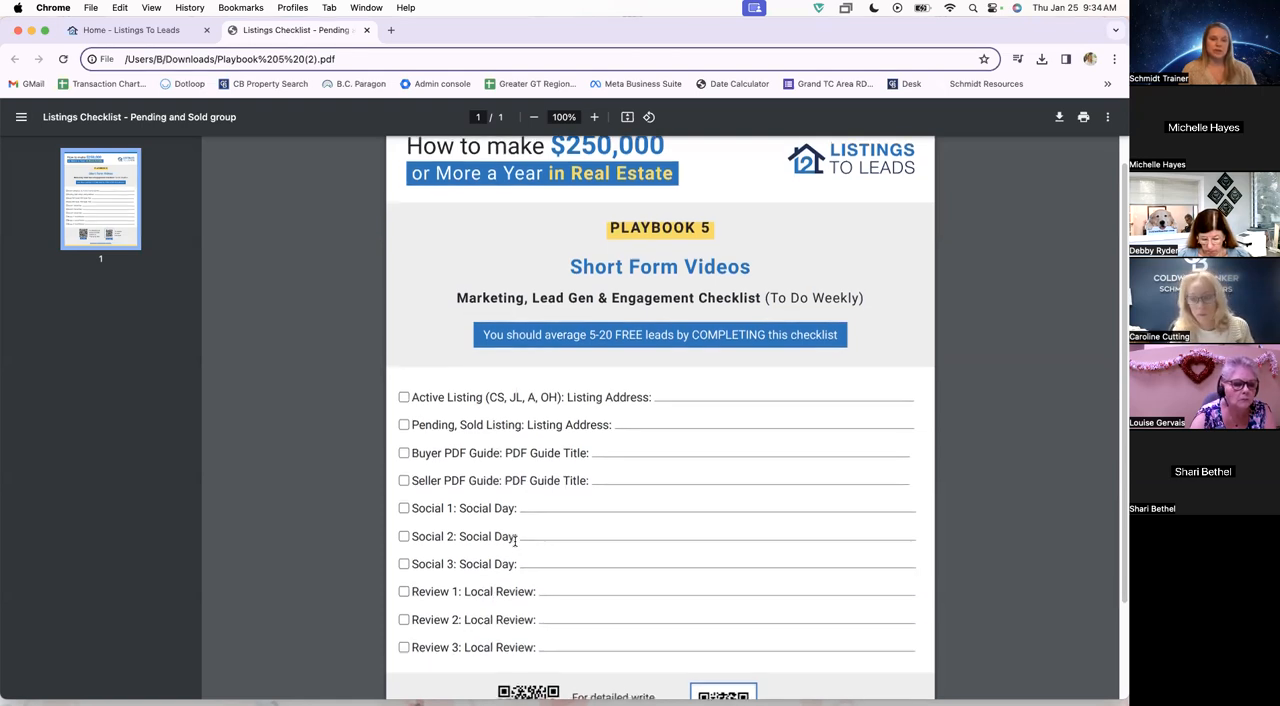
pyautogui.scroll(-3)
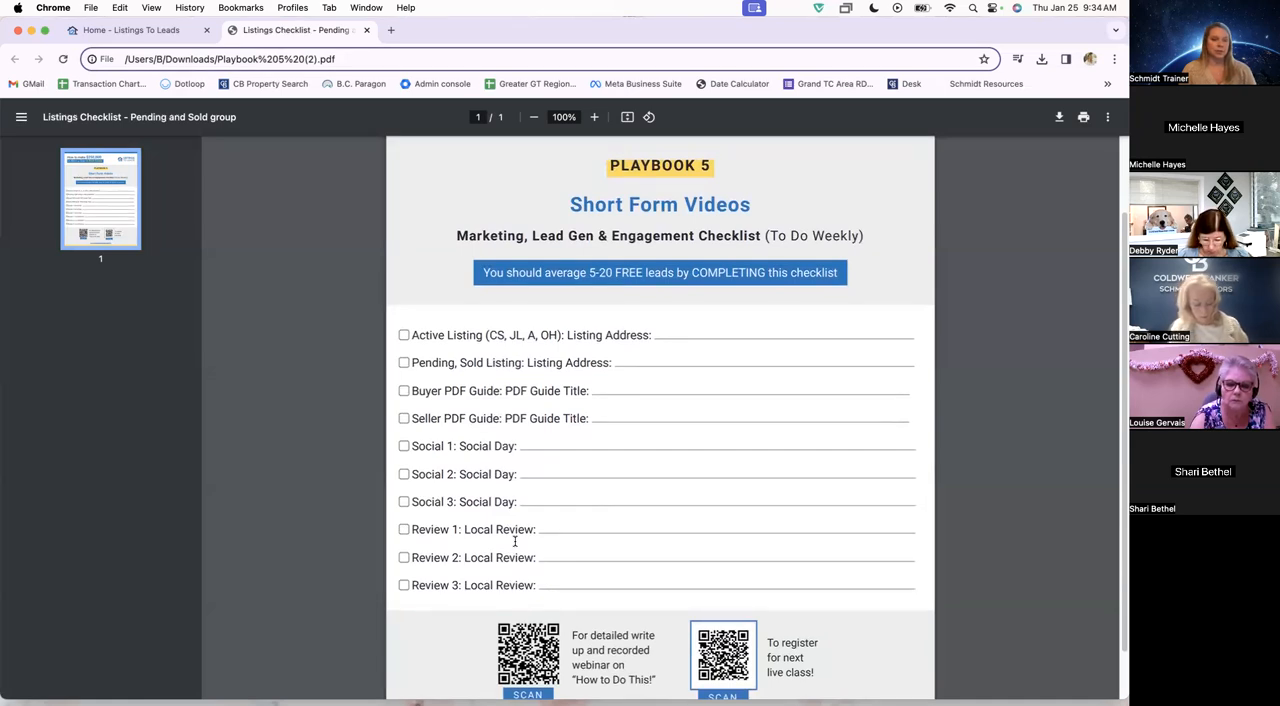
pyautogui.scroll(3)
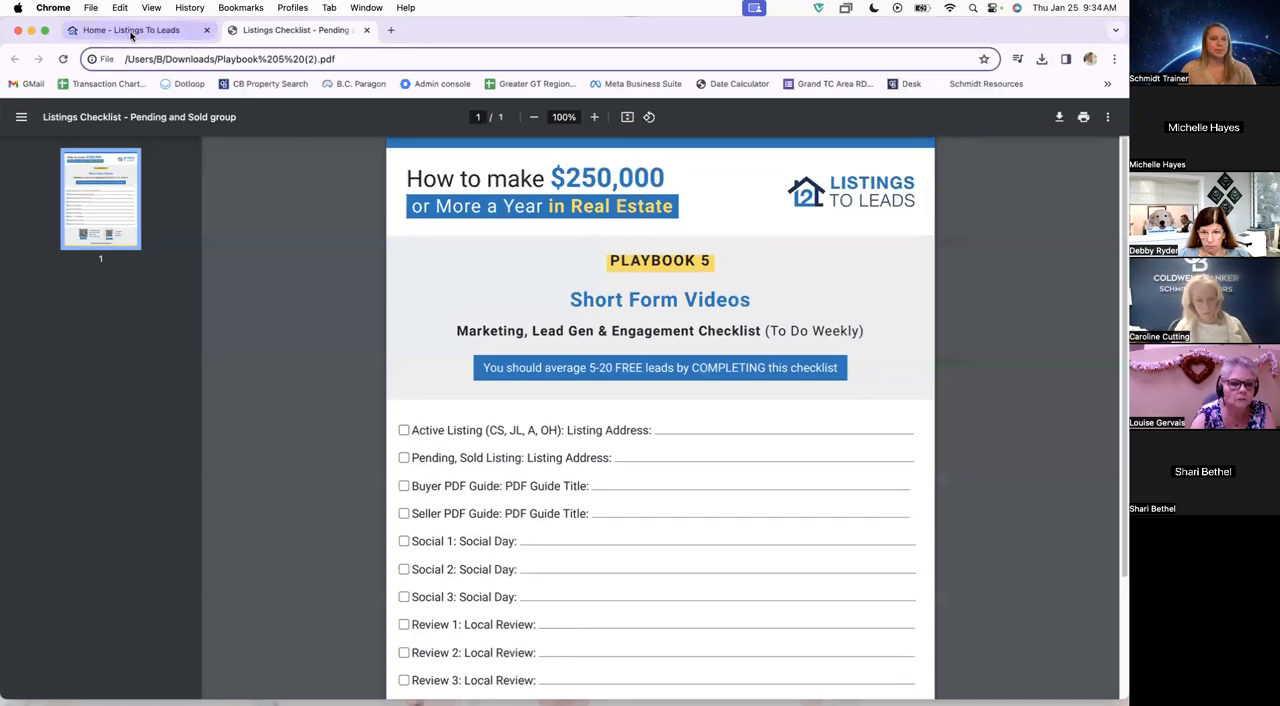
# Return to the Listings to Leads dashboard tab and page through the January video scripts.
pyautogui.click(130, 30)
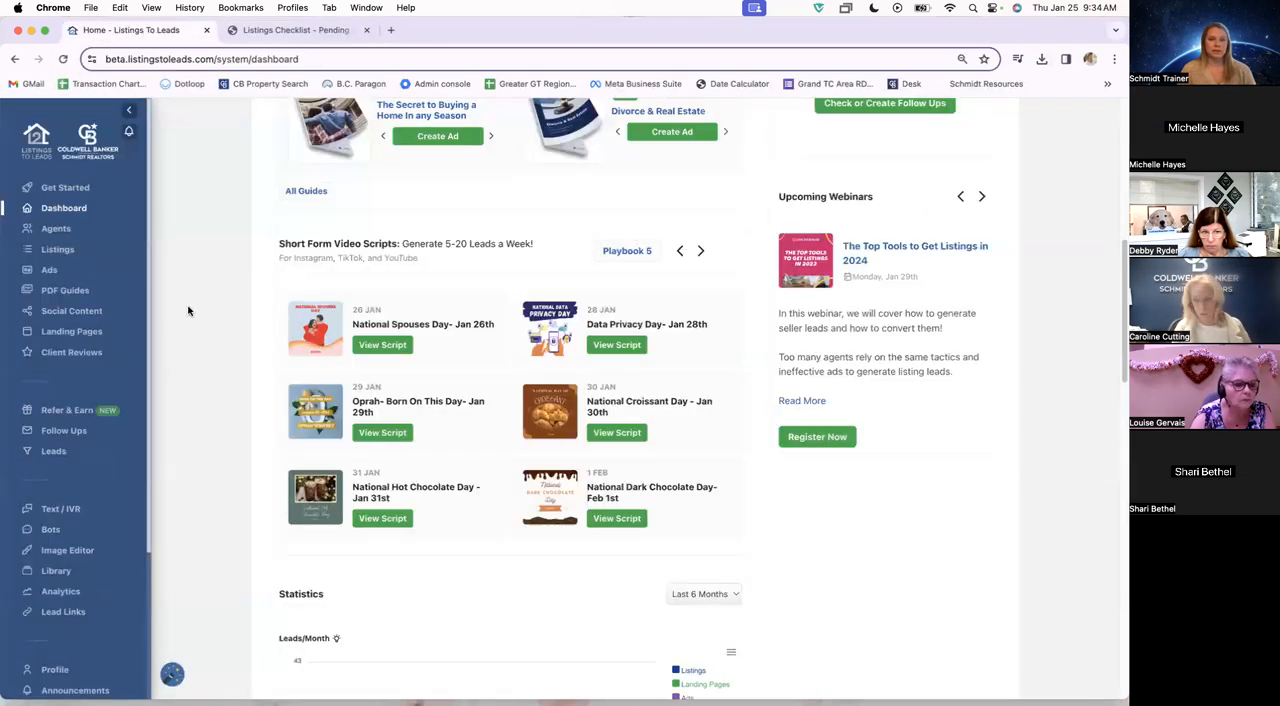
pyautogui.moveTo(454, 368)
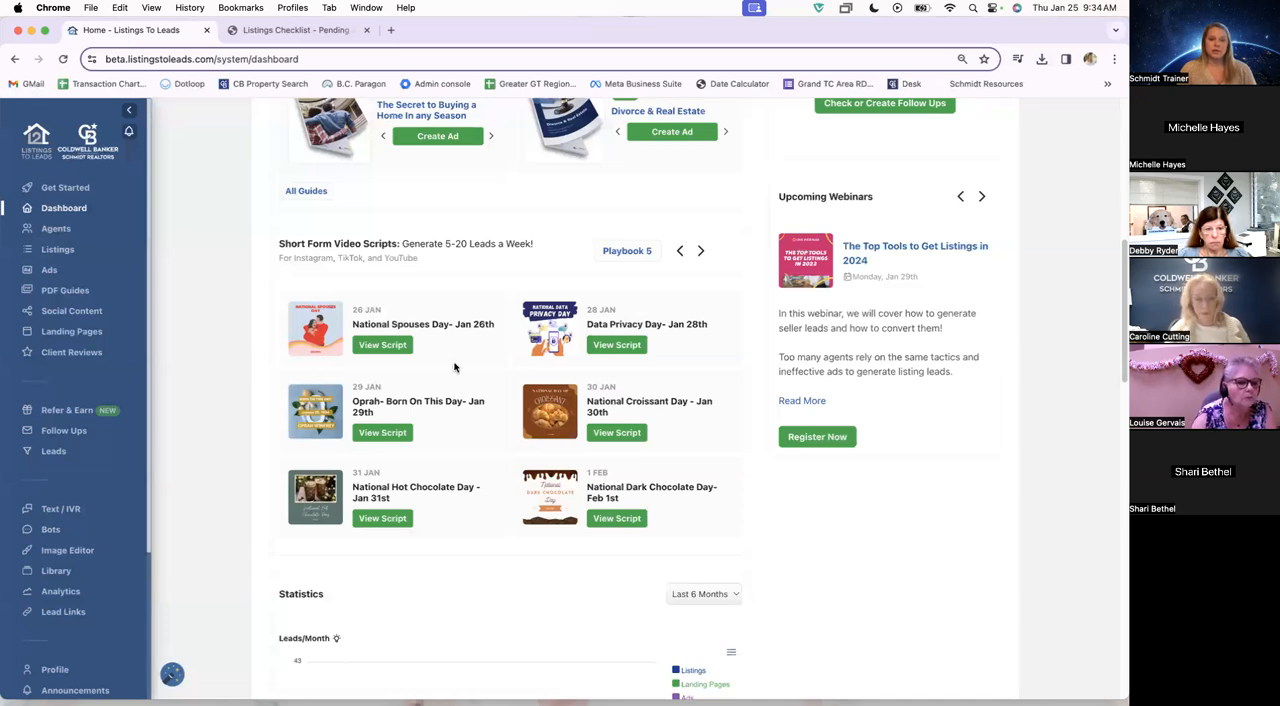
pyautogui.moveTo(302, 260)
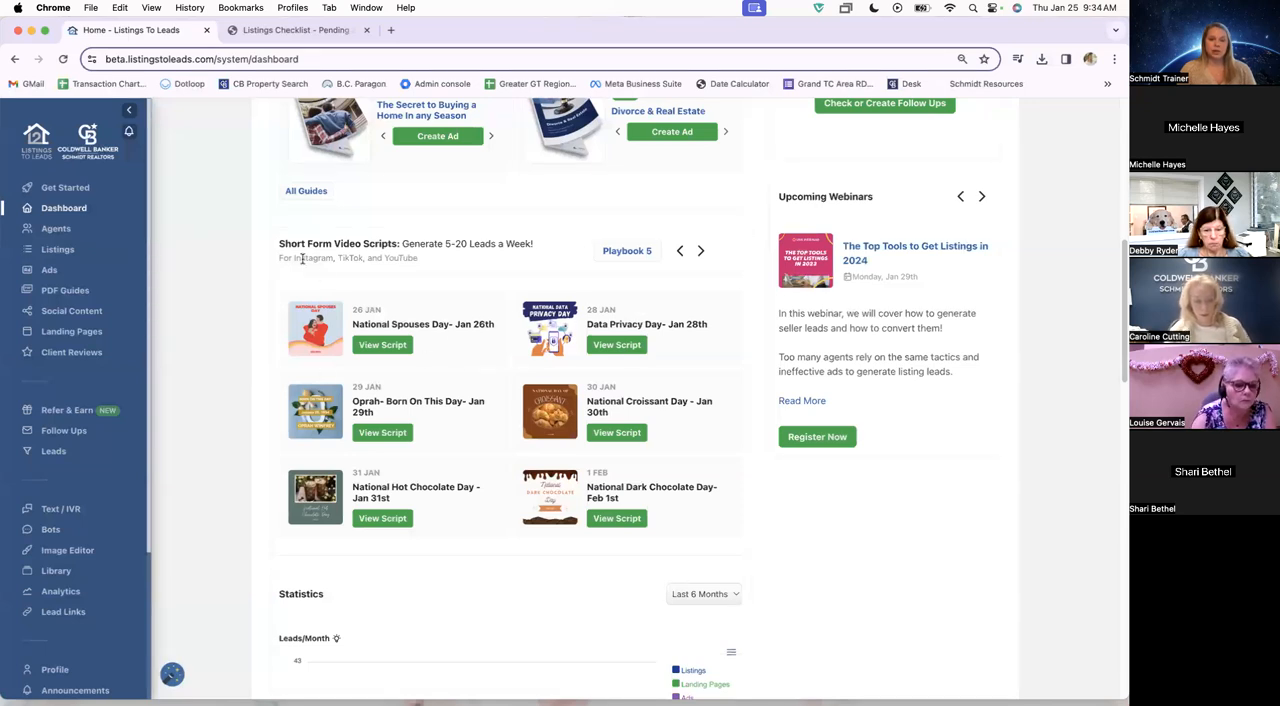
pyautogui.moveTo(308, 288)
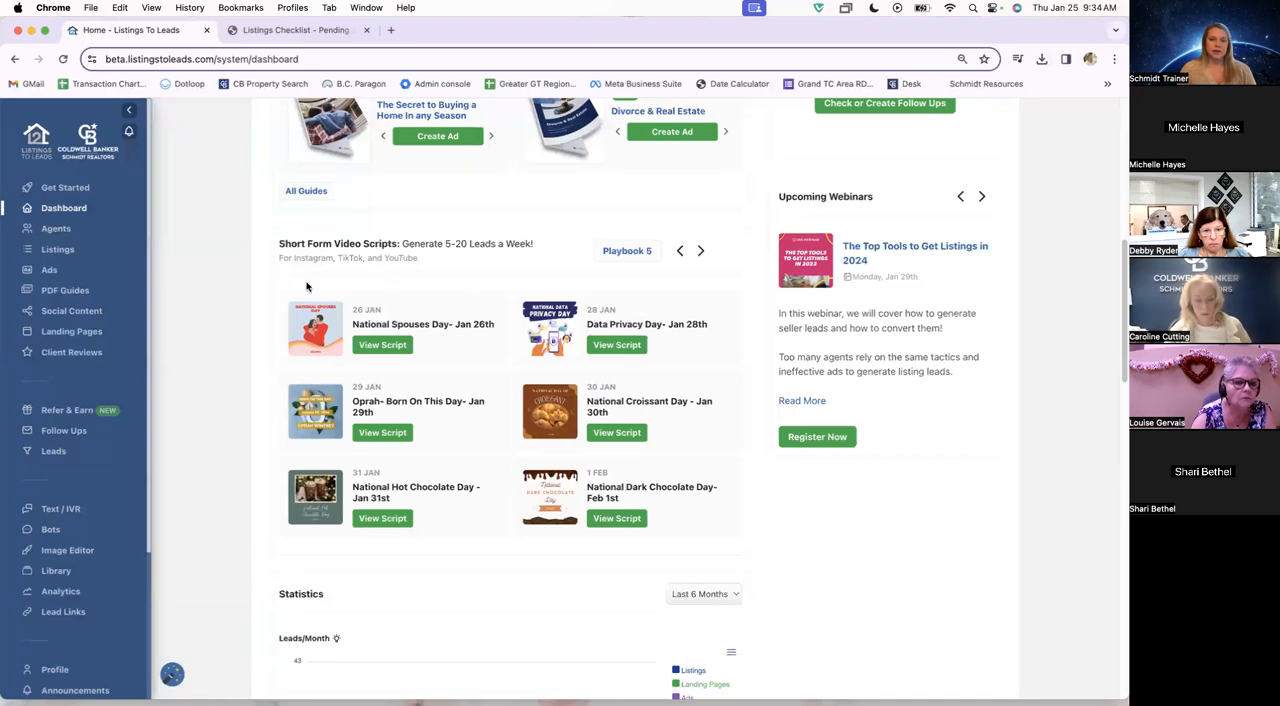
pyautogui.moveTo(604, 550)
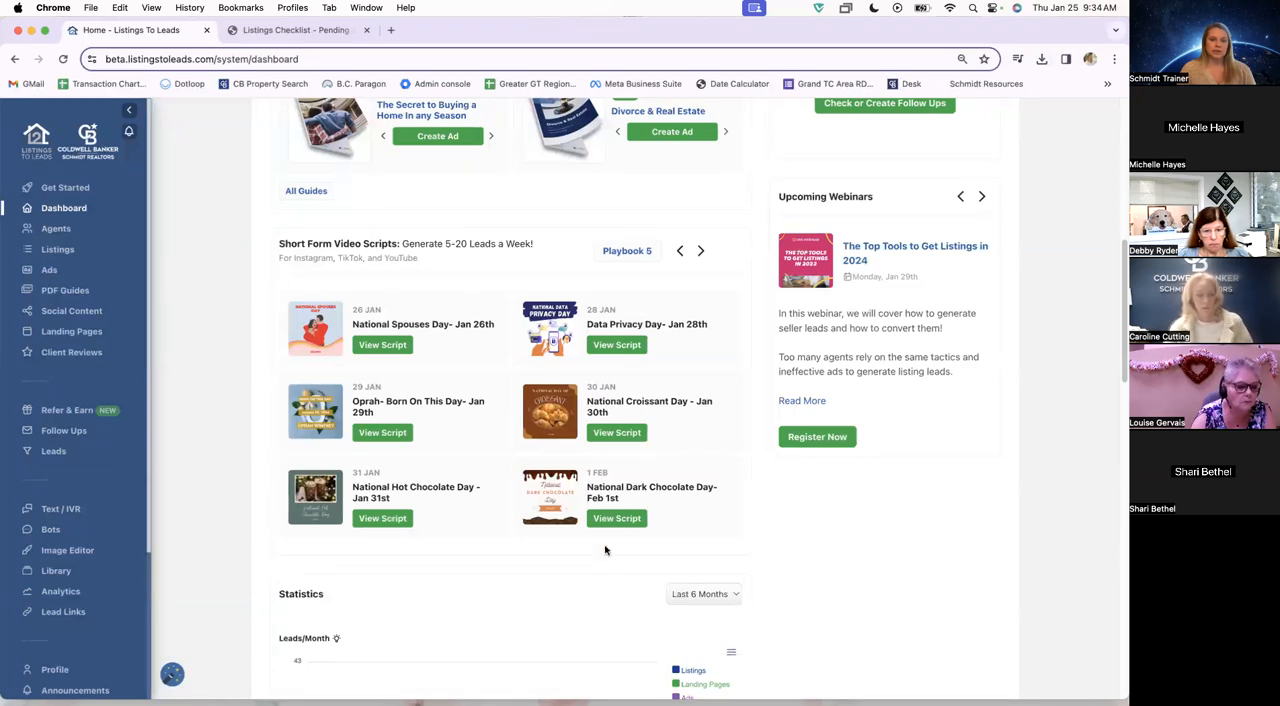
pyautogui.moveTo(728, 284)
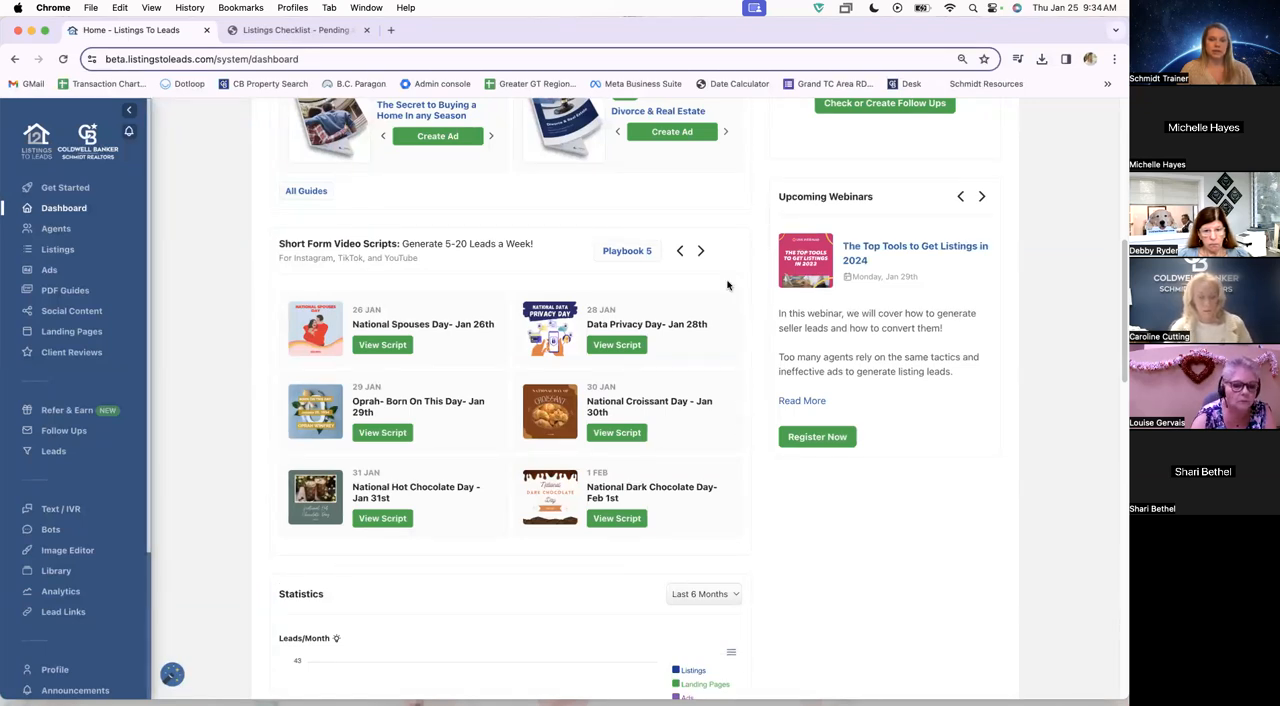
pyautogui.moveTo(270, 308)
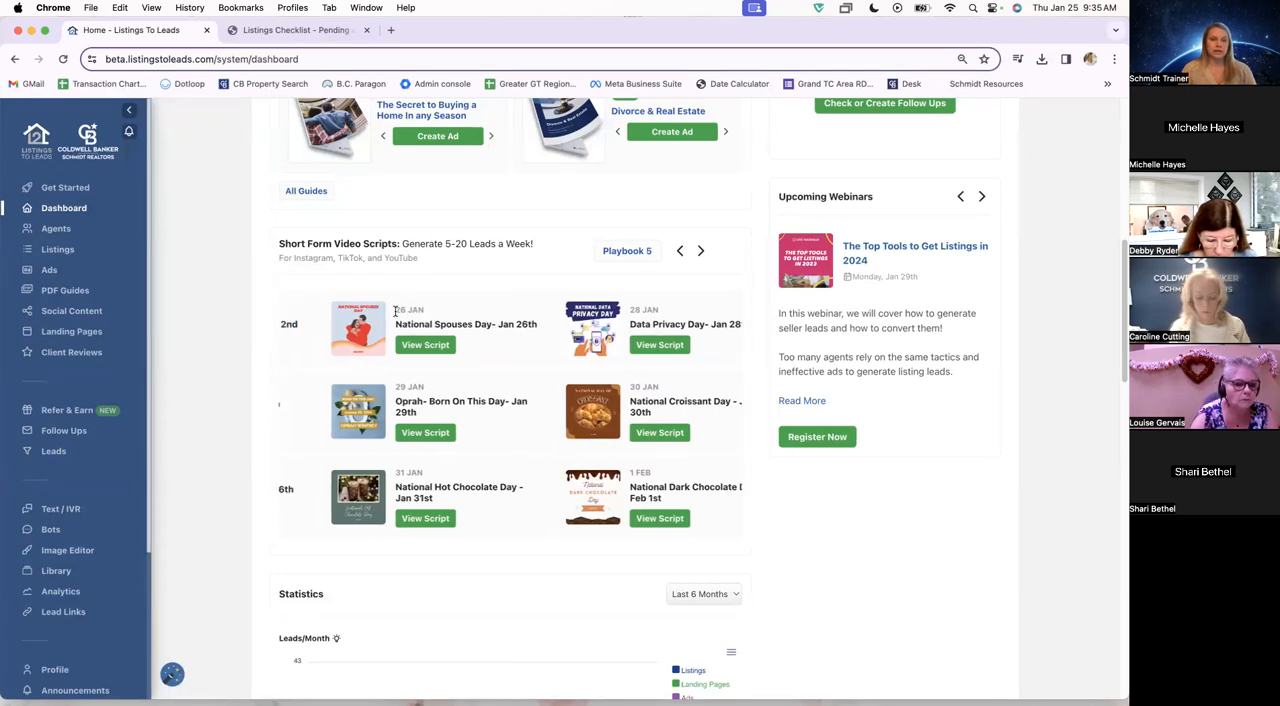
pyautogui.click(700, 252)
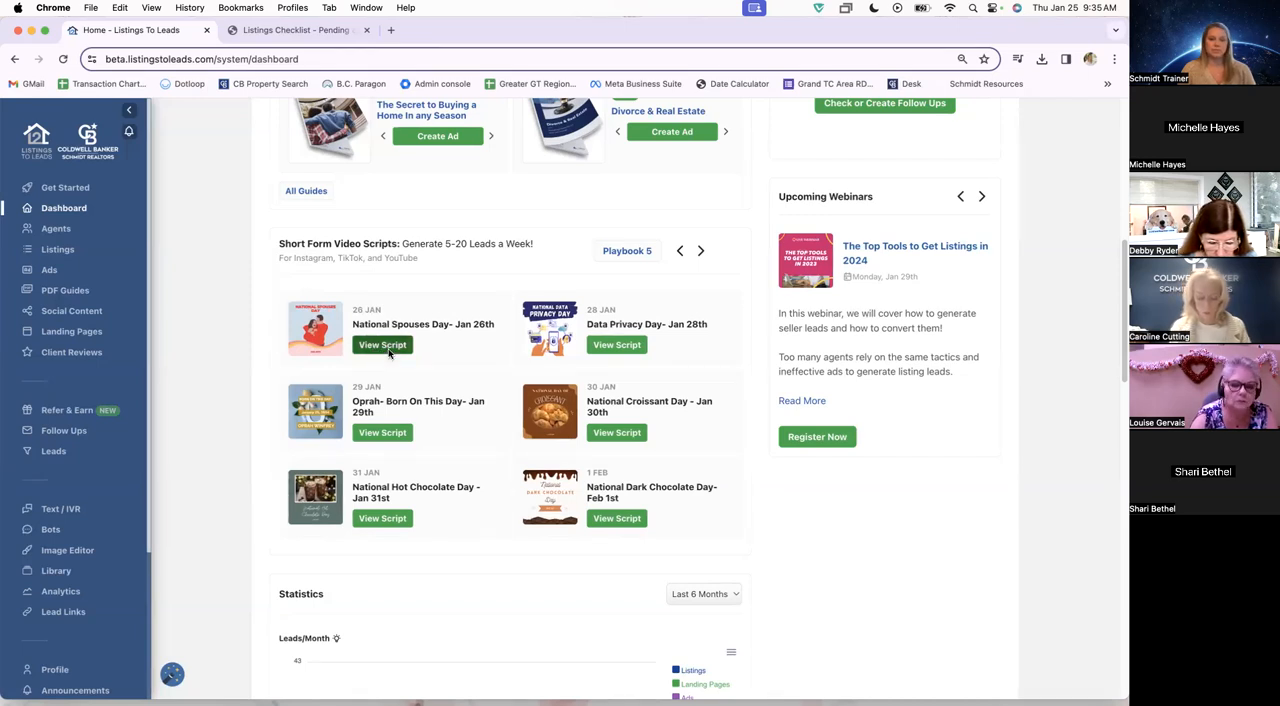
pyautogui.click(382, 344)
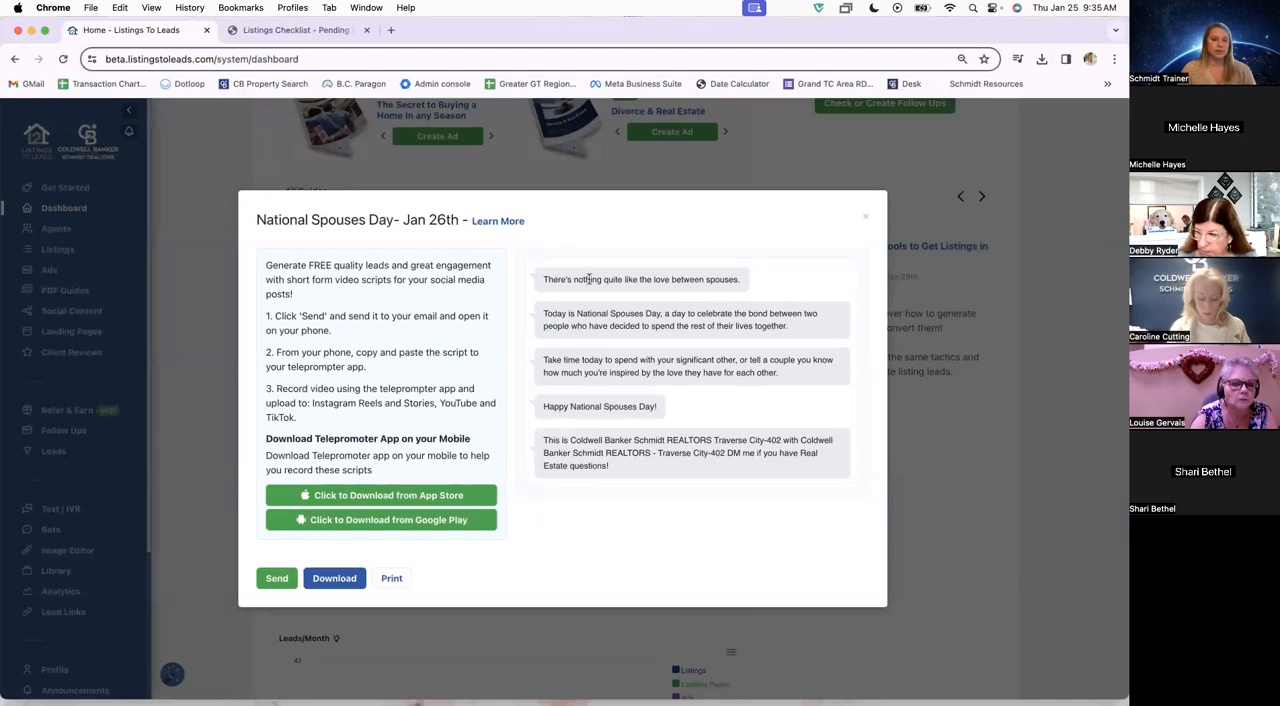
pyautogui.moveTo(608, 340)
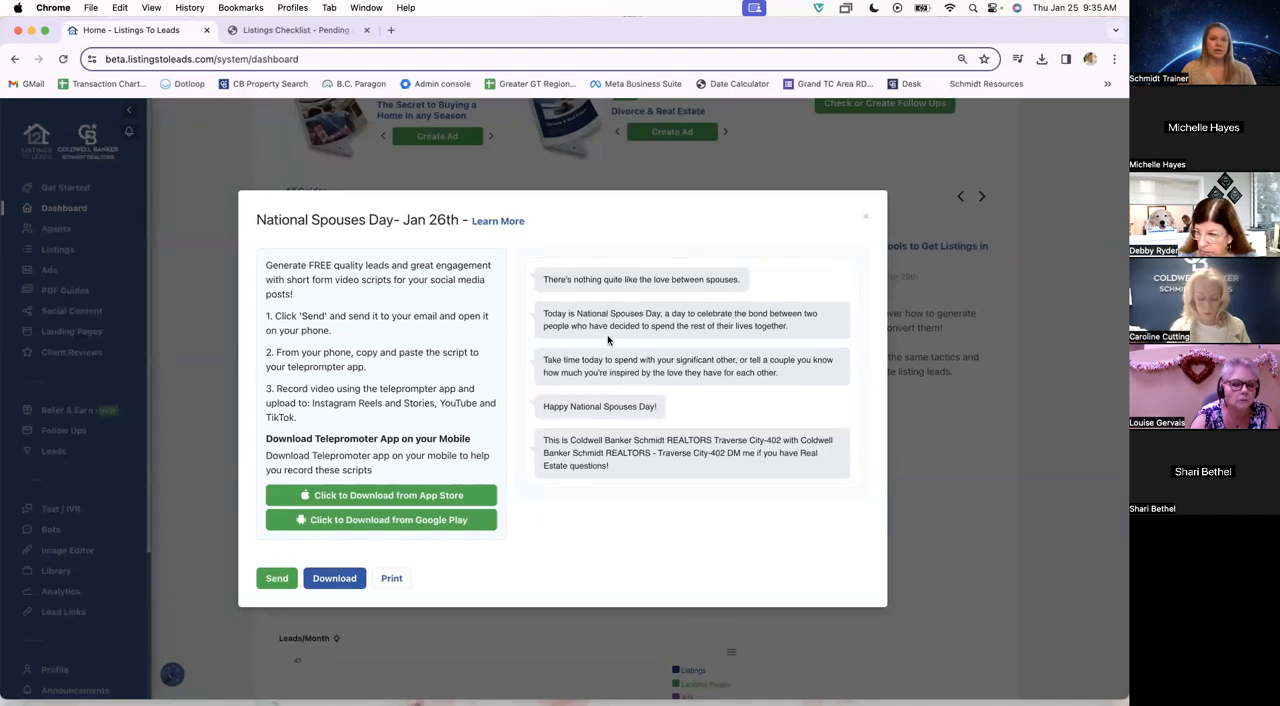
pyautogui.moveTo(540, 340)
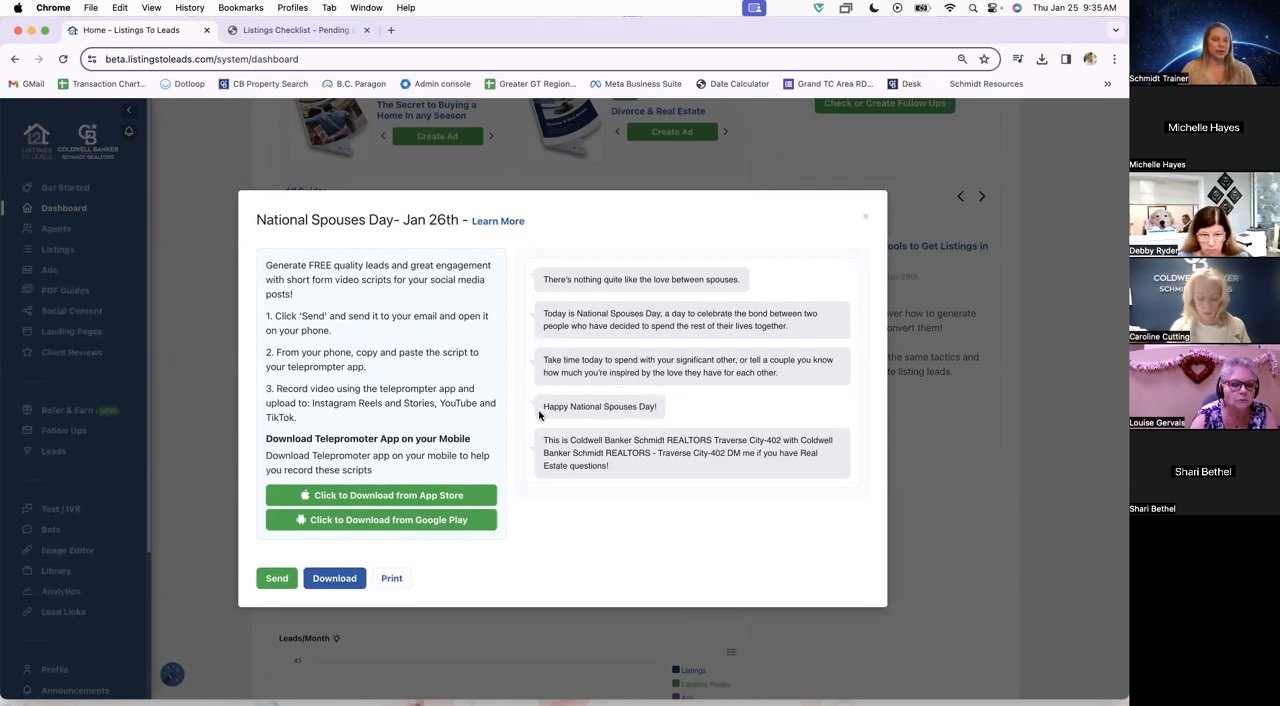
pyautogui.moveTo(546, 284)
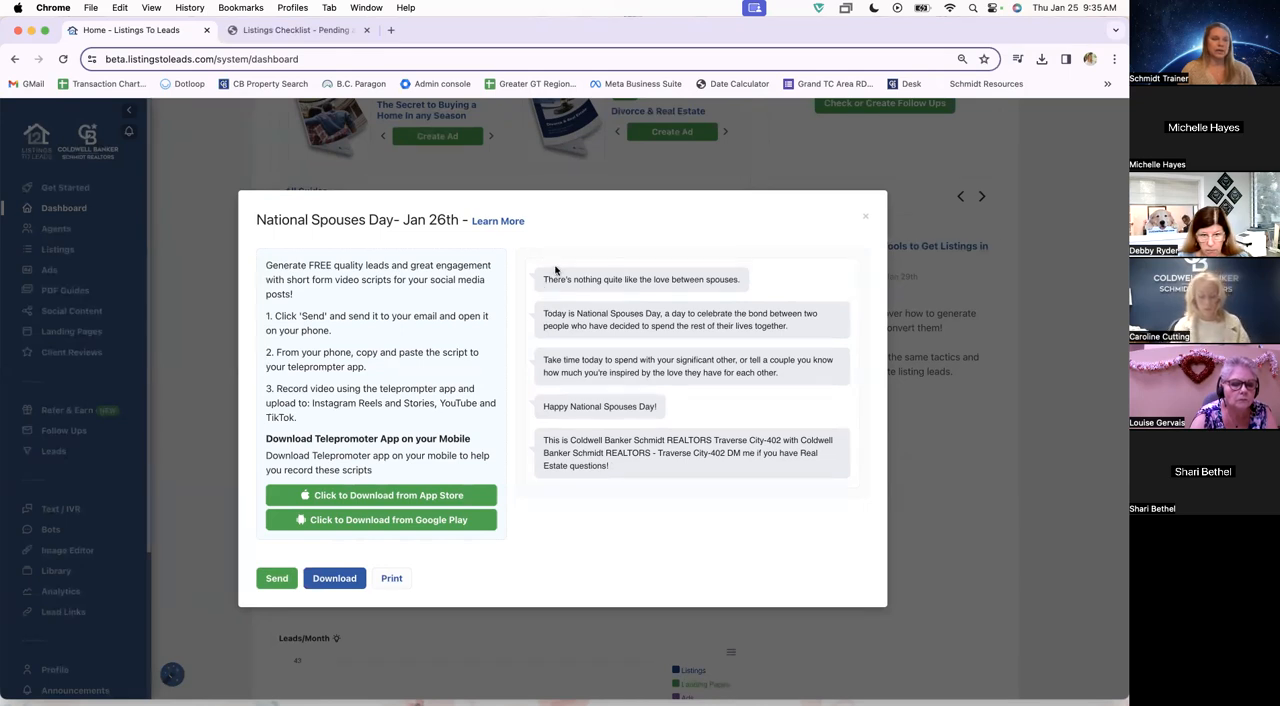
pyautogui.moveTo(540, 284)
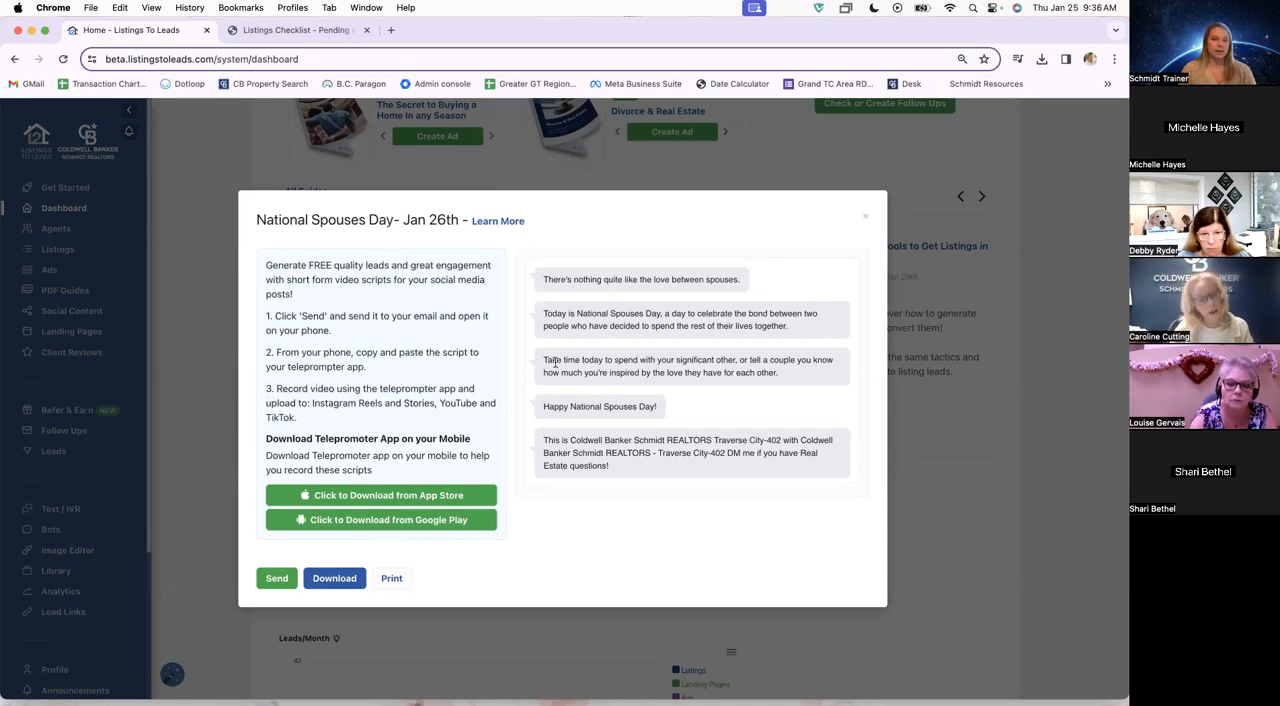
pyautogui.moveTo(436, 424)
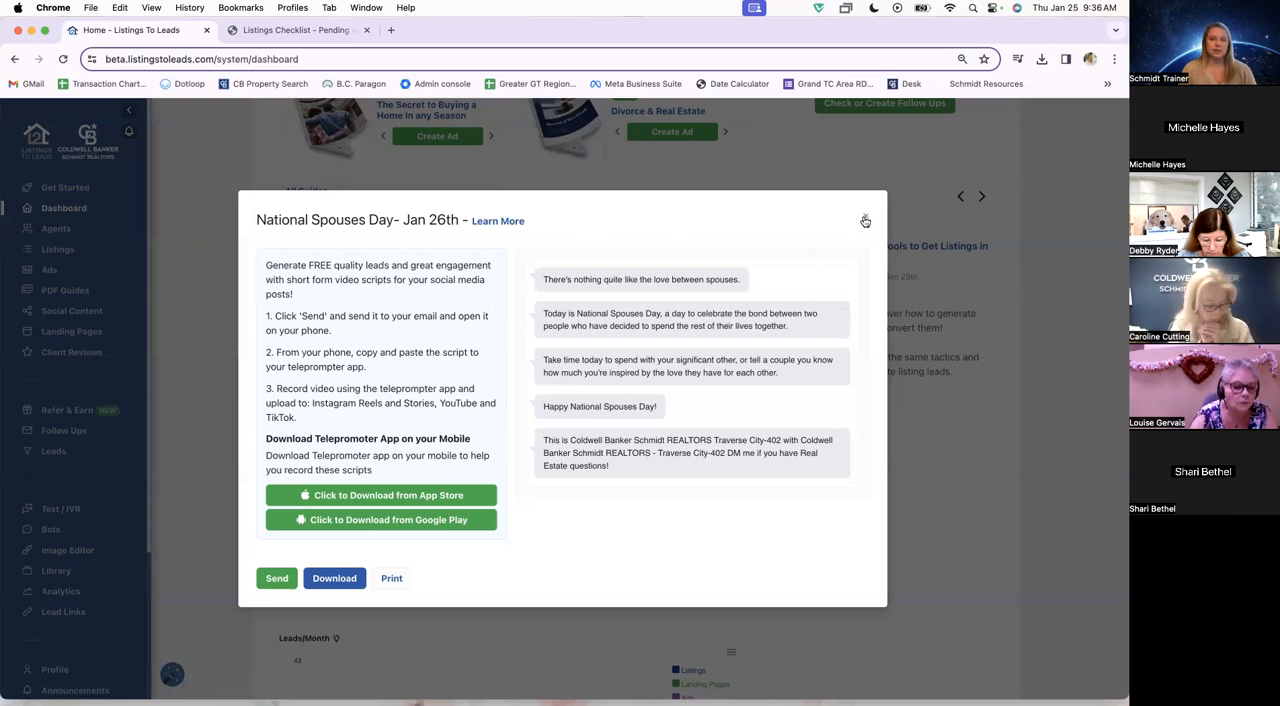
pyautogui.click(864, 220)
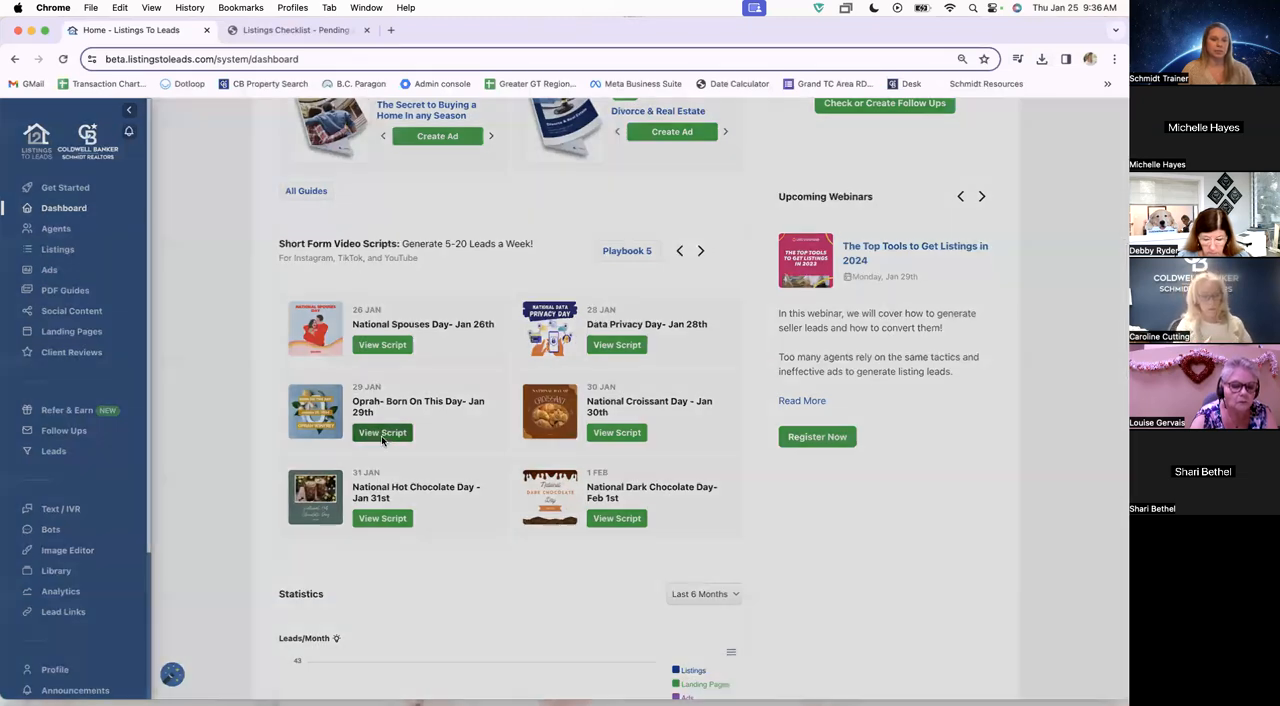
pyautogui.click(382, 432)
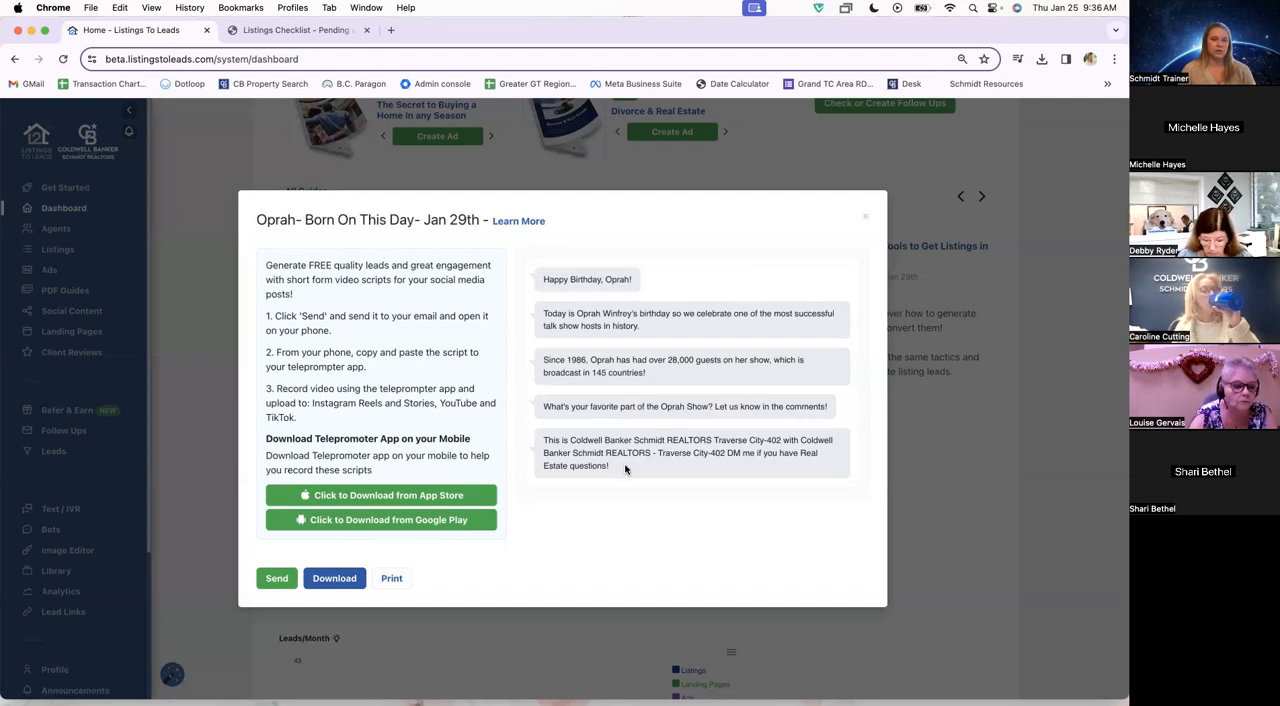
pyautogui.moveTo(668, 232)
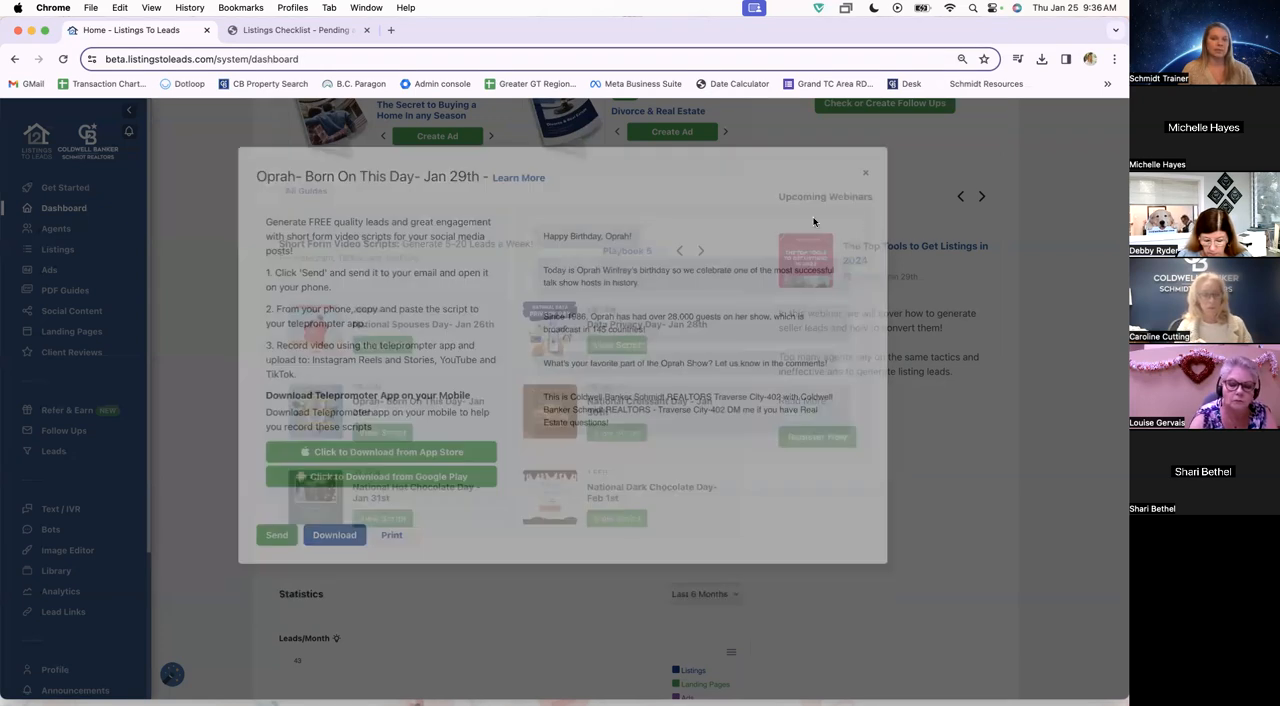
pyautogui.click(864, 172)
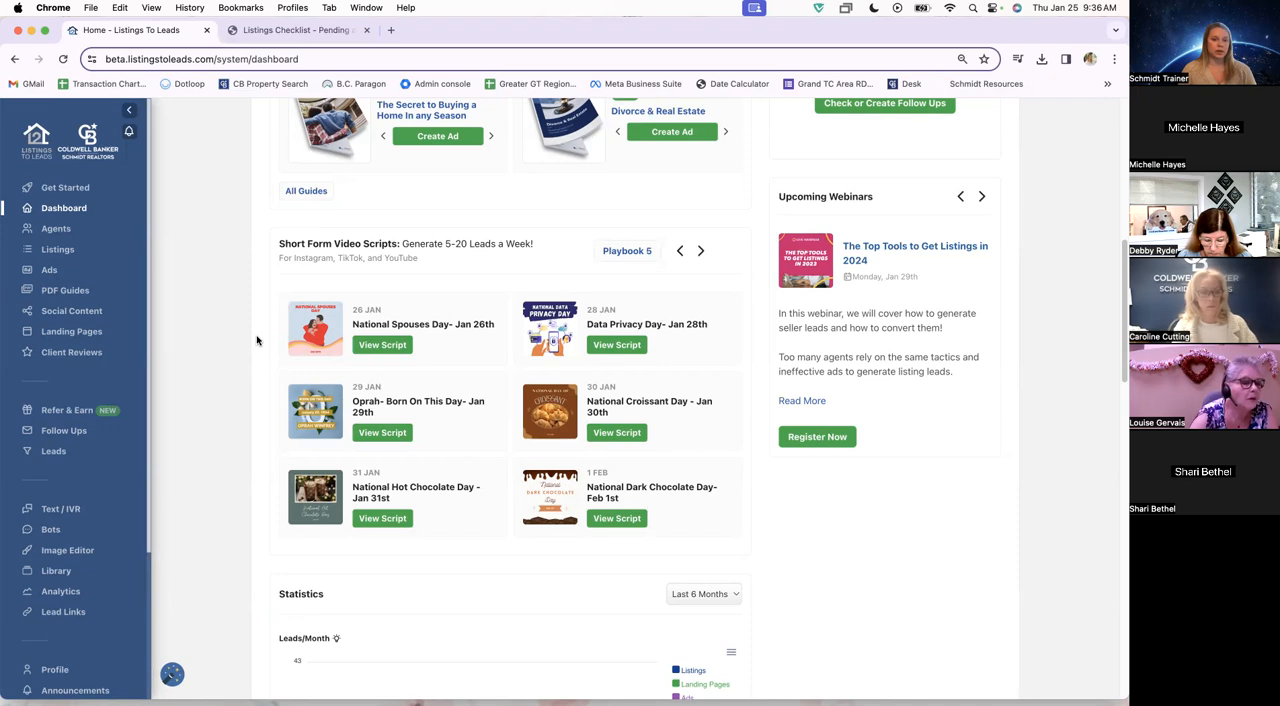
pyautogui.moveTo(408, 480)
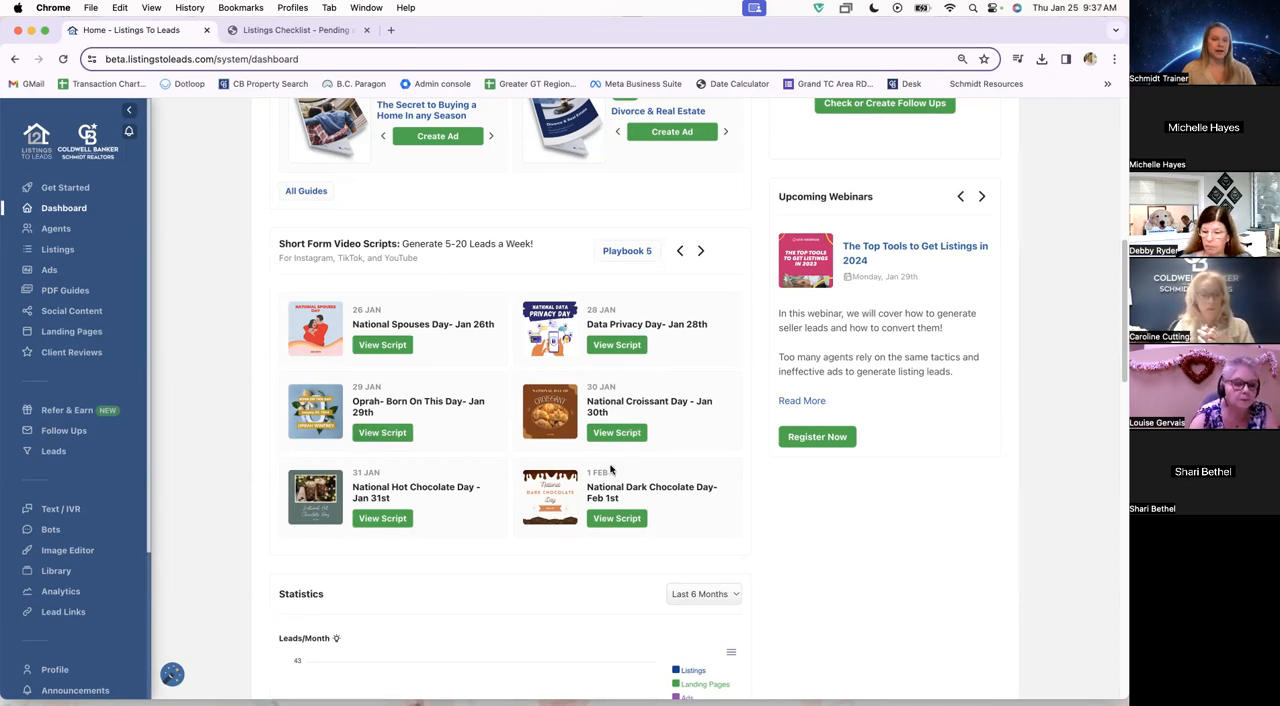
pyautogui.moveTo(600, 304)
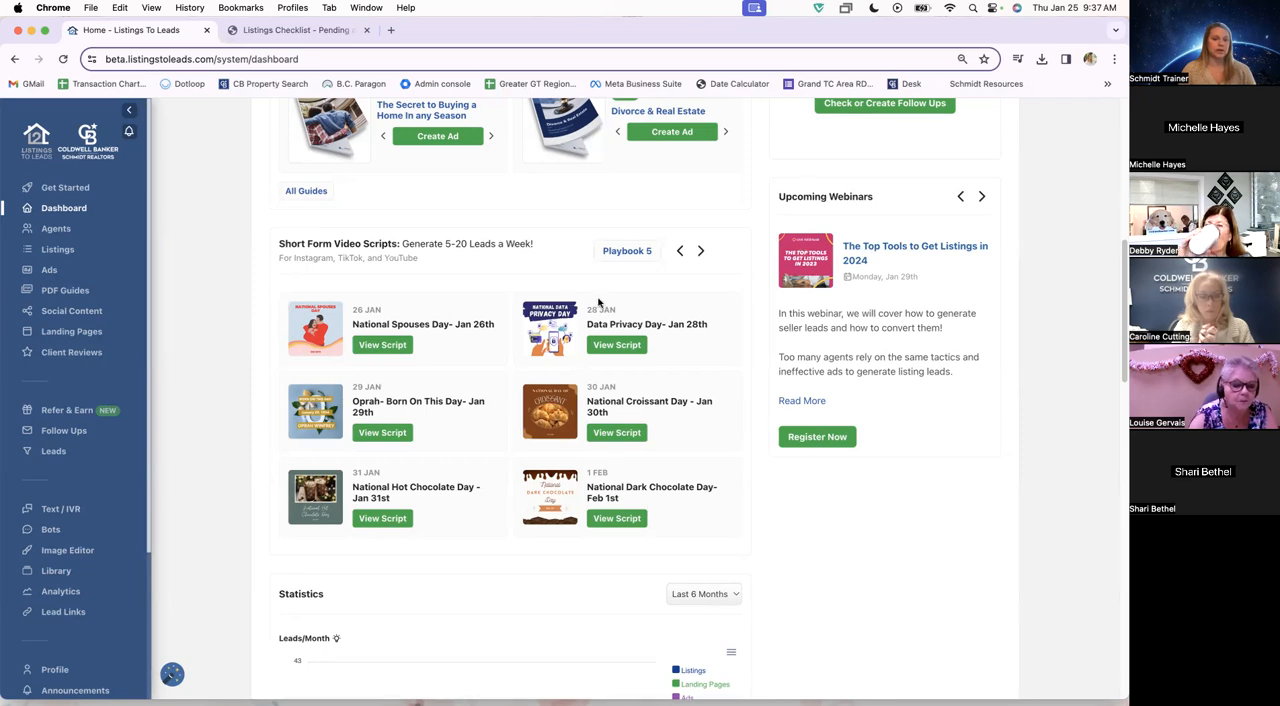
pyautogui.moveTo(664, 388)
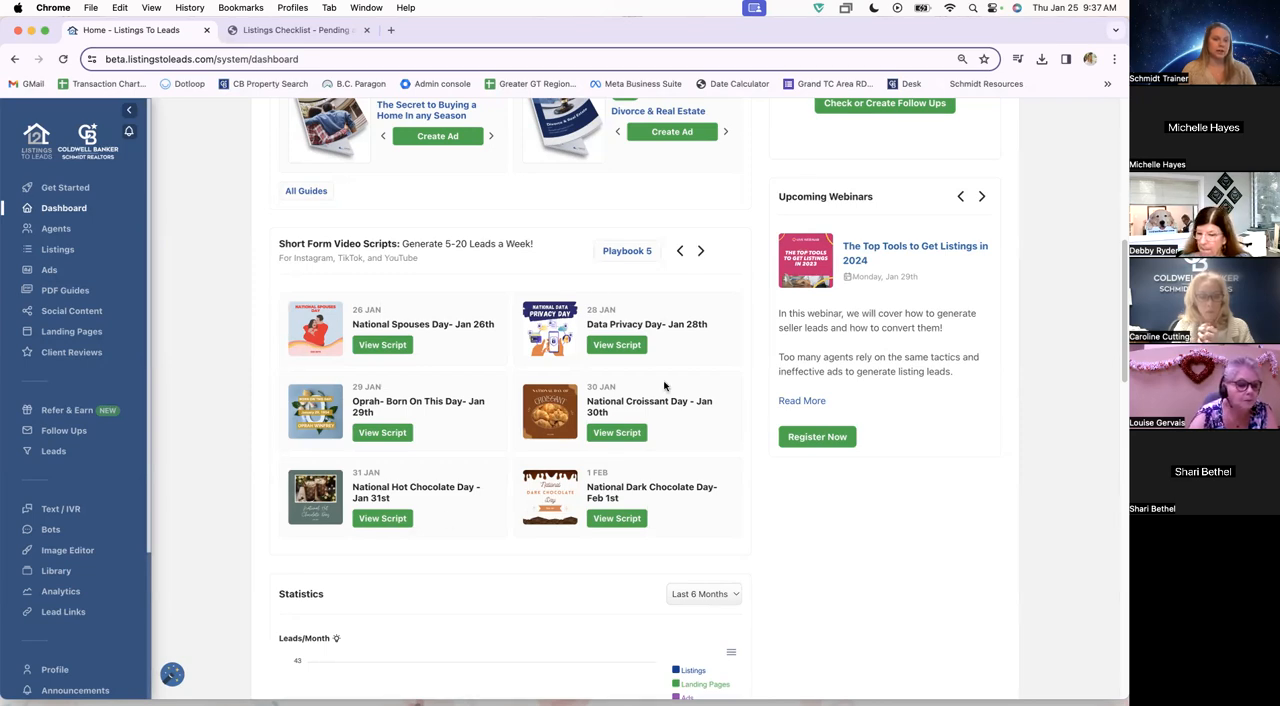
pyautogui.moveTo(704, 252)
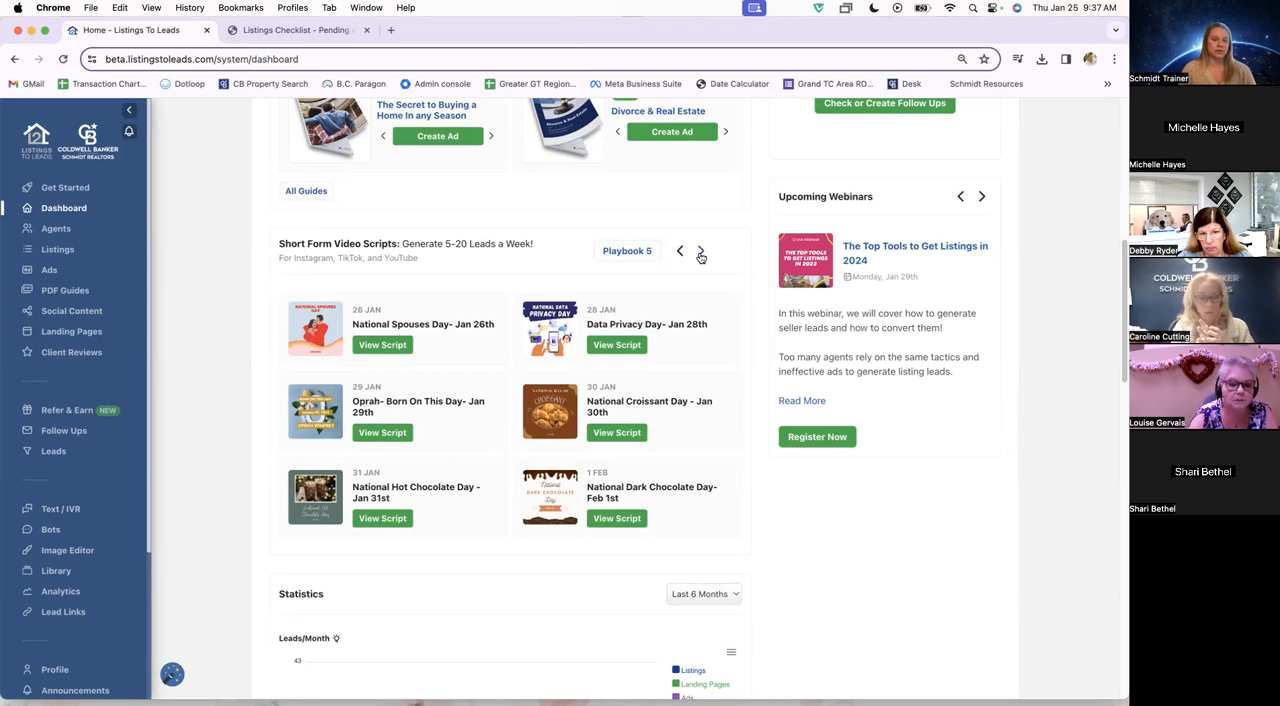
pyautogui.click(700, 252)
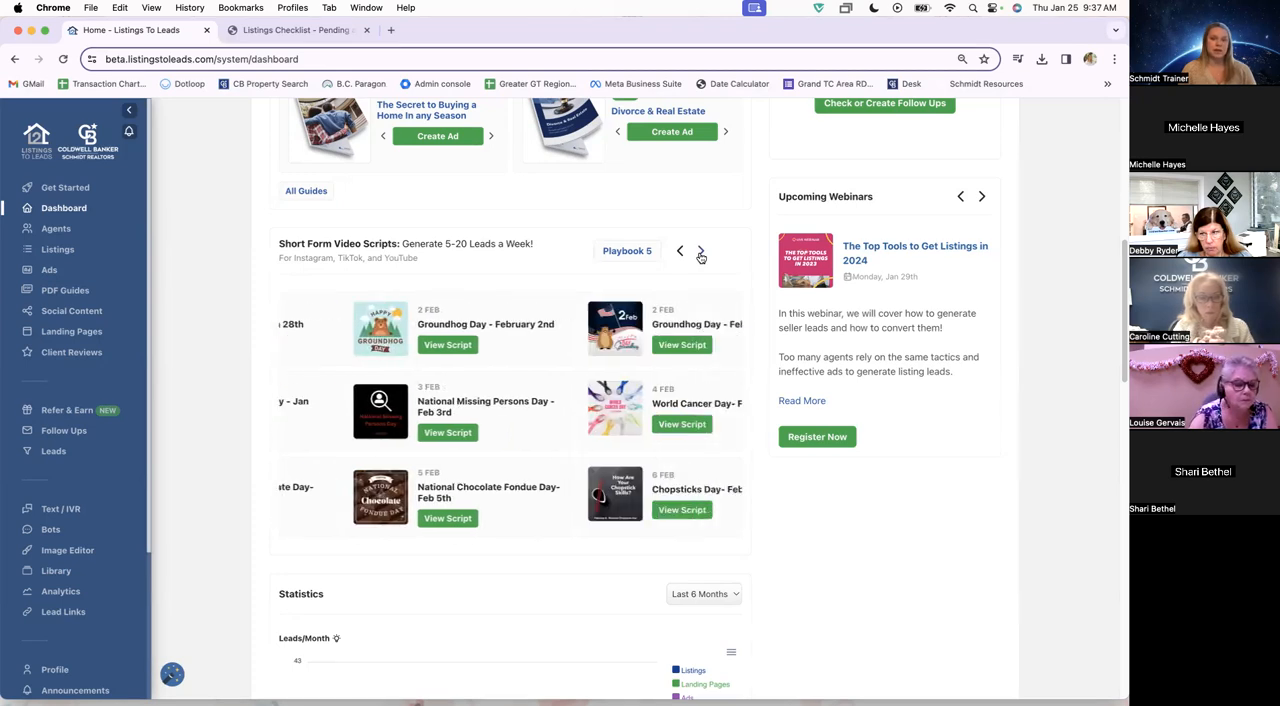
pyautogui.click(700, 252)
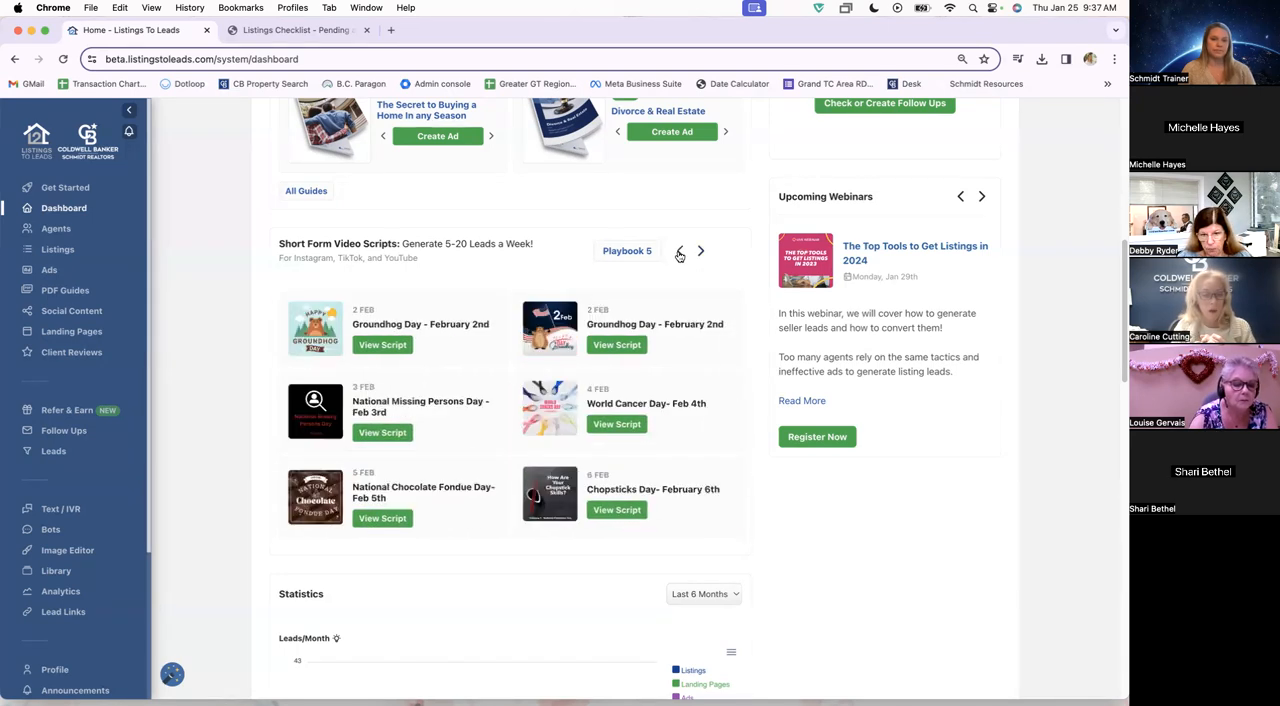
pyautogui.click(680, 252)
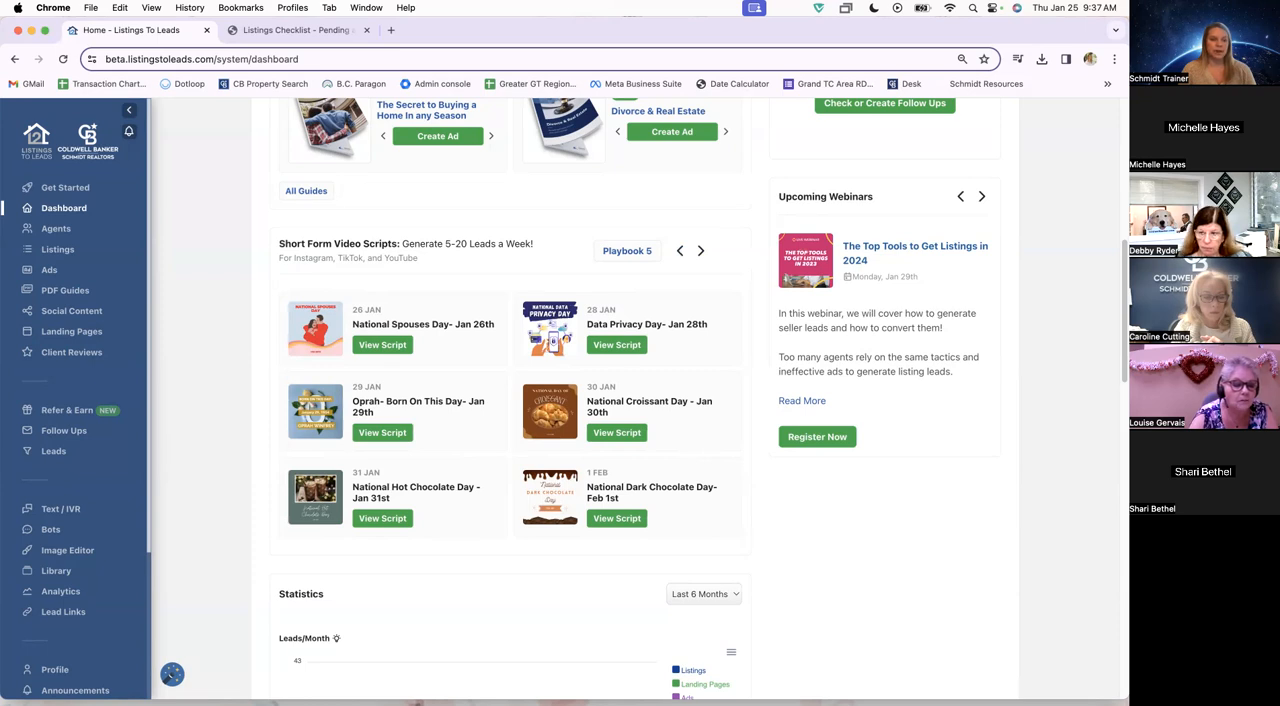
pyautogui.moveTo(216, 408)
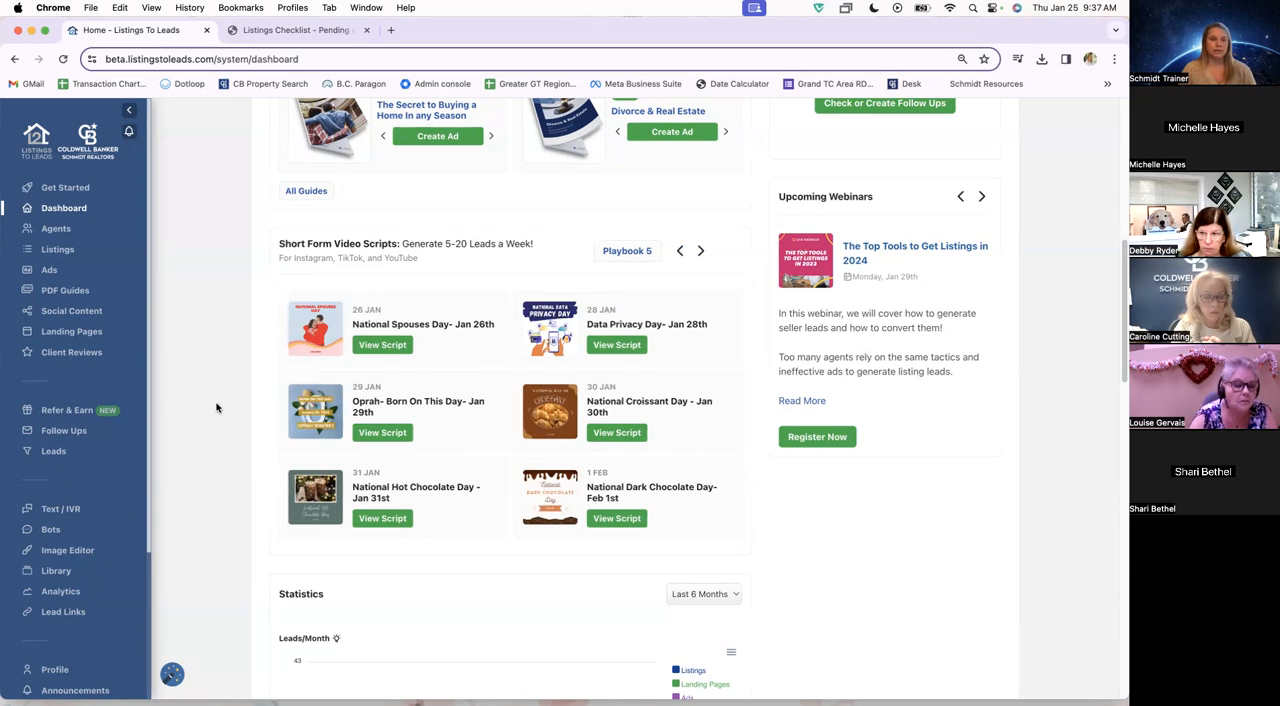
pyautogui.moveTo(216, 304)
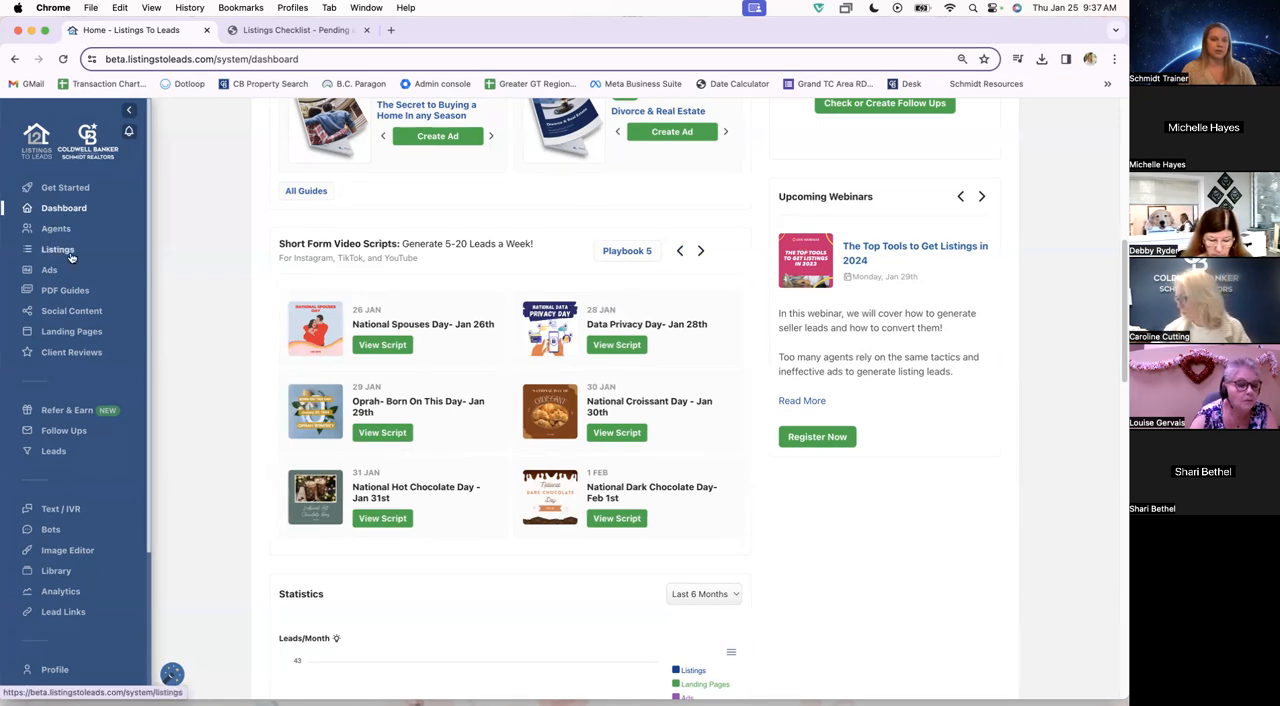
pyautogui.click(56, 248)
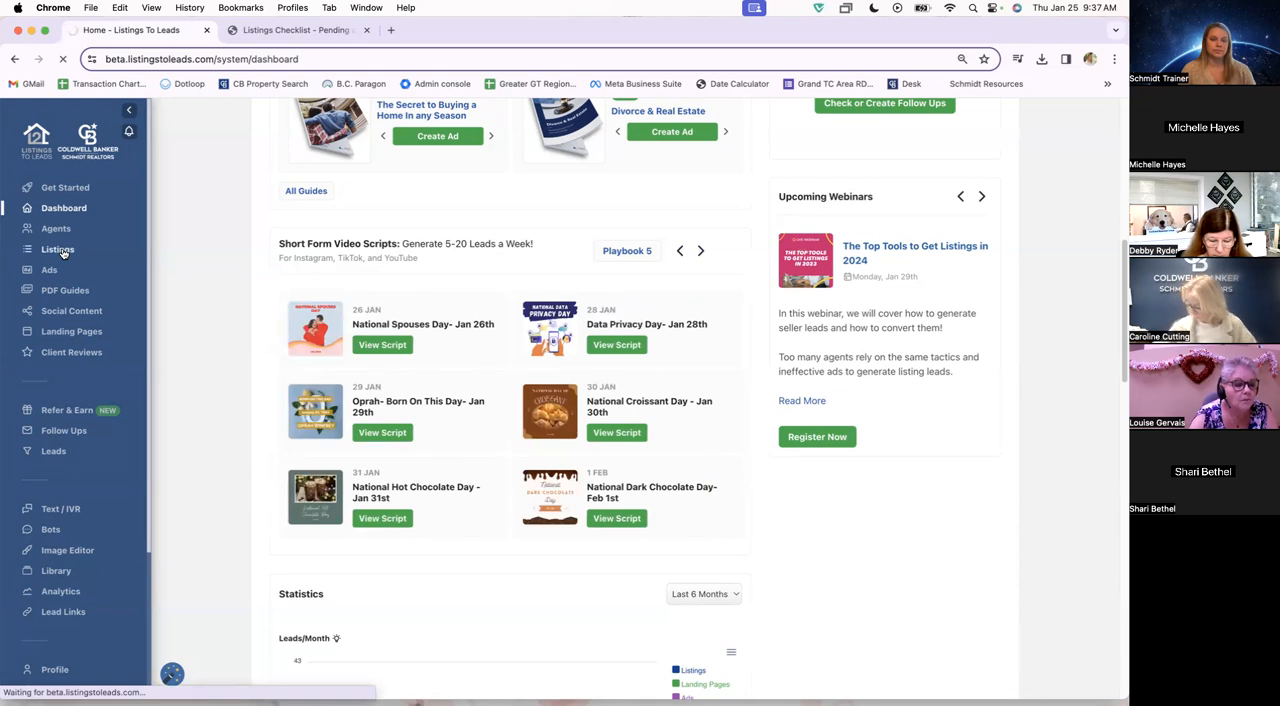
pyautogui.click(56, 248)
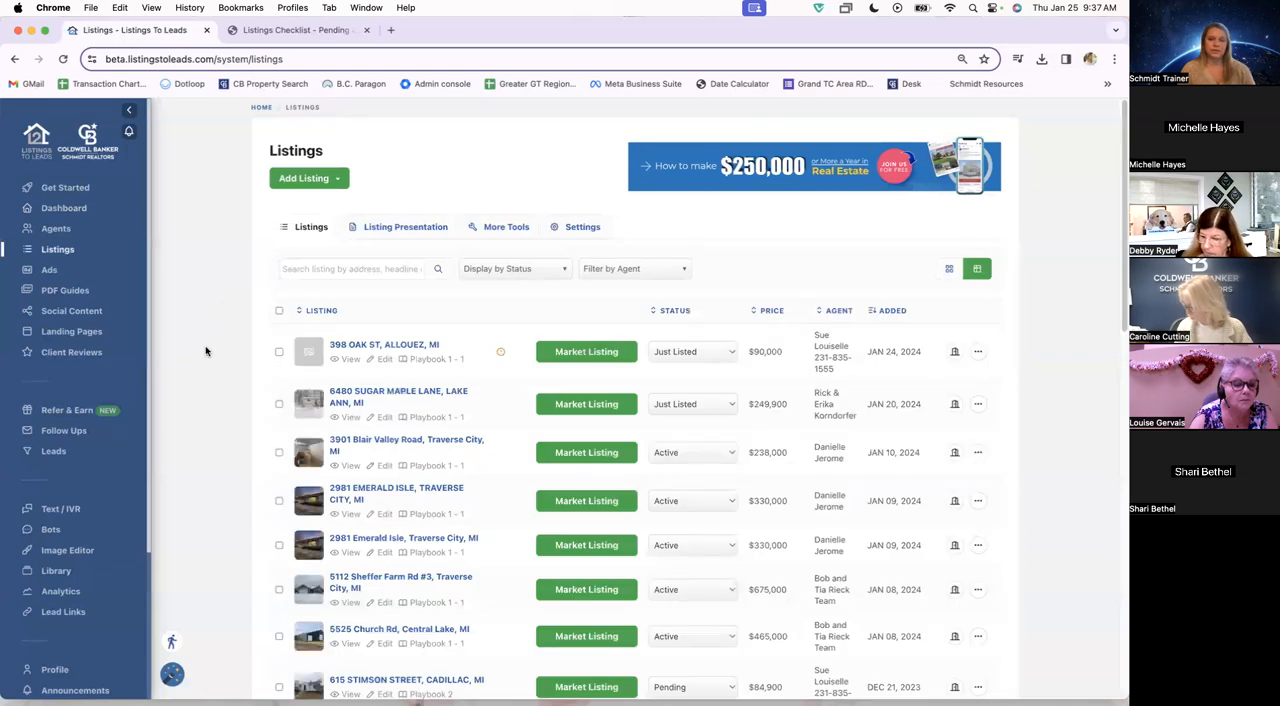
pyautogui.moveTo(208, 418)
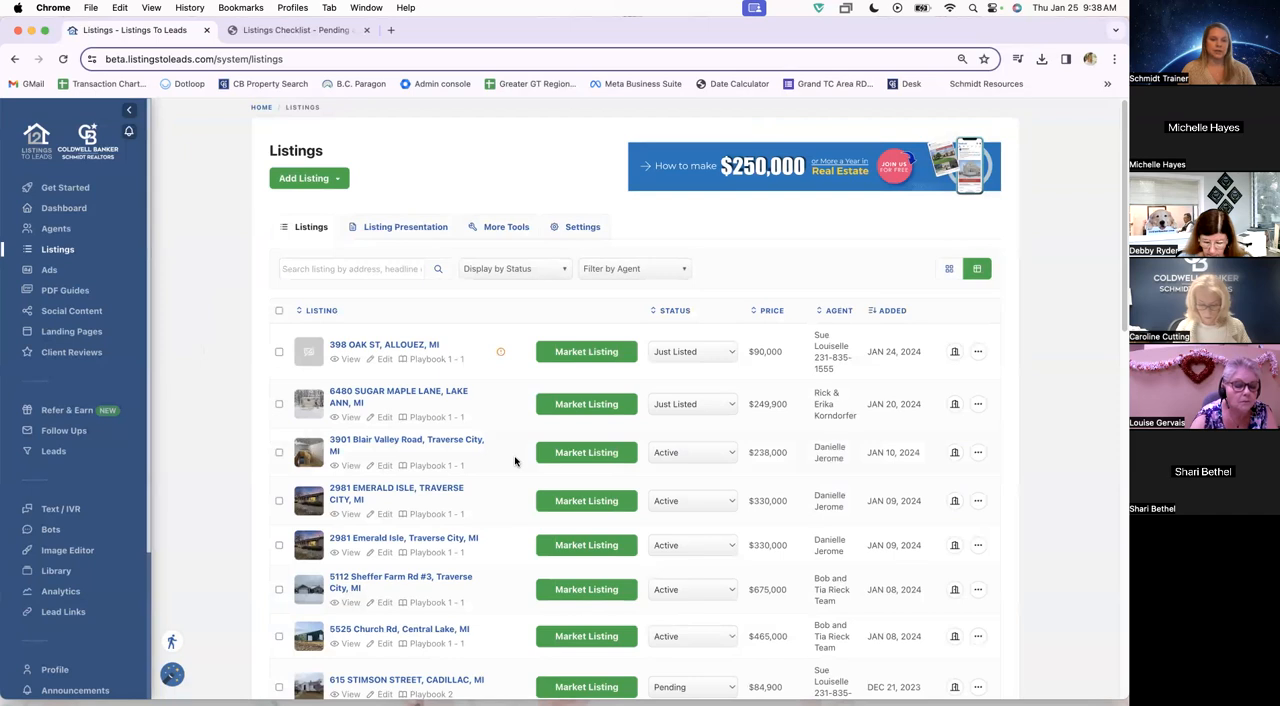
pyautogui.moveTo(576, 468)
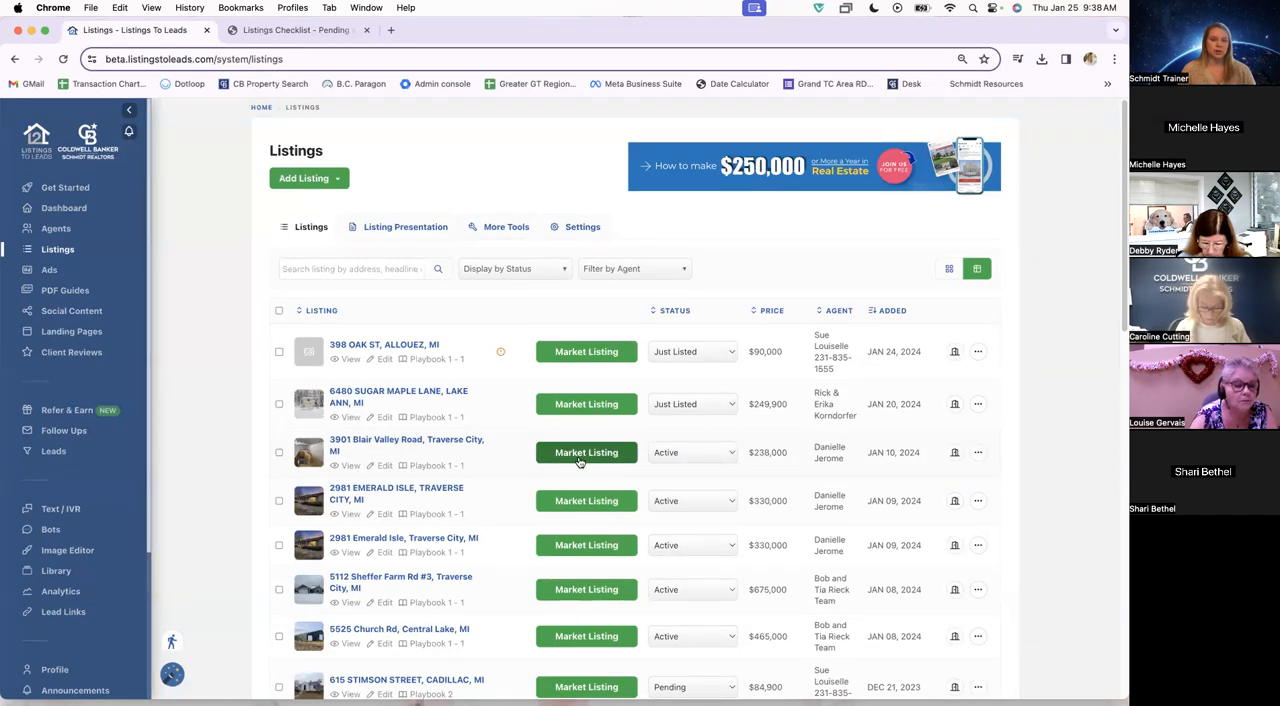
pyautogui.click(586, 452)
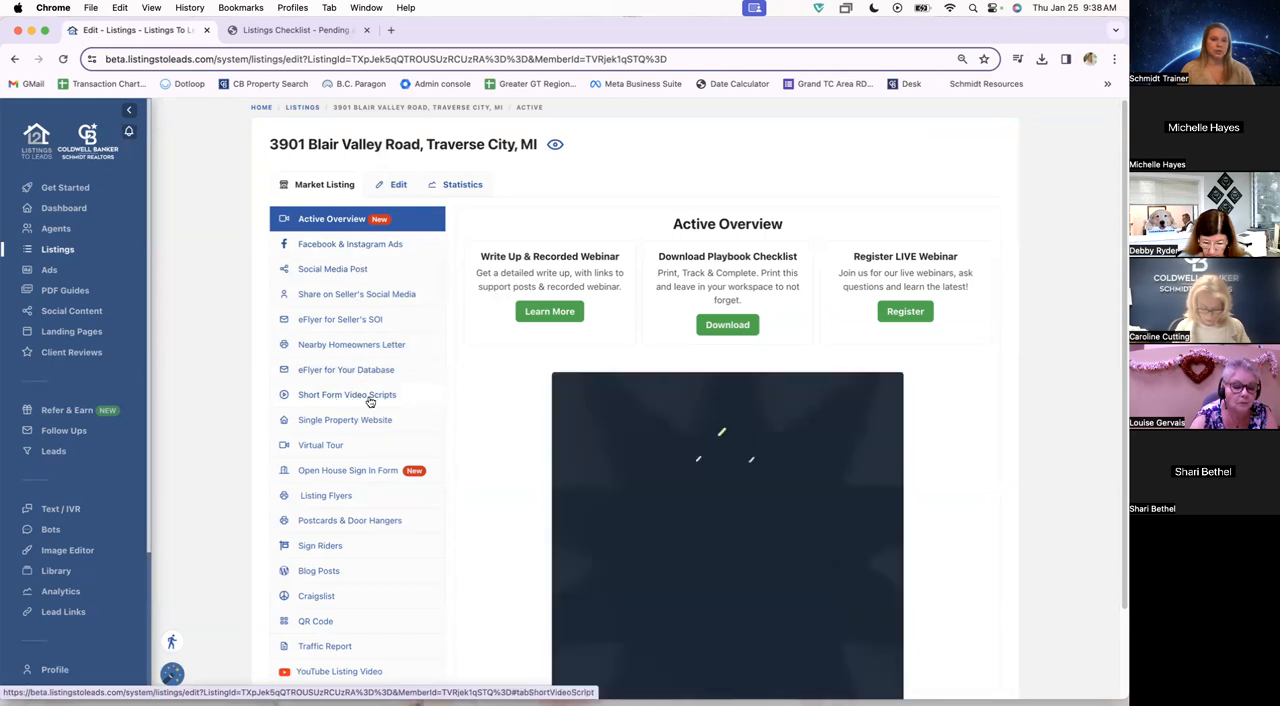
pyautogui.click(348, 394)
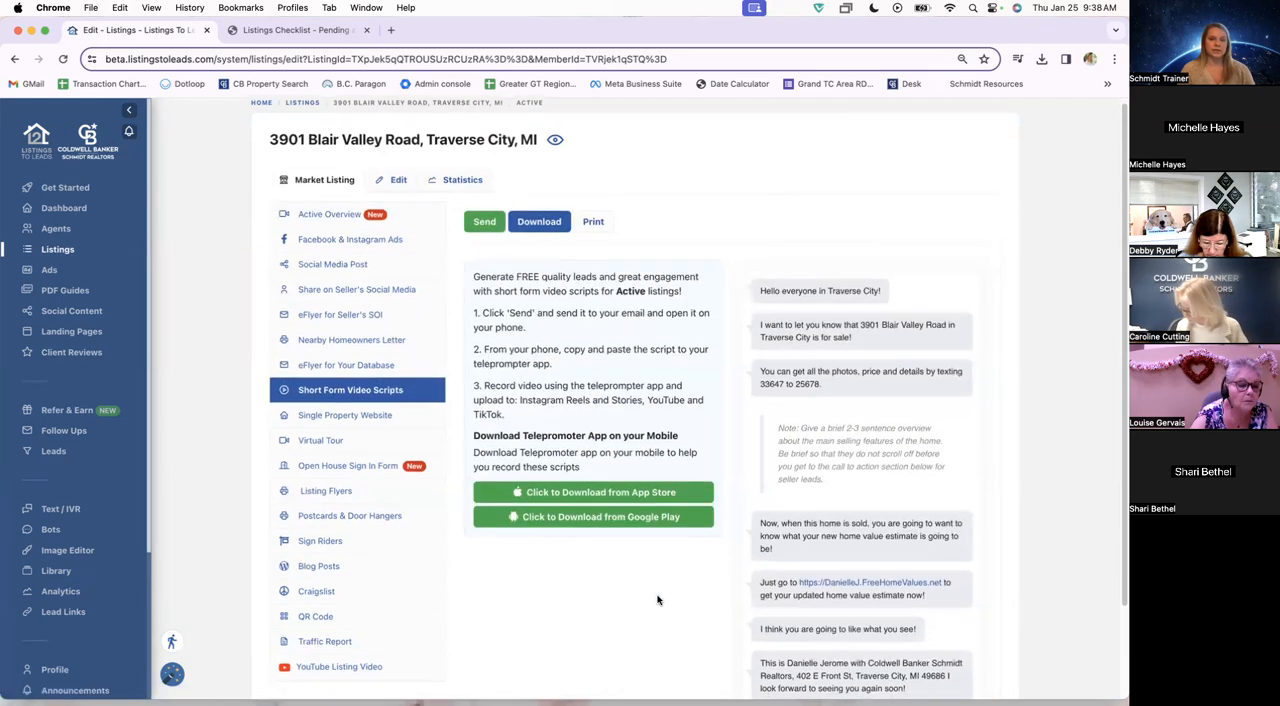
pyautogui.scroll(3)
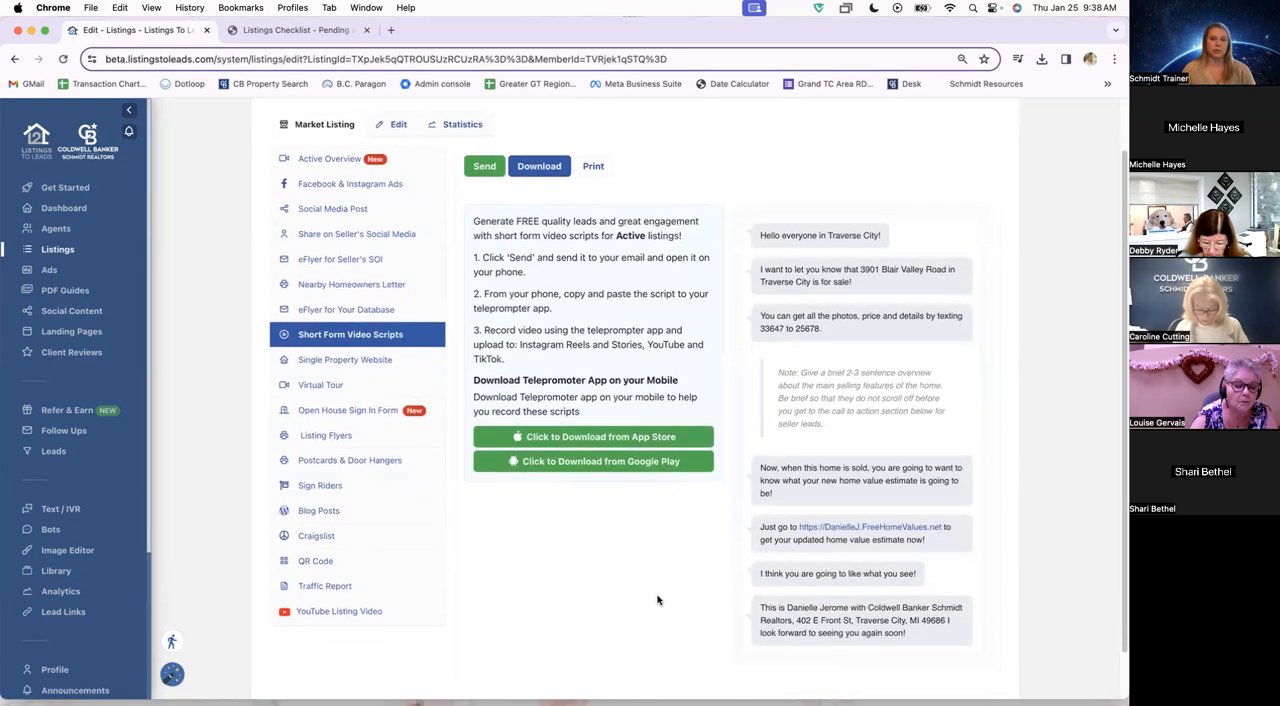
pyautogui.scroll(3)
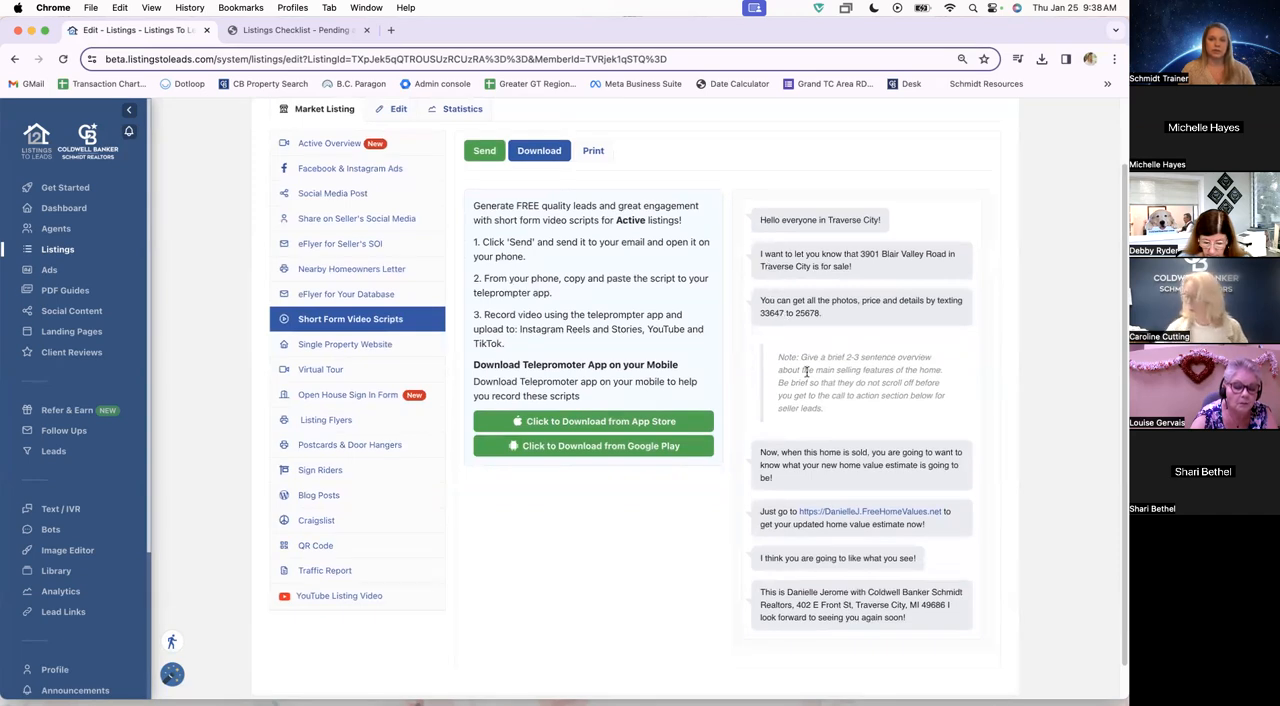
pyautogui.moveTo(604, 496)
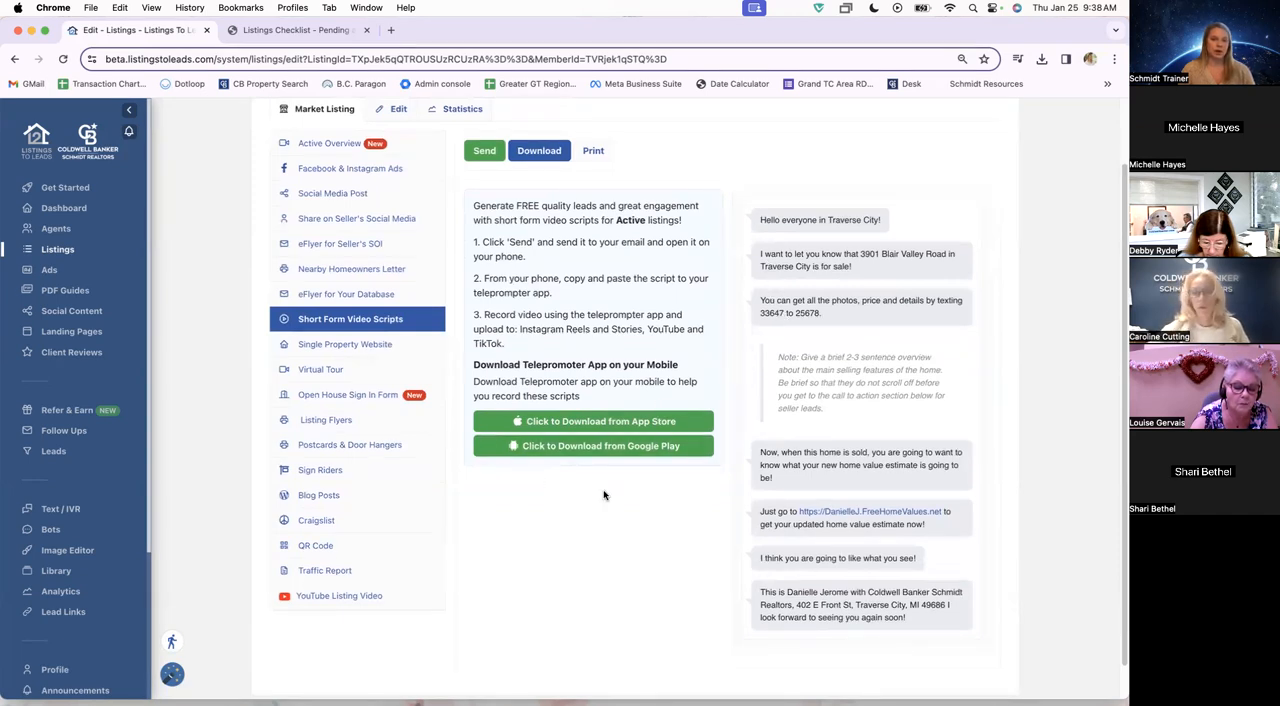
pyautogui.moveTo(592, 530)
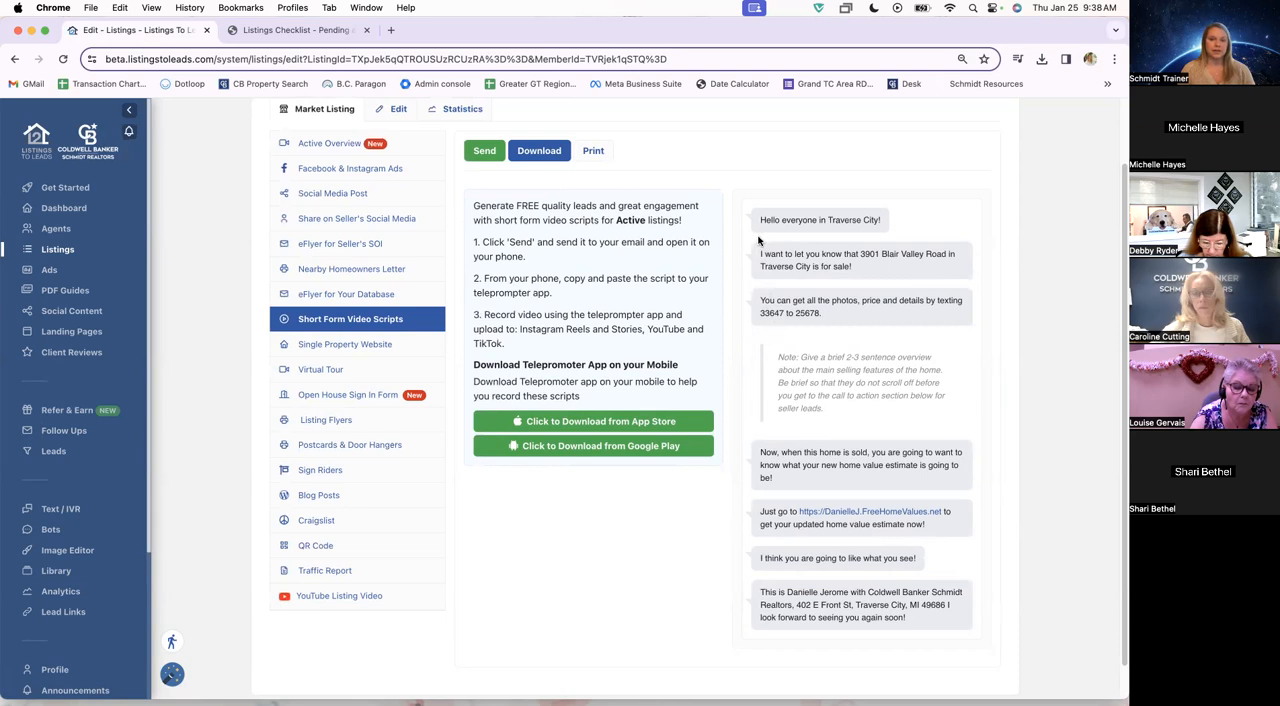
pyautogui.moveTo(720, 556)
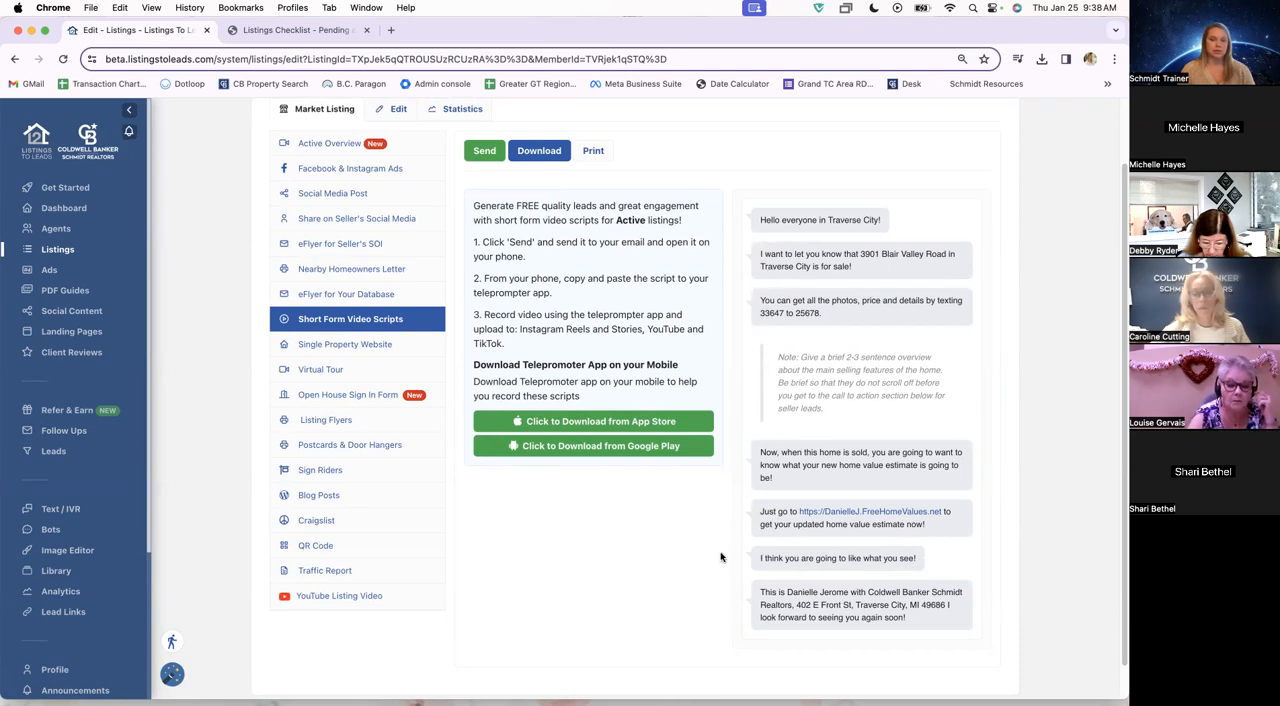
pyautogui.moveTo(790, 494)
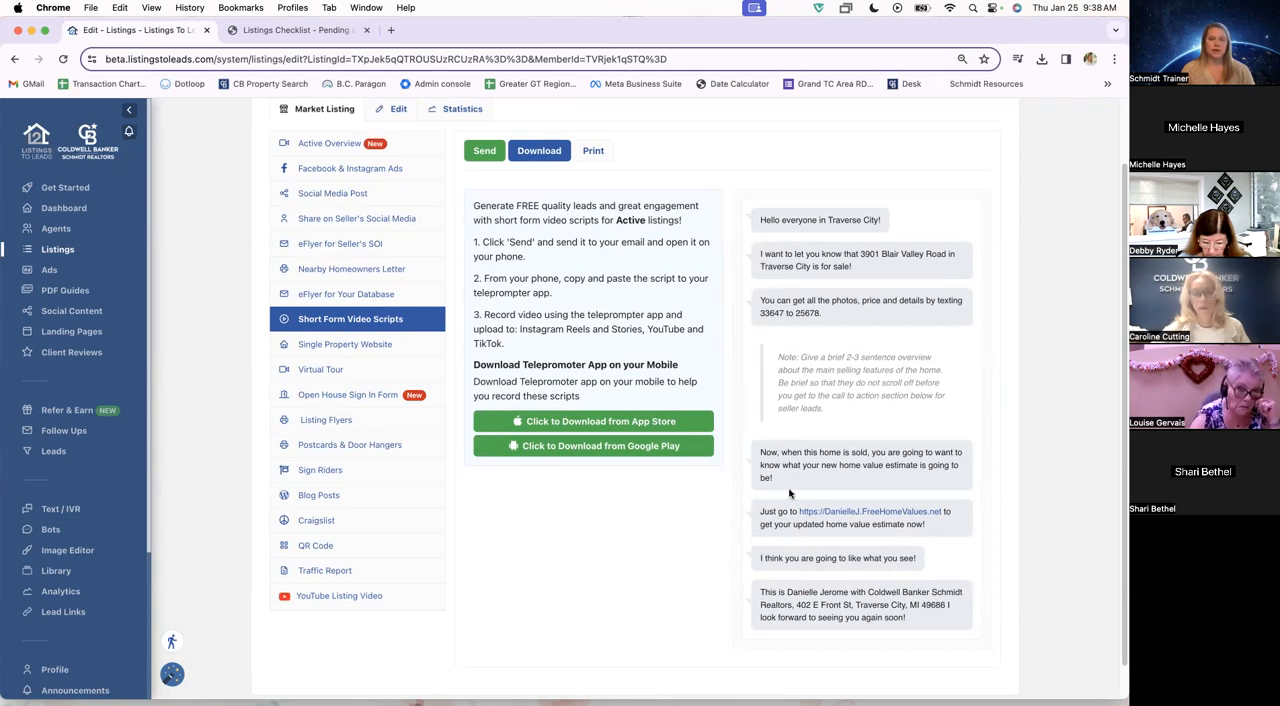
pyautogui.moveTo(888, 576)
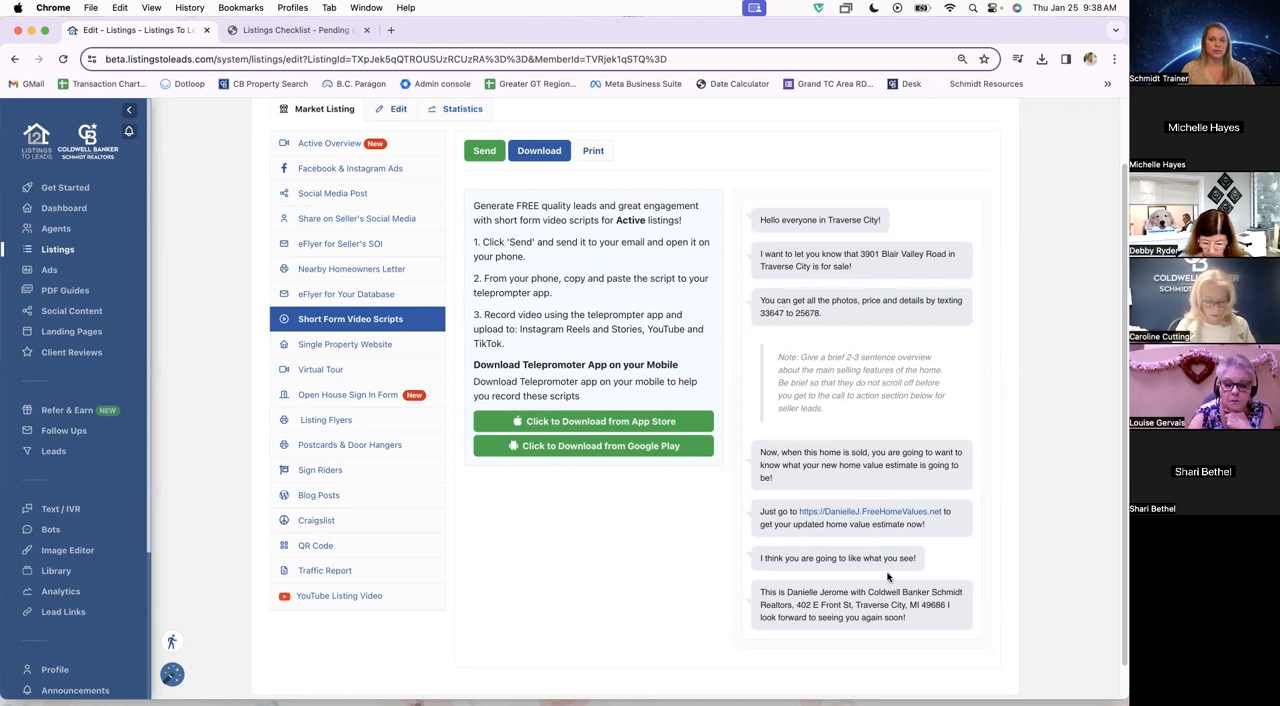
pyautogui.moveTo(718, 532)
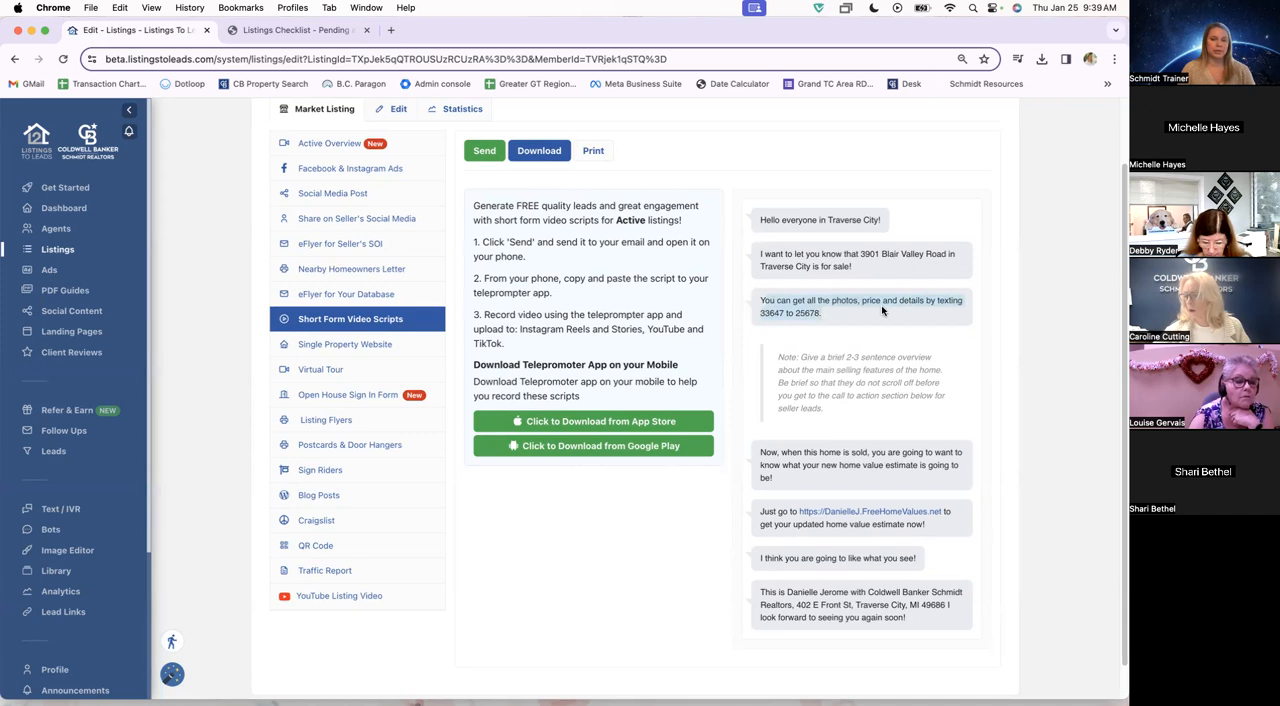
pyautogui.moveTo(772, 324)
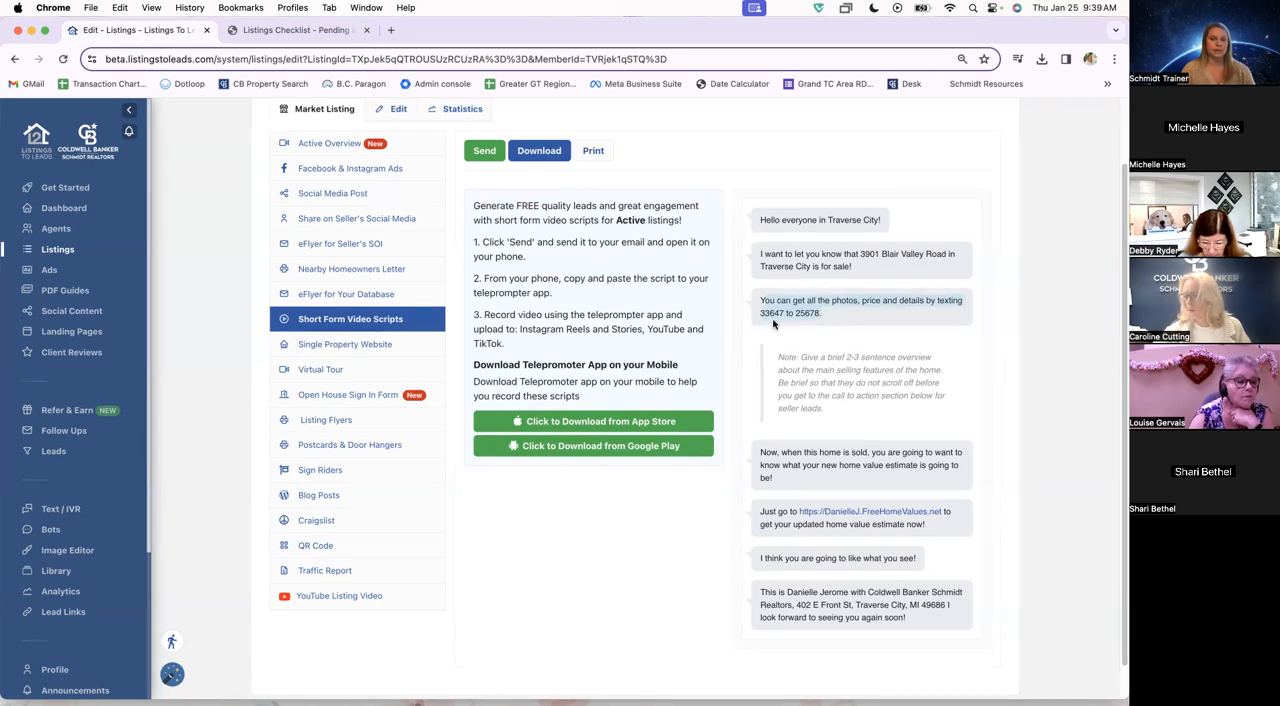
pyautogui.moveTo(778, 324)
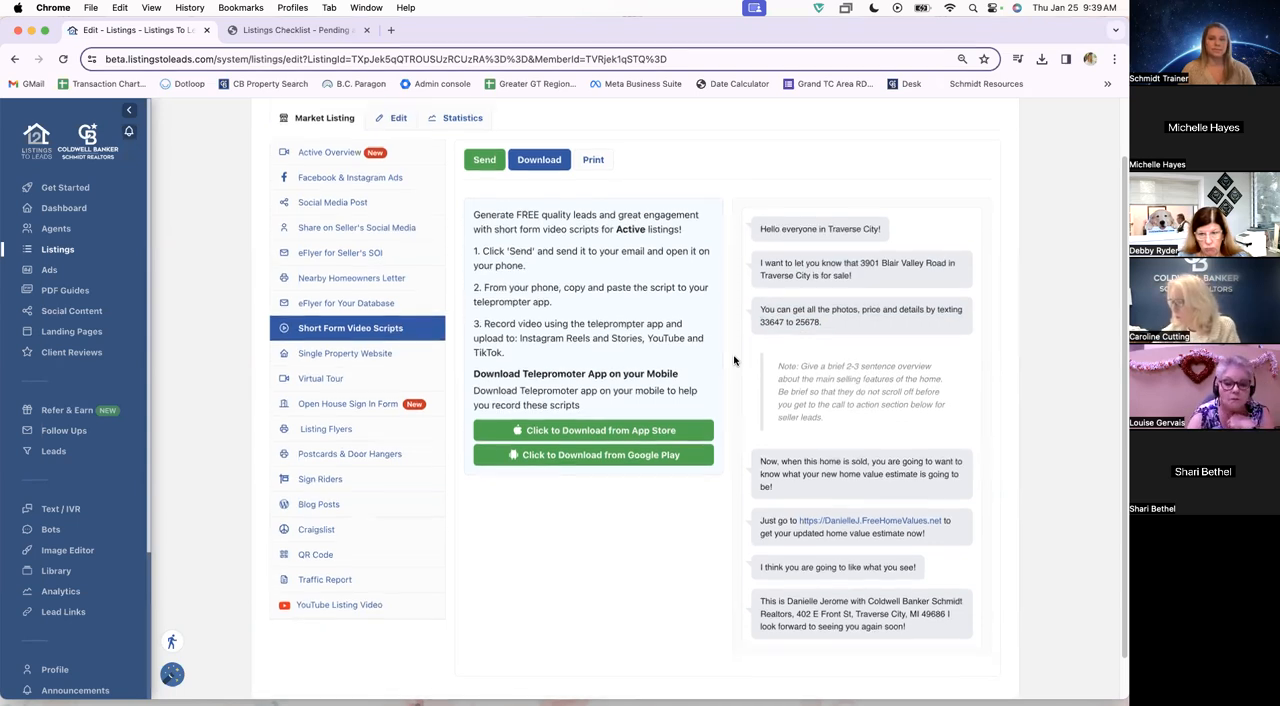
pyautogui.scroll(3)
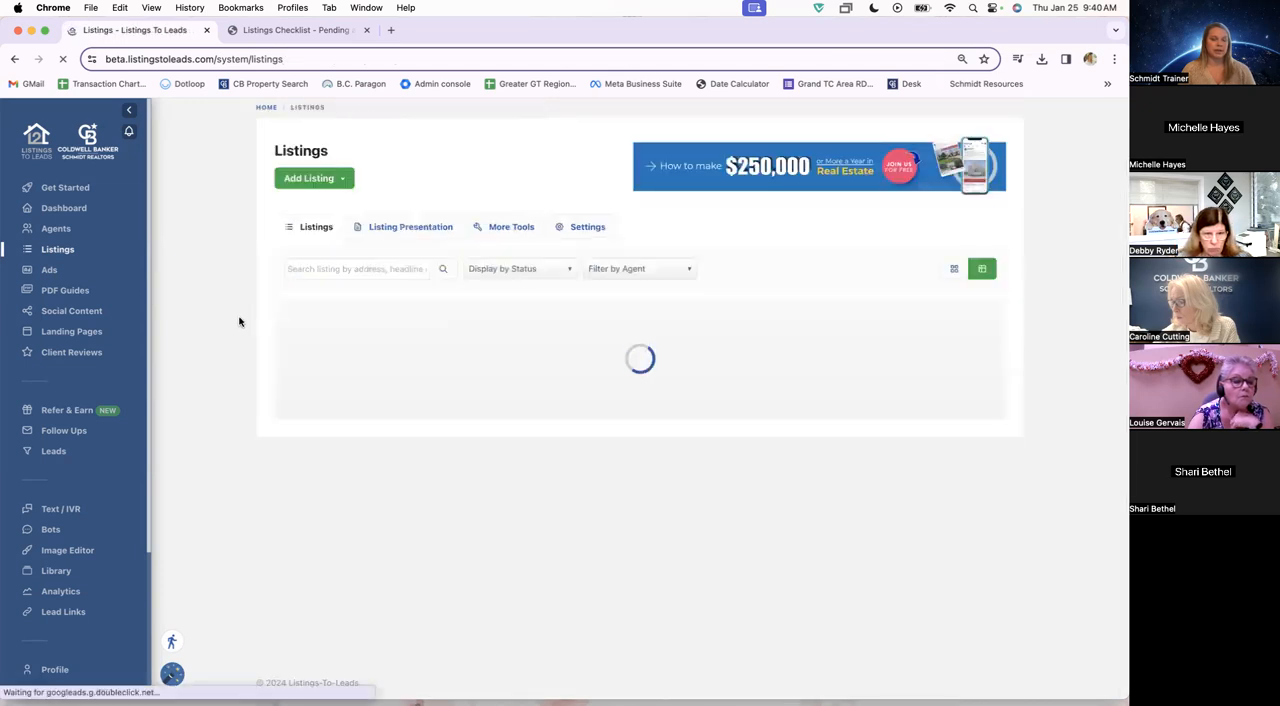
pyautogui.moveTo(216, 456)
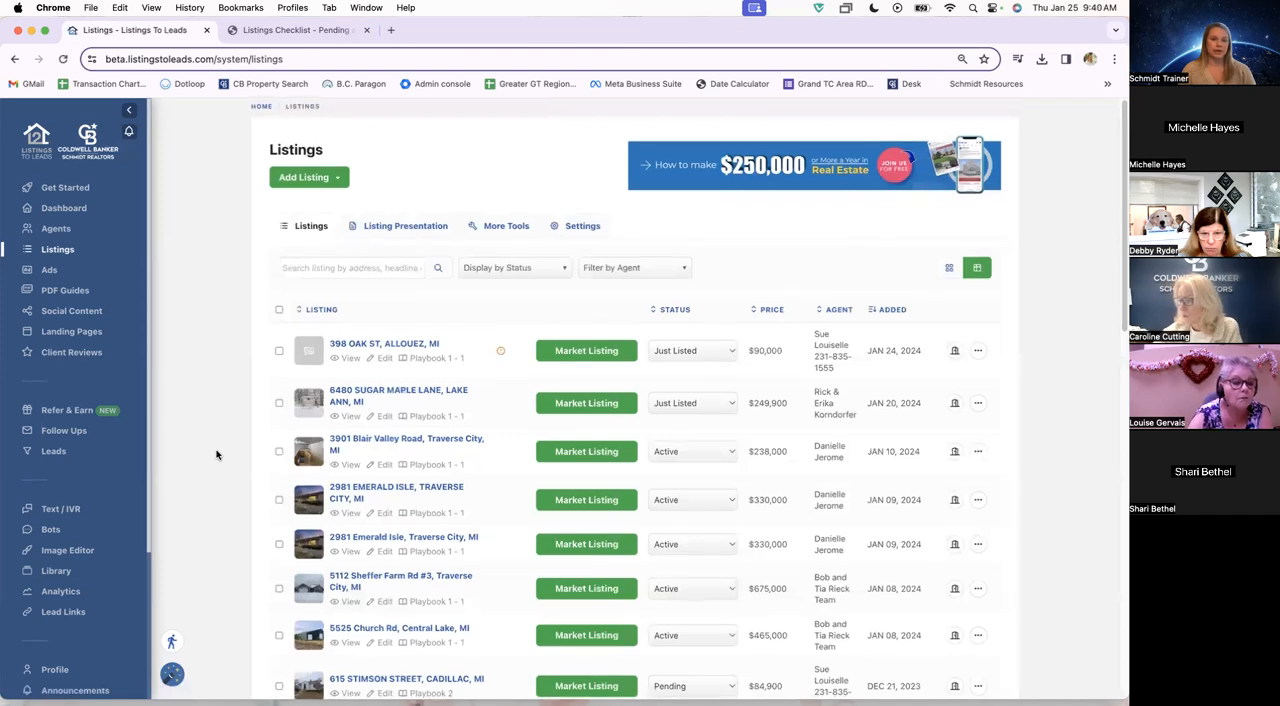
# Scroll down the Listings table of properties with their statuses, prices and dates.
pyautogui.scroll(-3)
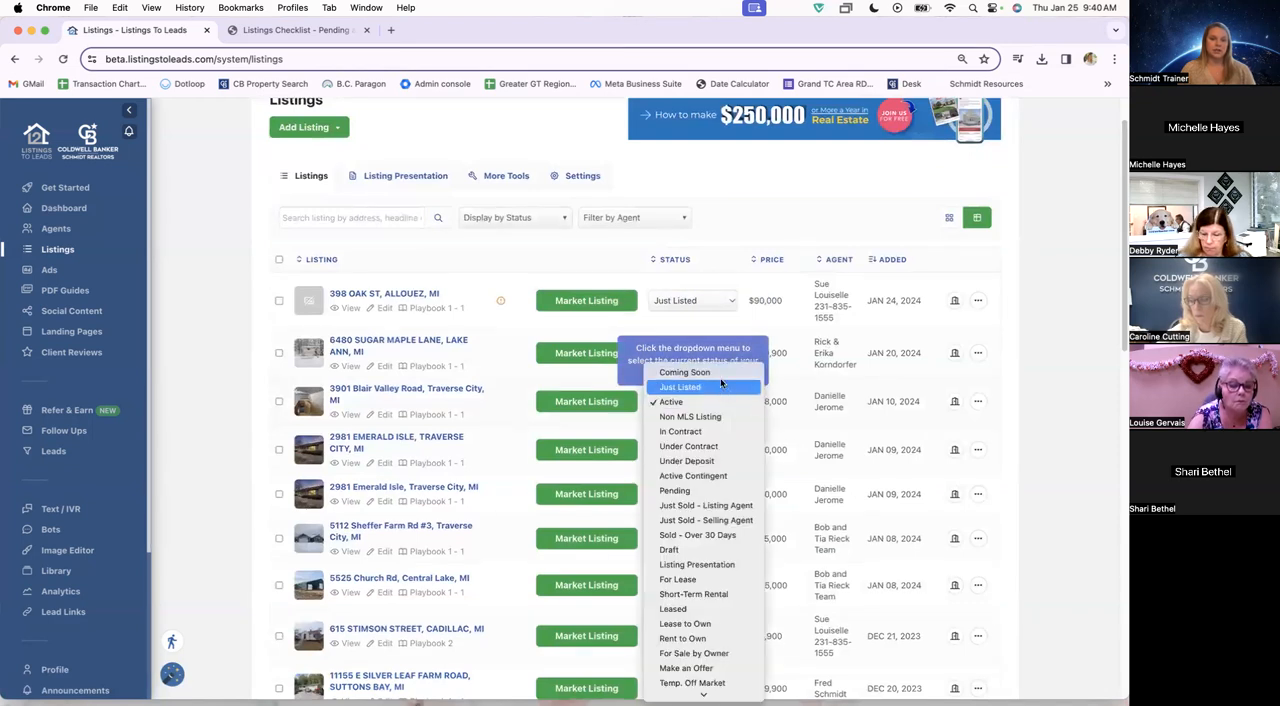
pyautogui.moveTo(704, 504)
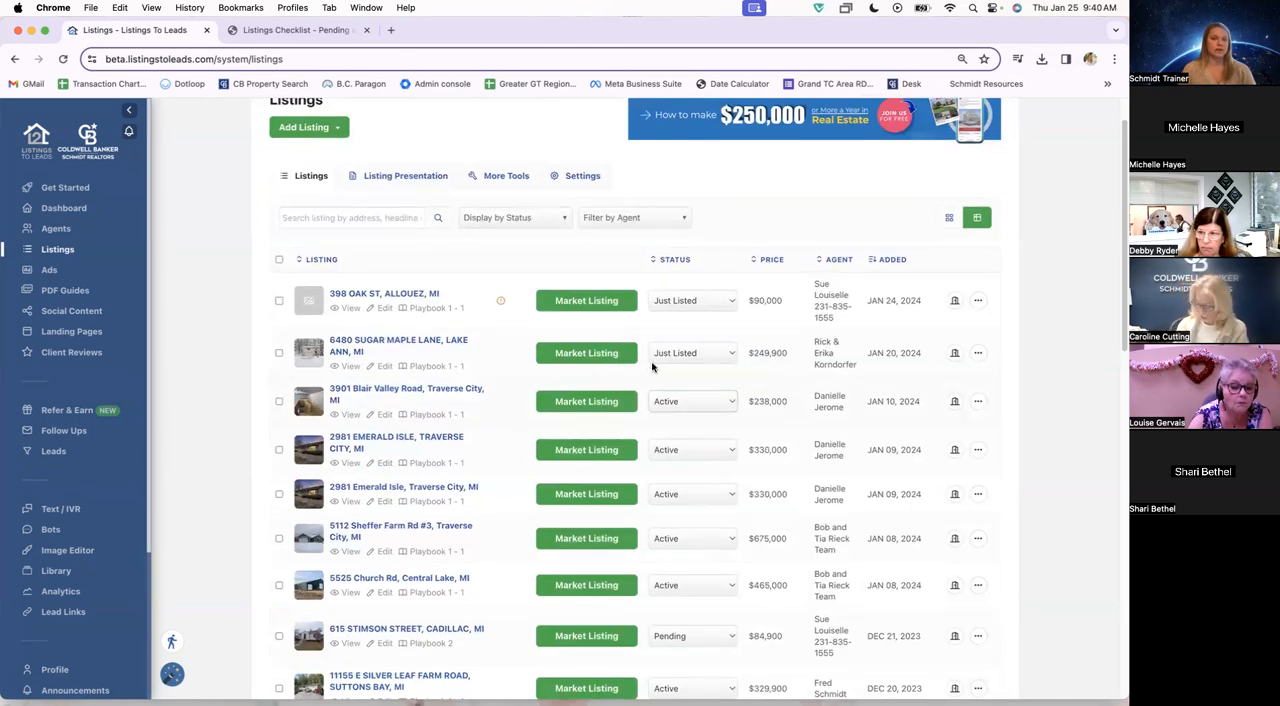
pyautogui.moveTo(284, 392)
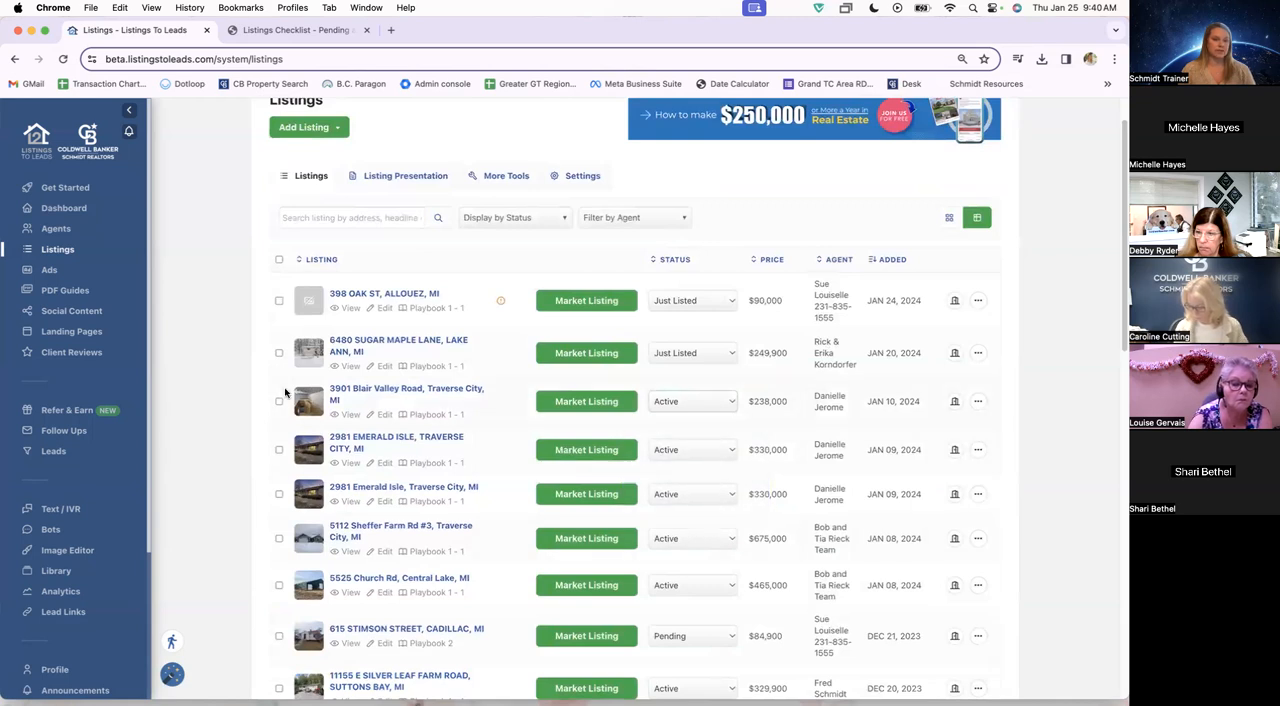
pyautogui.moveTo(216, 418)
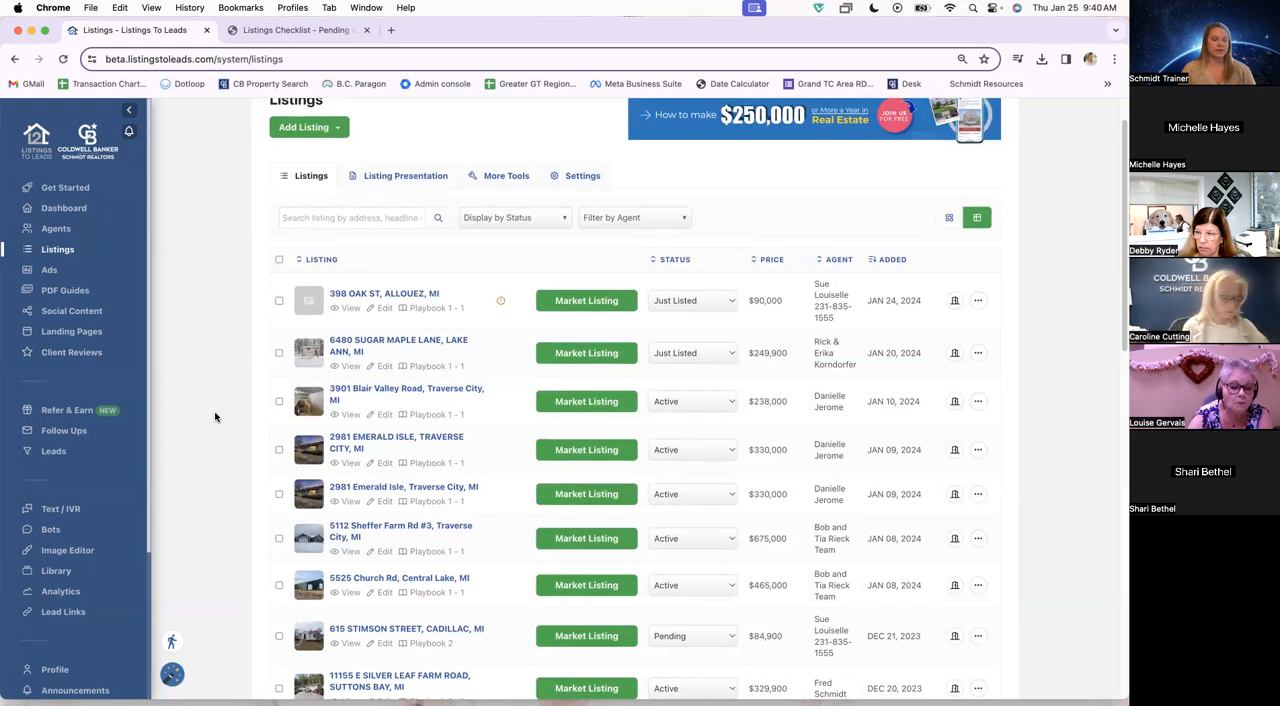
pyautogui.moveTo(194, 270)
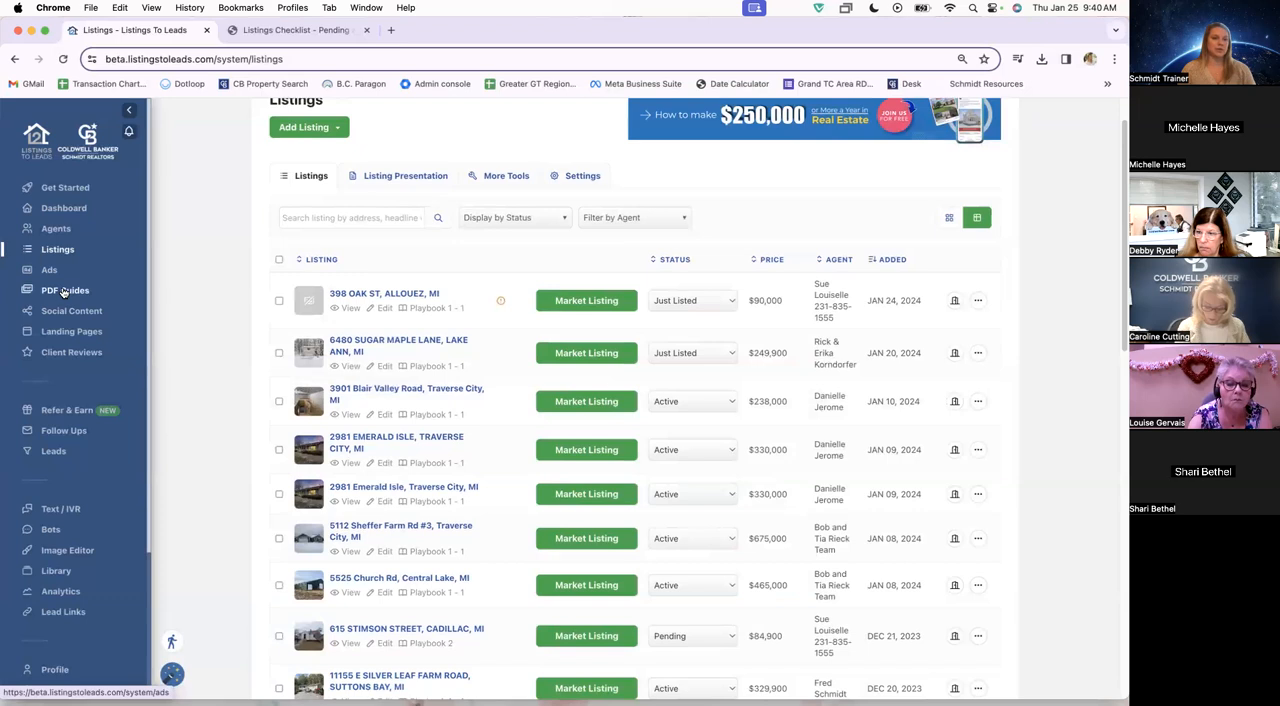
# Go to PDF Guides & Lead Generation Tools and dismiss the Color Themes announcement.
pyautogui.click(64, 290)
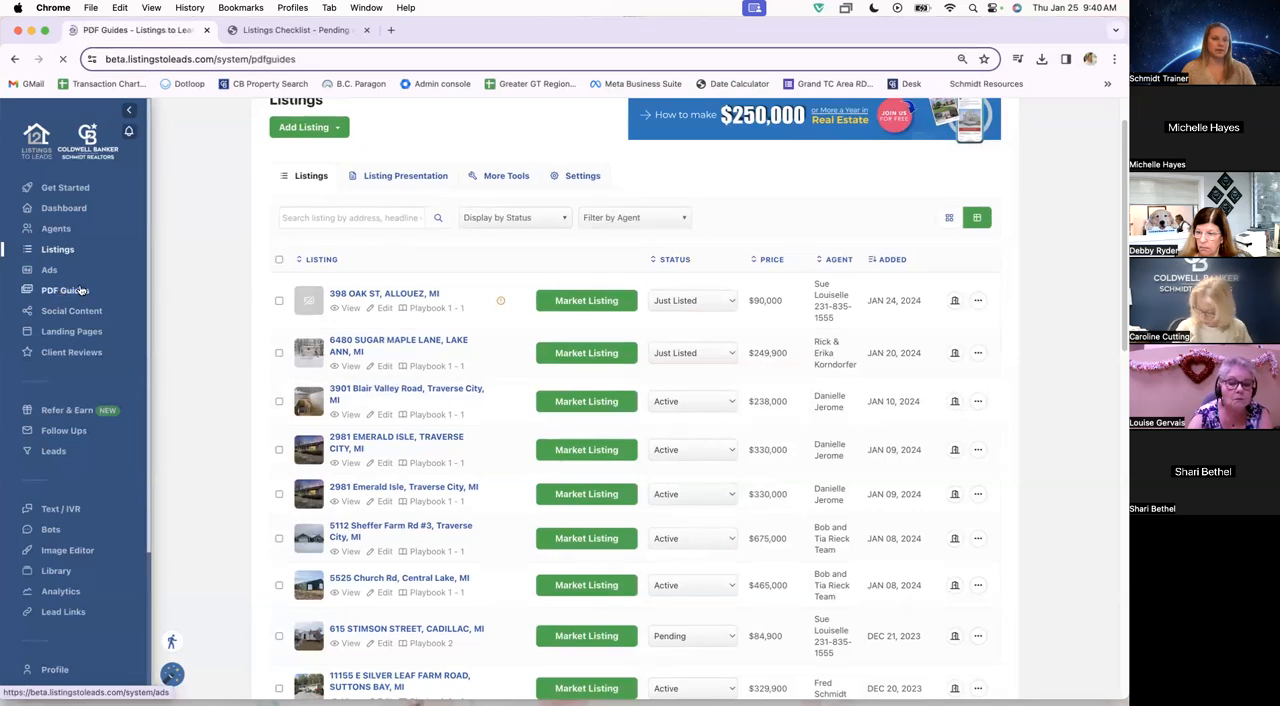
pyautogui.click(64, 290)
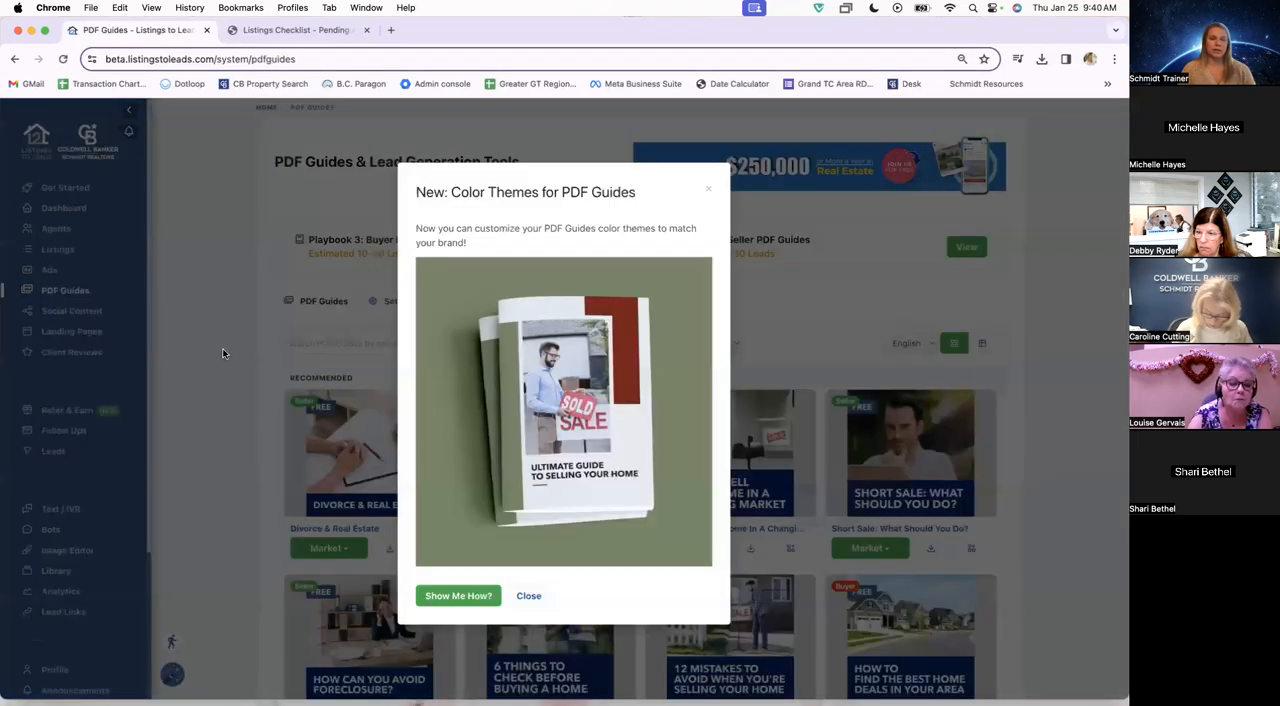
pyautogui.click(528, 596)
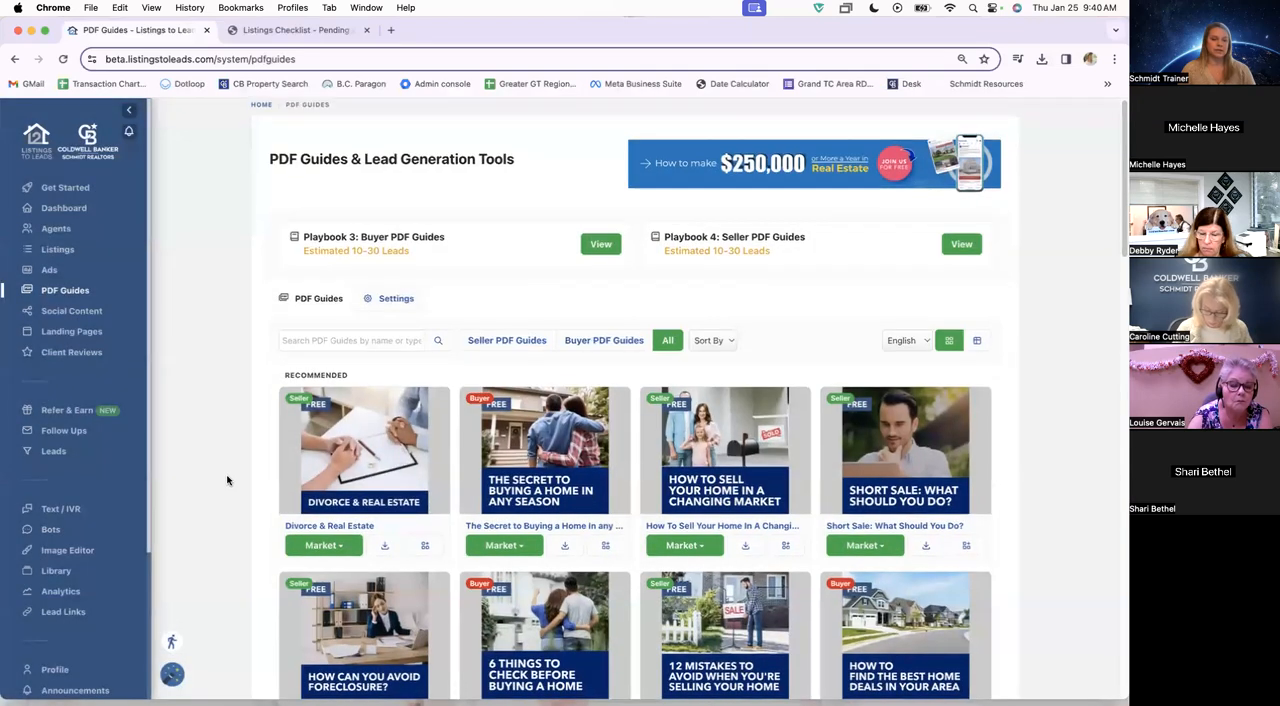
pyautogui.scroll(-3)
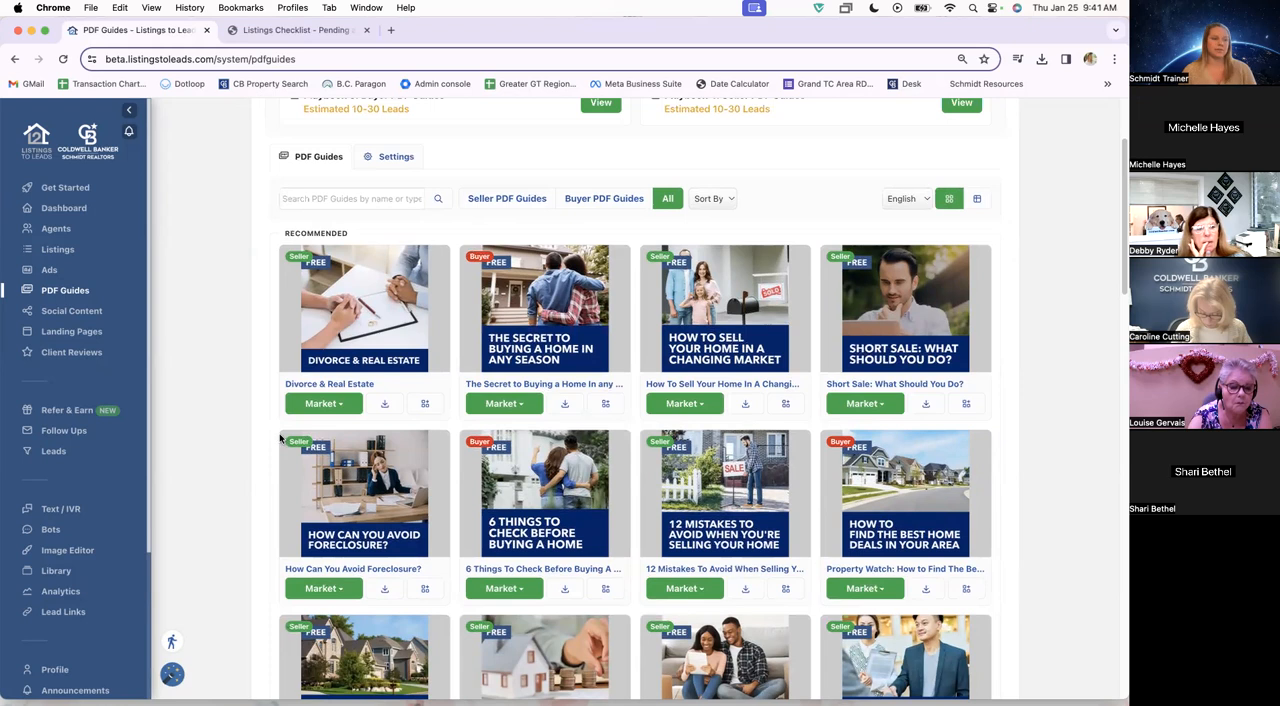
pyautogui.moveTo(164, 378)
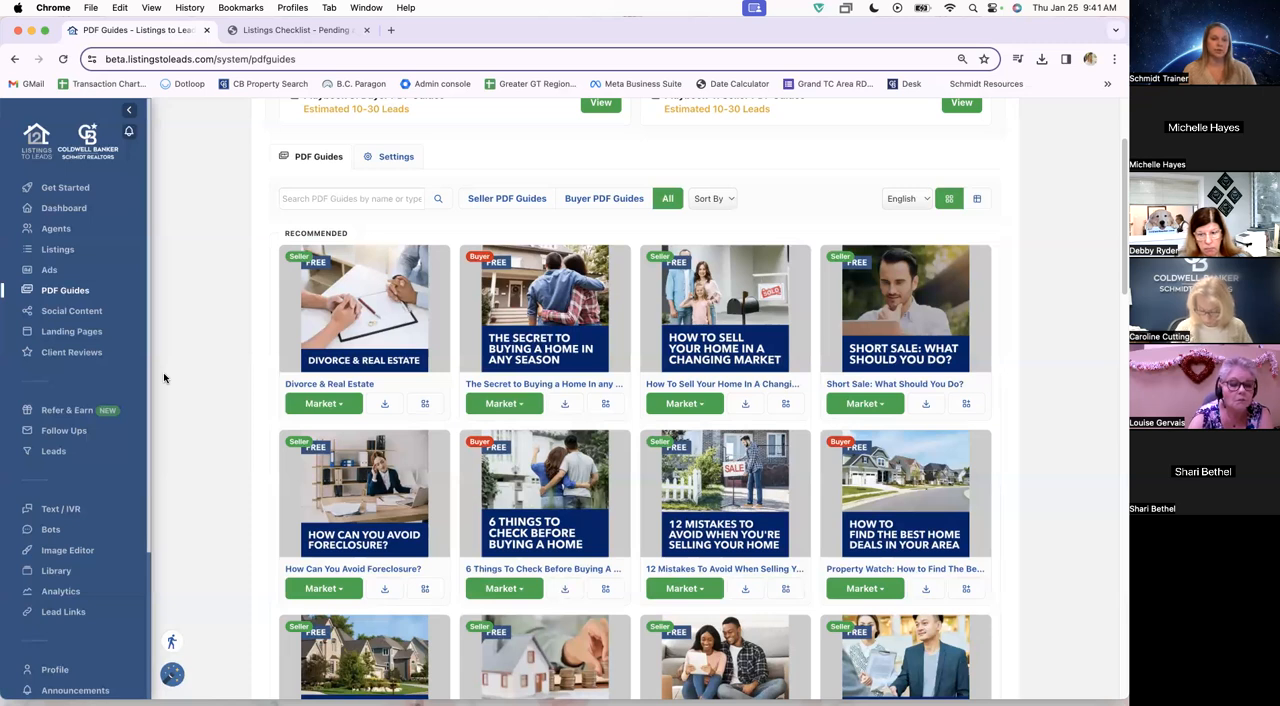
pyautogui.moveTo(236, 420)
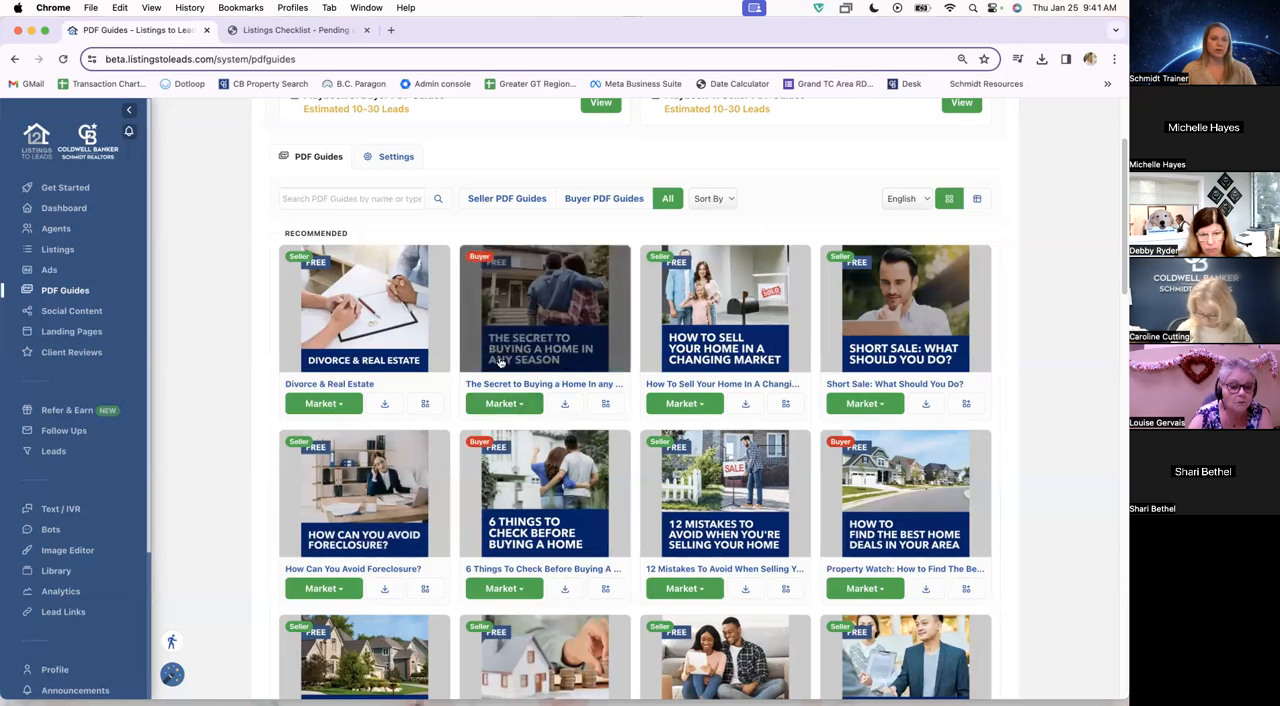
pyautogui.moveTo(564, 362)
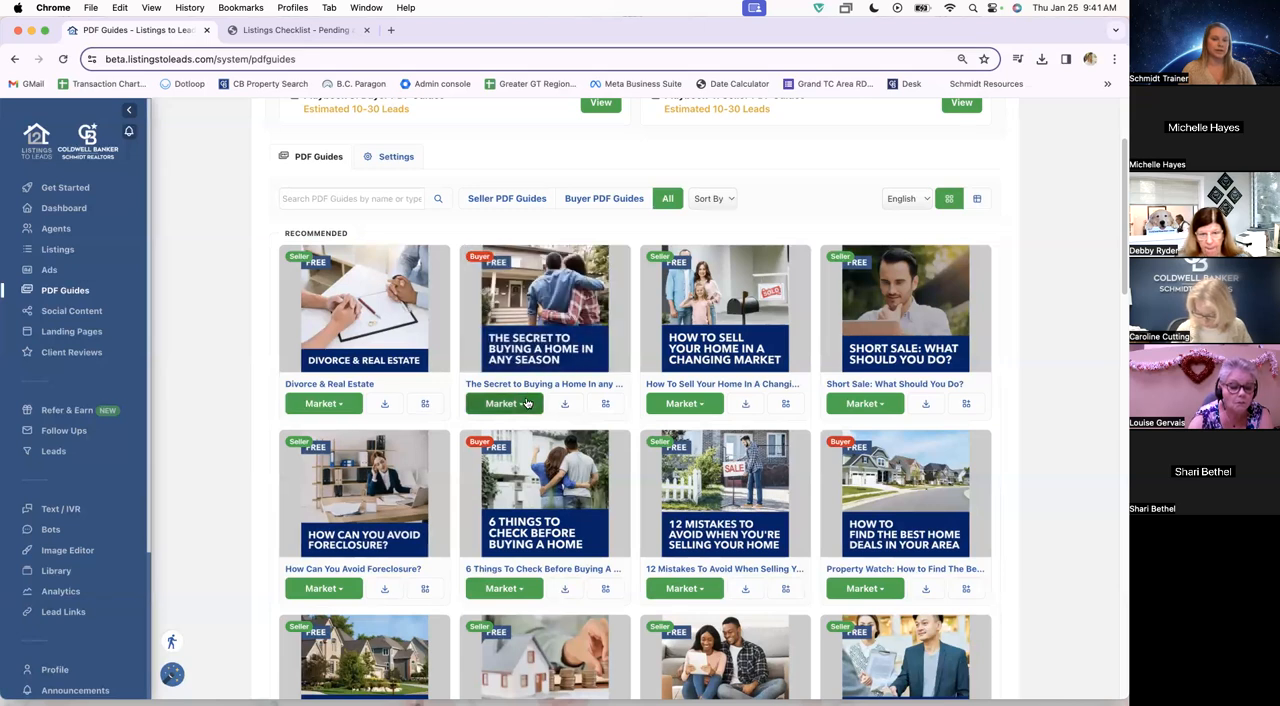
pyautogui.click(504, 404)
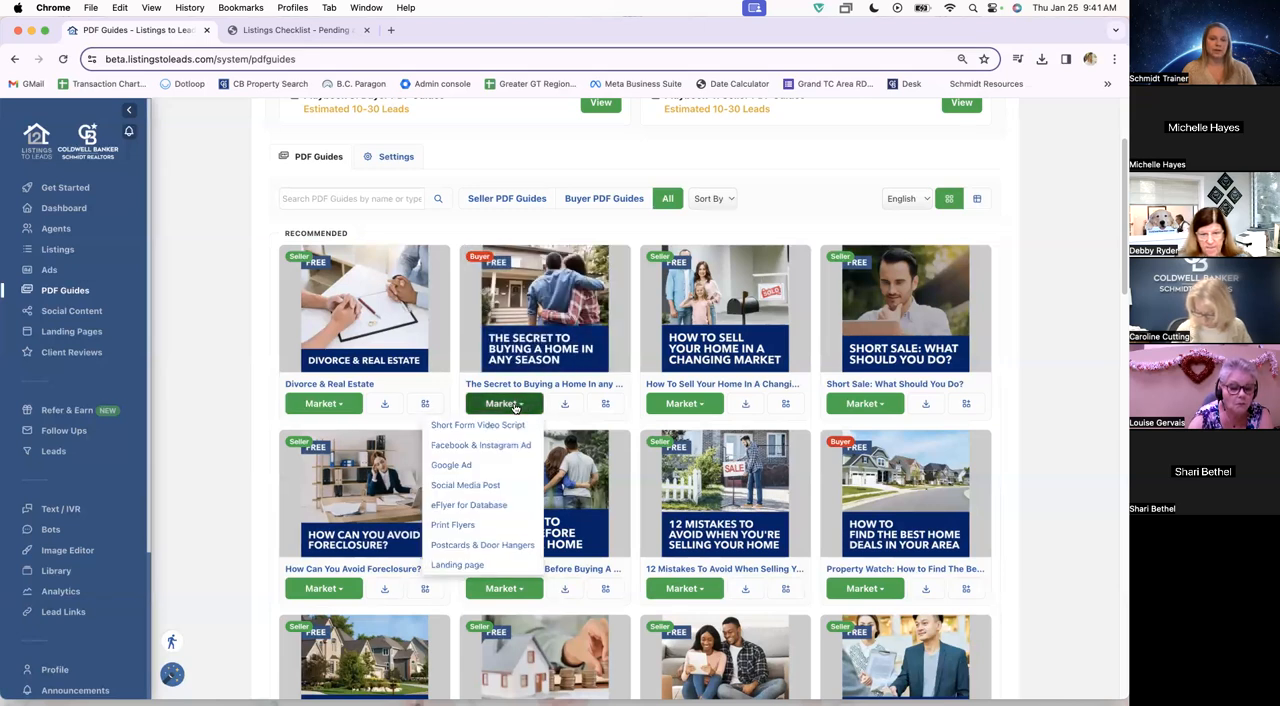
pyautogui.moveTo(468, 436)
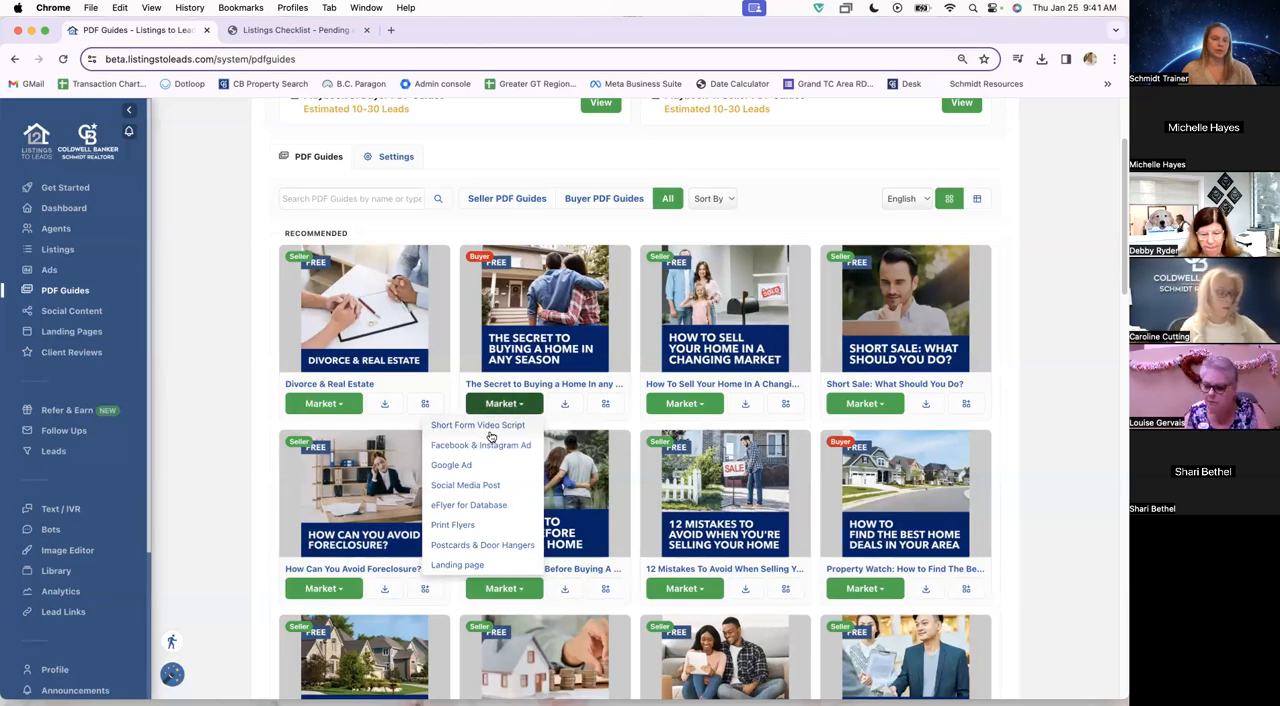
pyautogui.click(476, 424)
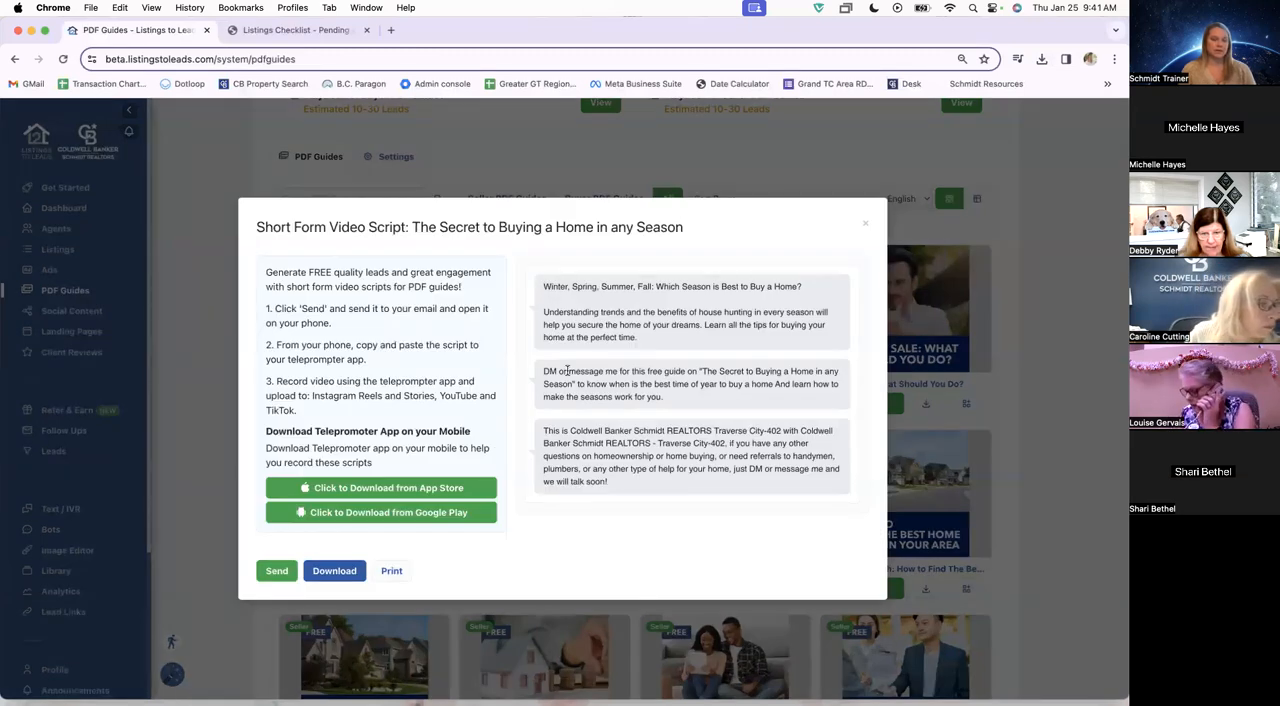
pyautogui.moveTo(596, 504)
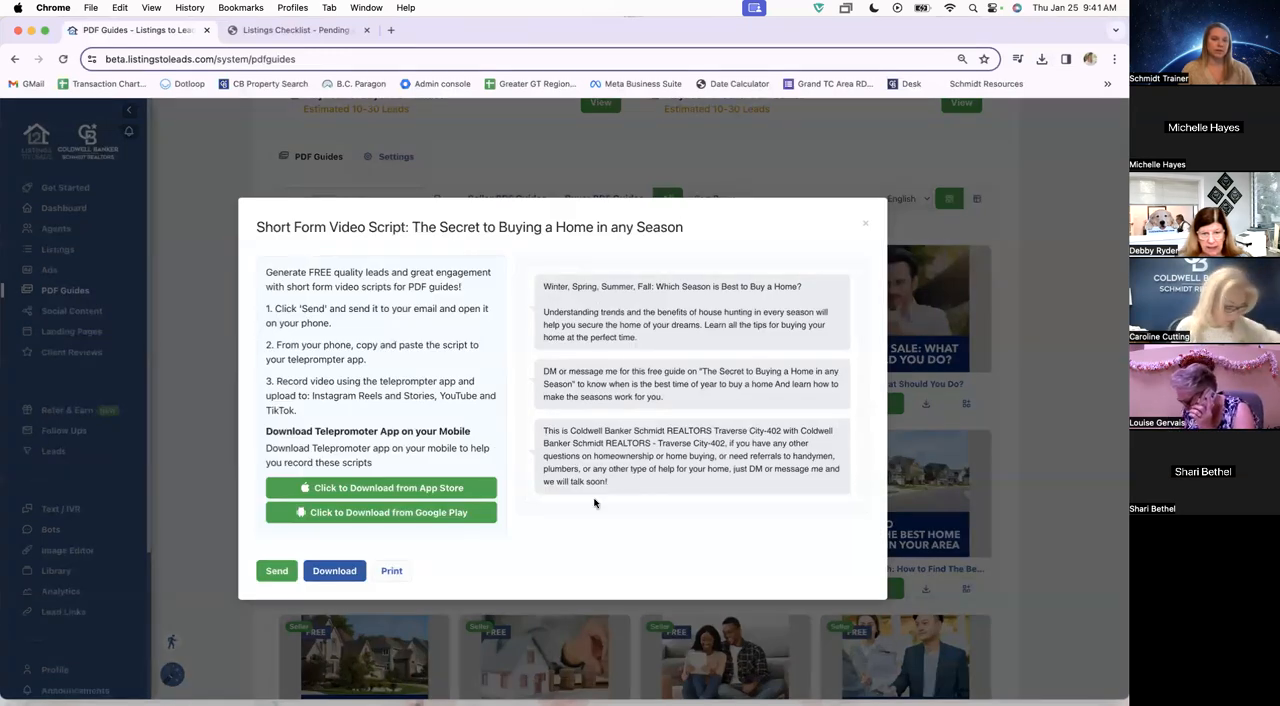
pyautogui.moveTo(668, 508)
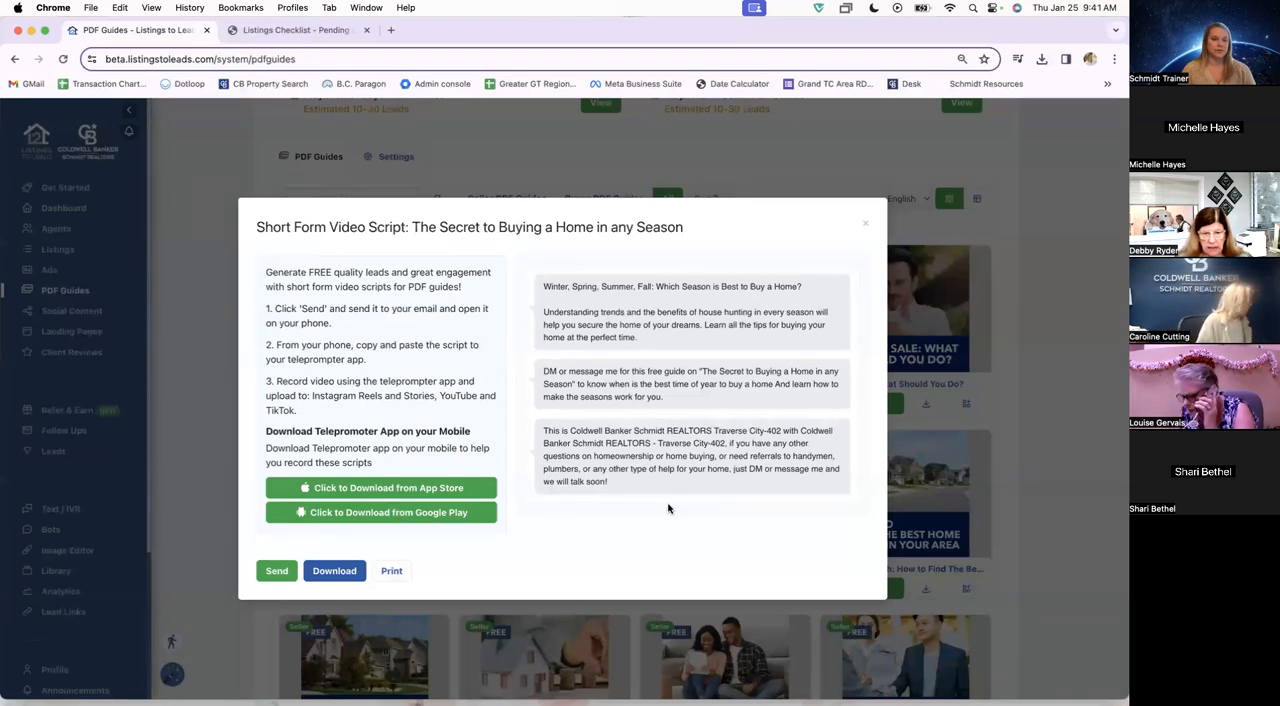
pyautogui.moveTo(724, 388)
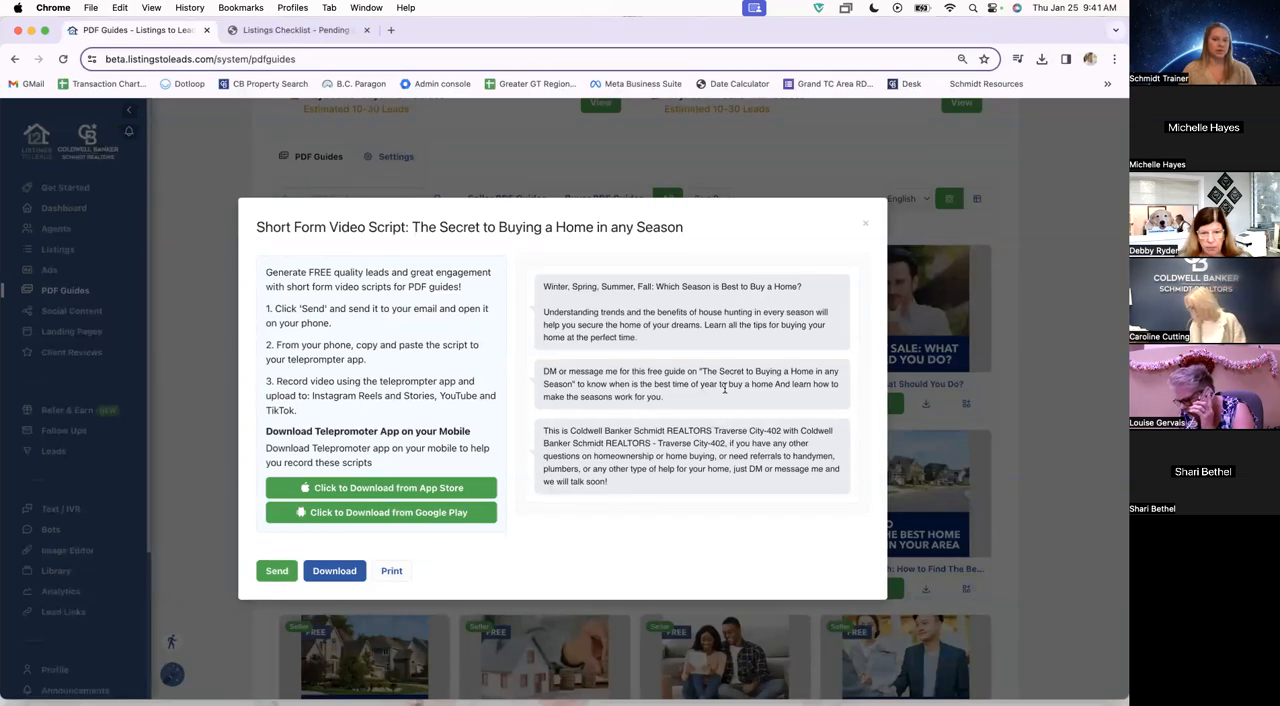
pyautogui.moveTo(604, 470)
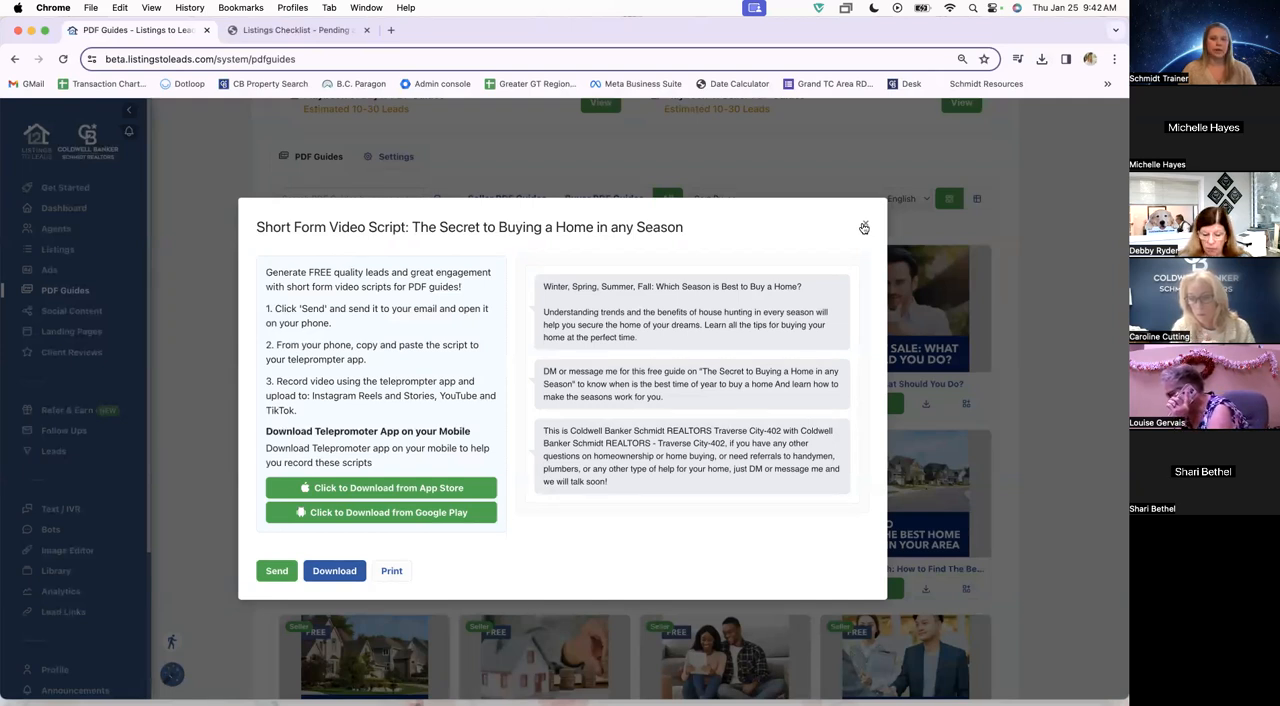
# Close the 'Secret to Buying a Home in any Season' video script window.
pyautogui.click(864, 228)
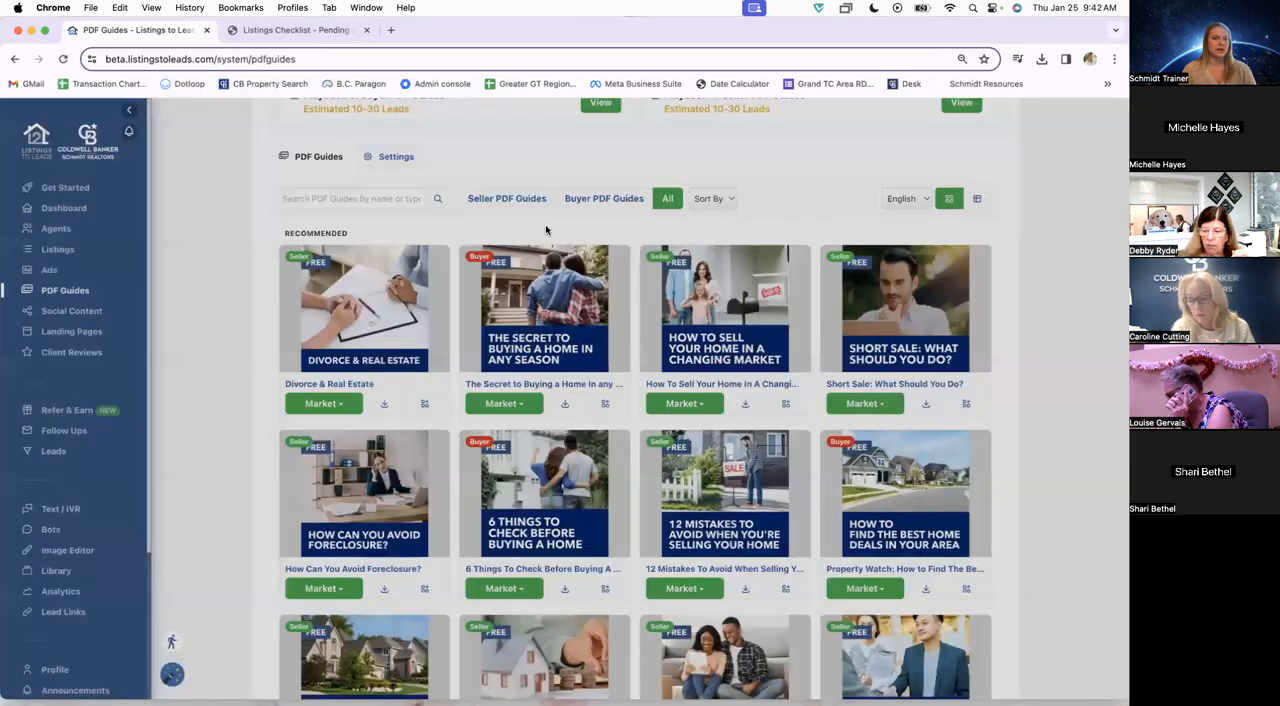
pyautogui.moveTo(212, 368)
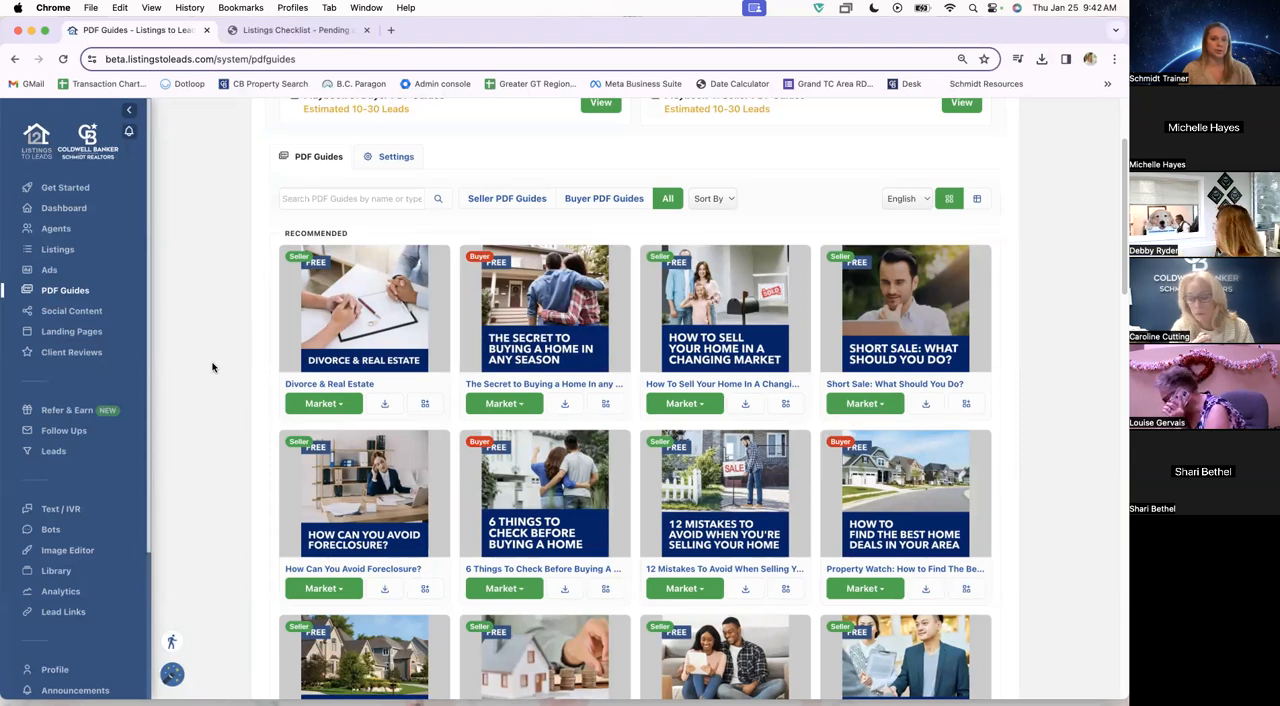
pyautogui.moveTo(162, 368)
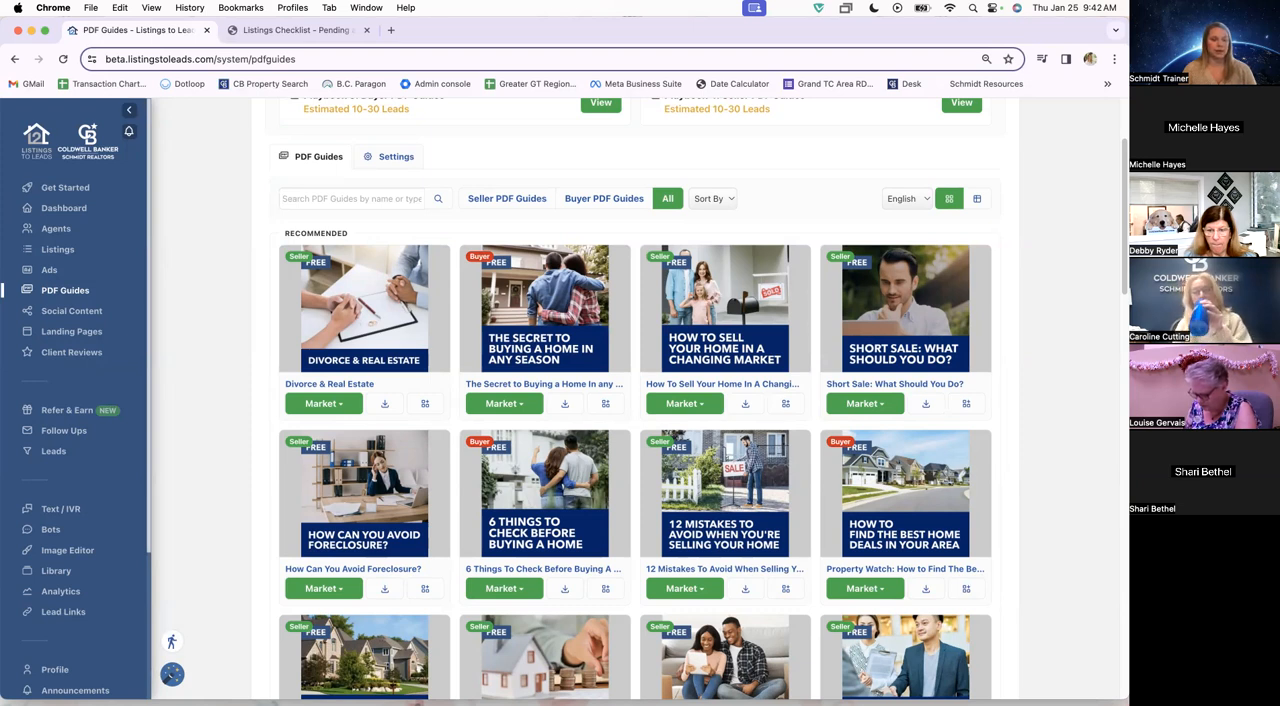
pyautogui.moveTo(220, 394)
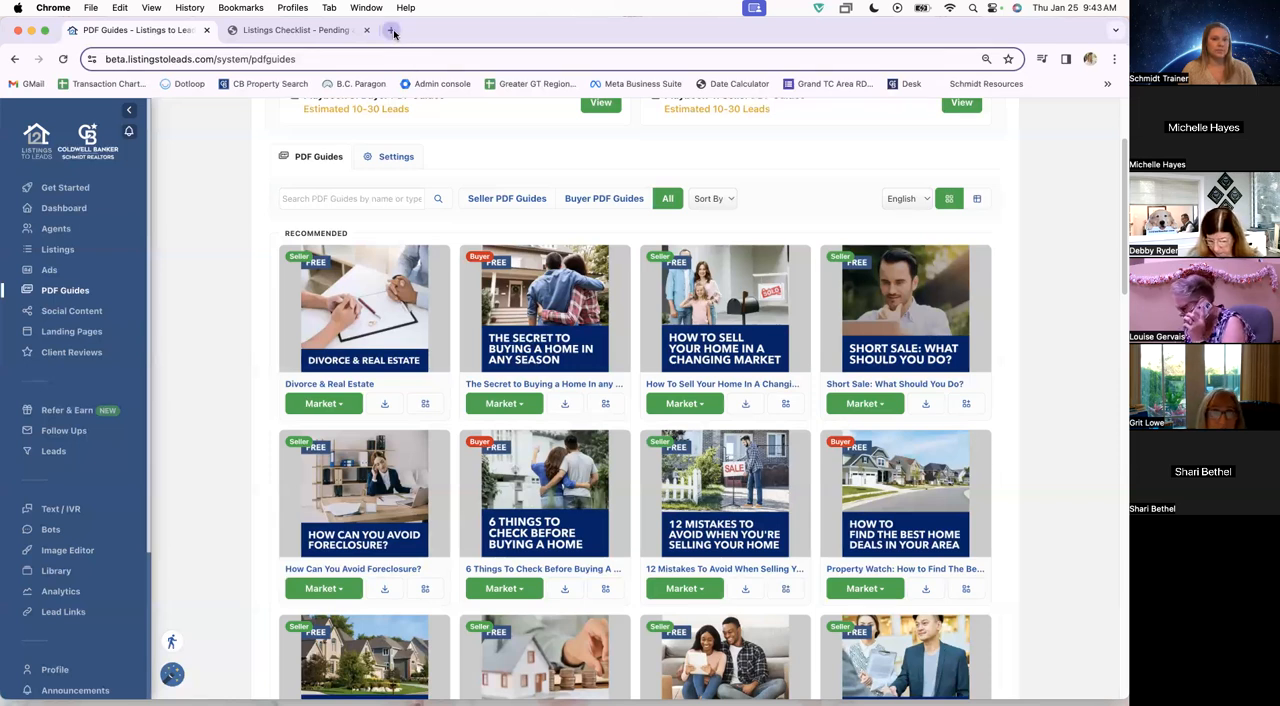
# In a new tab, go to the Desk bookmark and sign in to Coldwell Banker Desk.
pyautogui.click(390, 30)
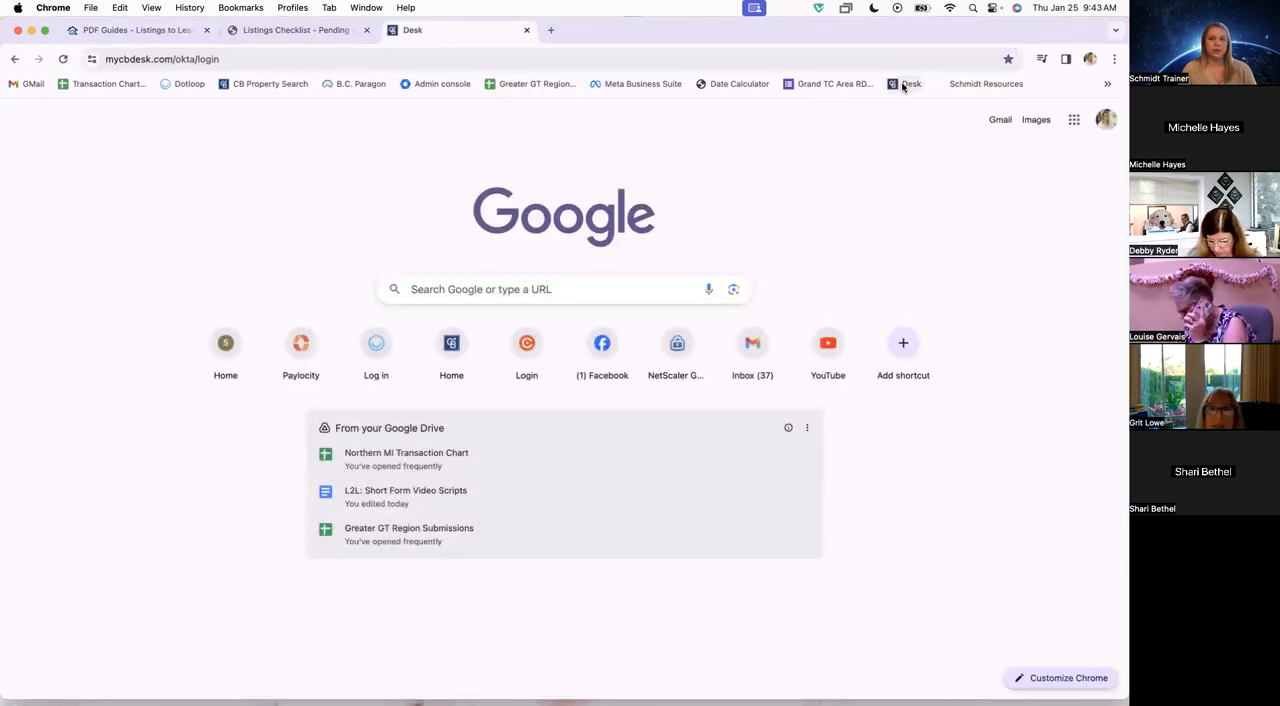
pyautogui.click(904, 84)
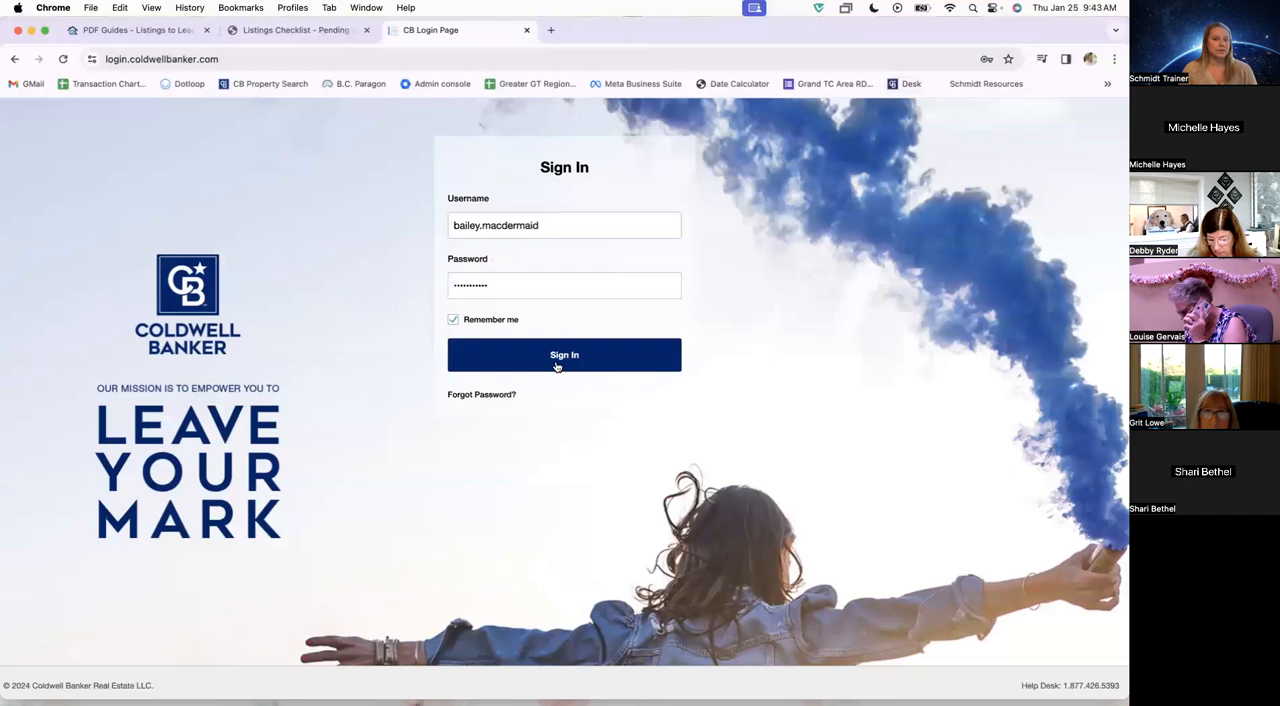
pyautogui.click(564, 356)
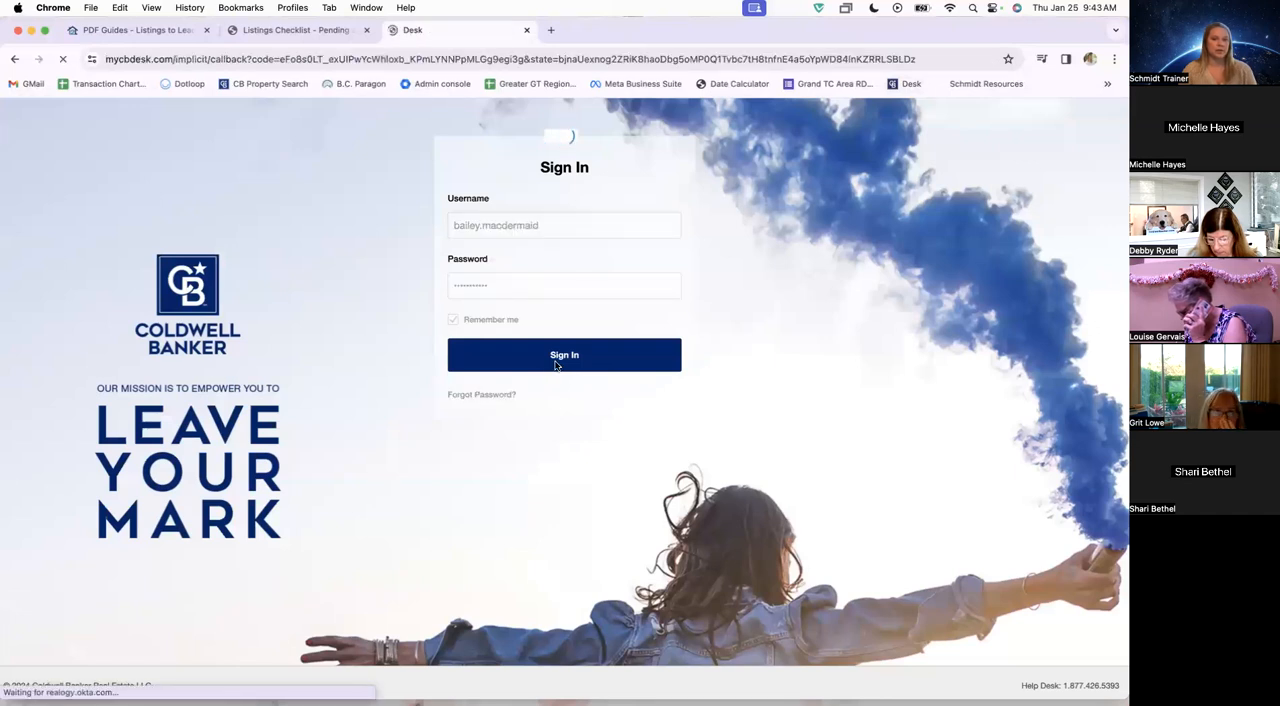
pyautogui.click(564, 356)
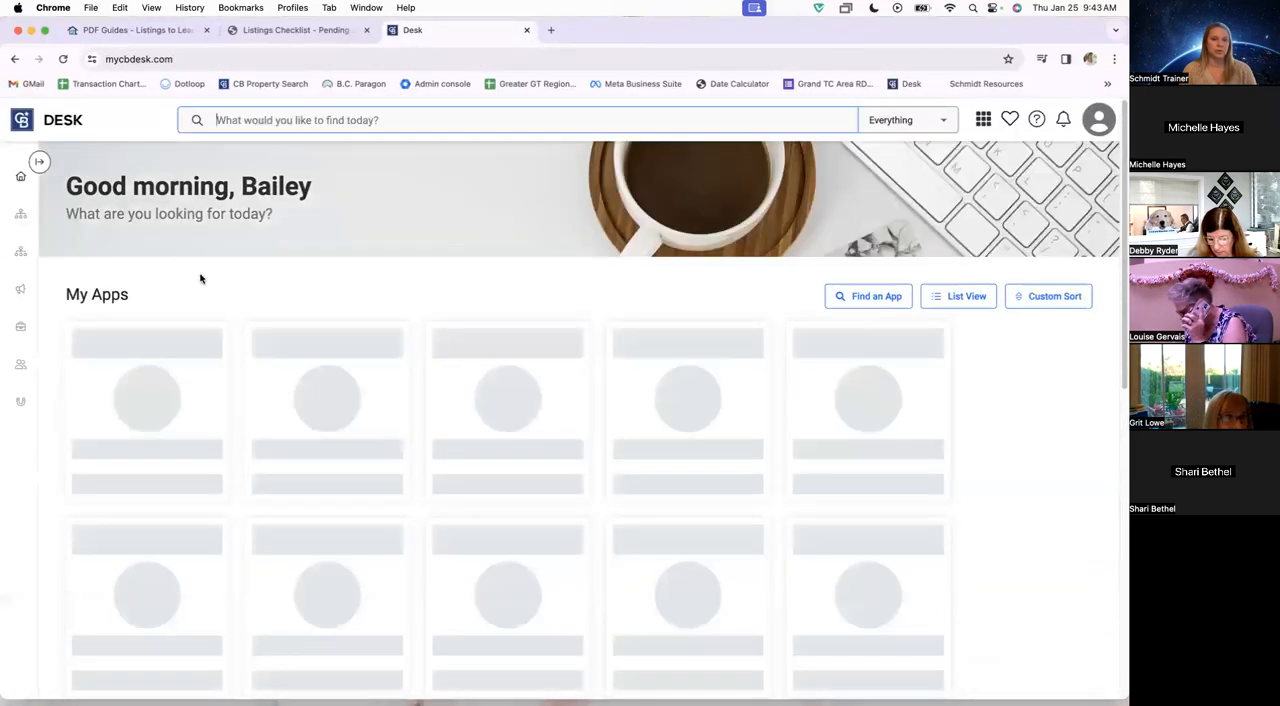
# Launch MoxiWorks from Desk and choose External Links from the profile avatar menu.
pyautogui.click(552, 30)
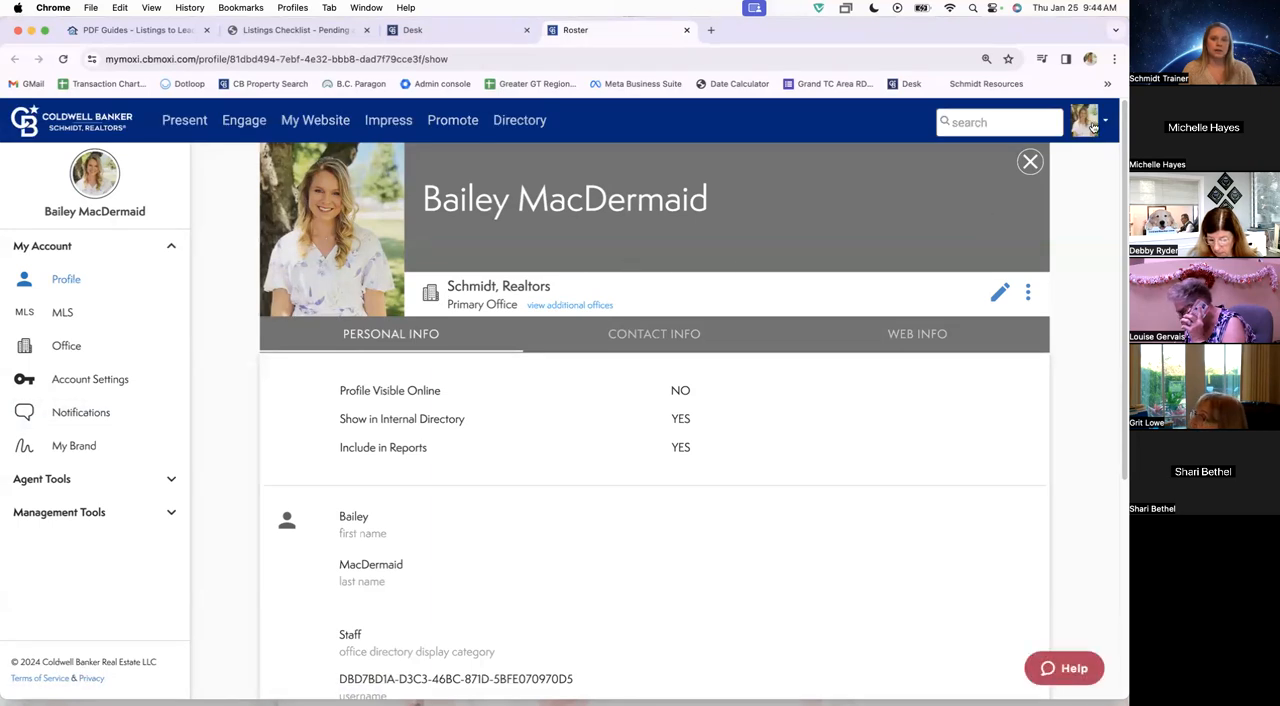
pyautogui.click(1084, 120)
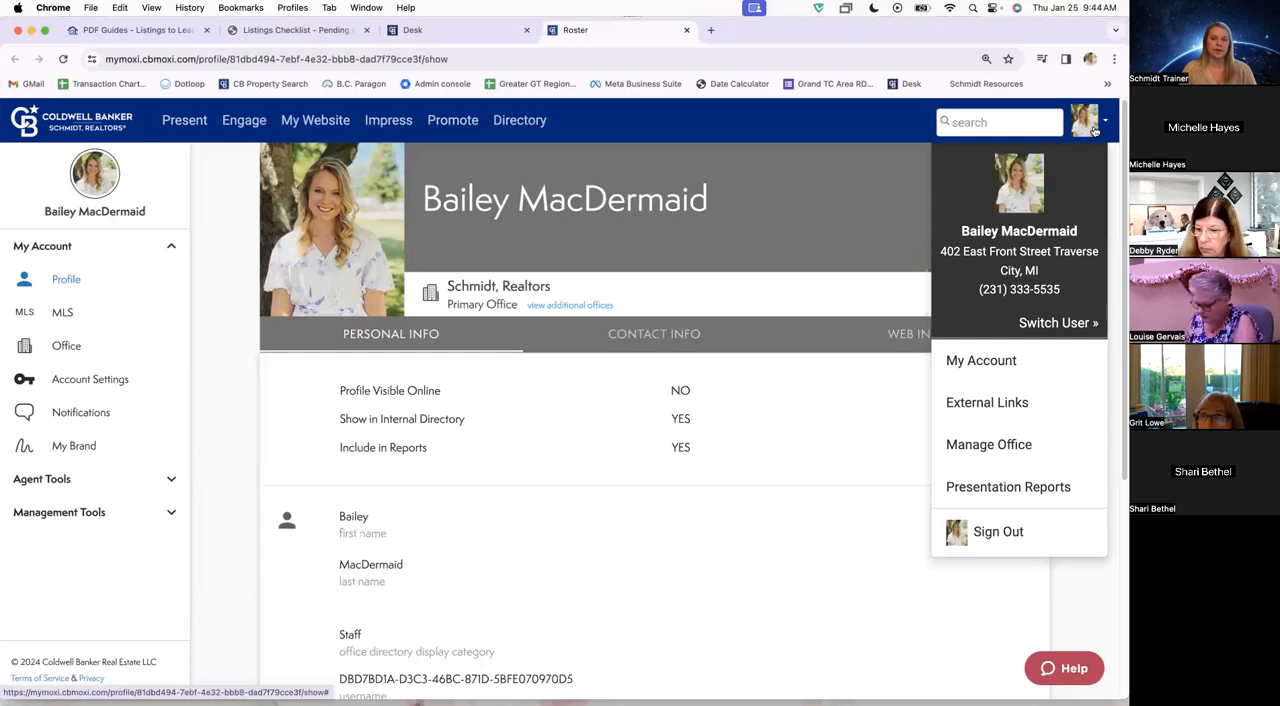
pyautogui.moveTo(988, 402)
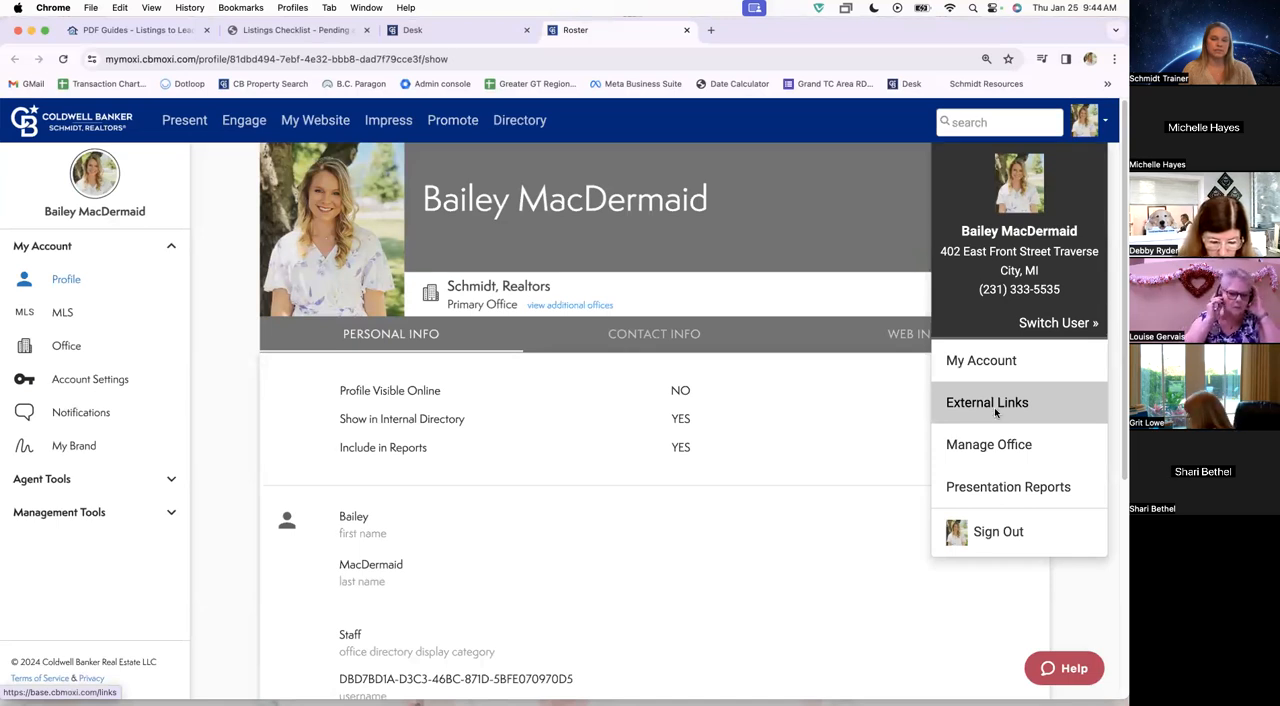
pyautogui.click(988, 402)
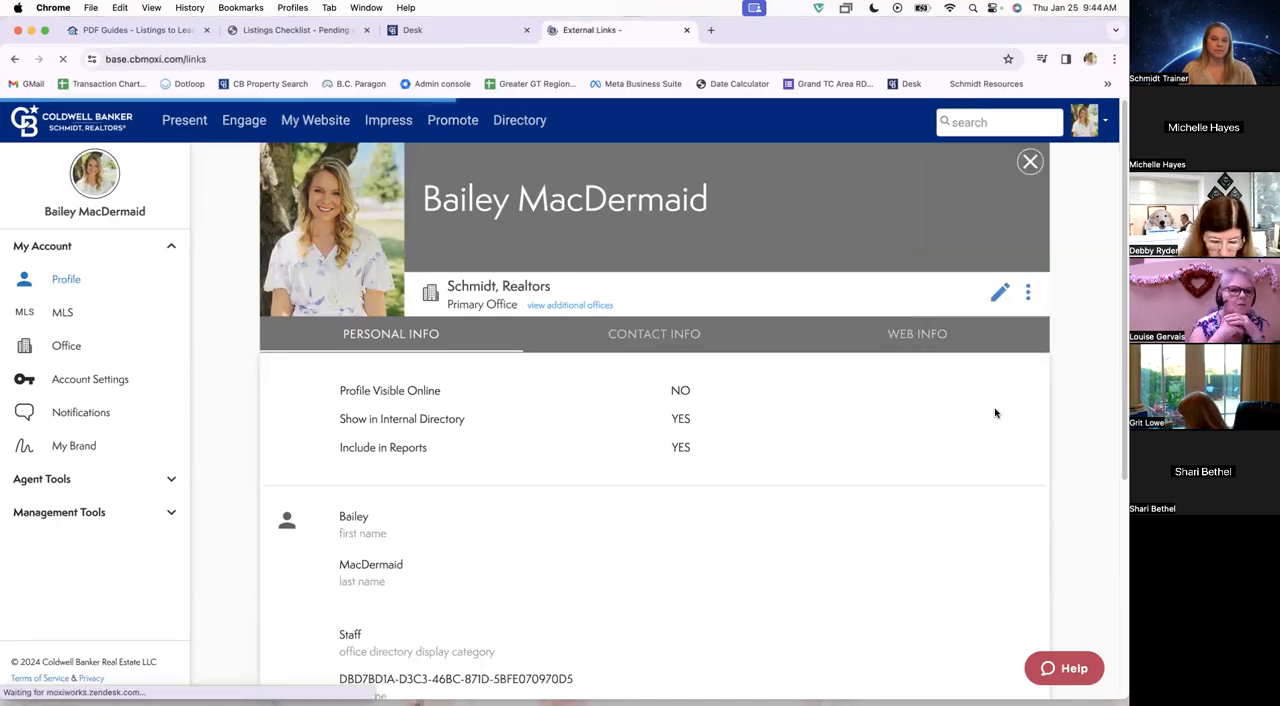
# Review the External Links list featuring Listings to Leads, then close the Desk tab.
pyautogui.click(1030, 160)
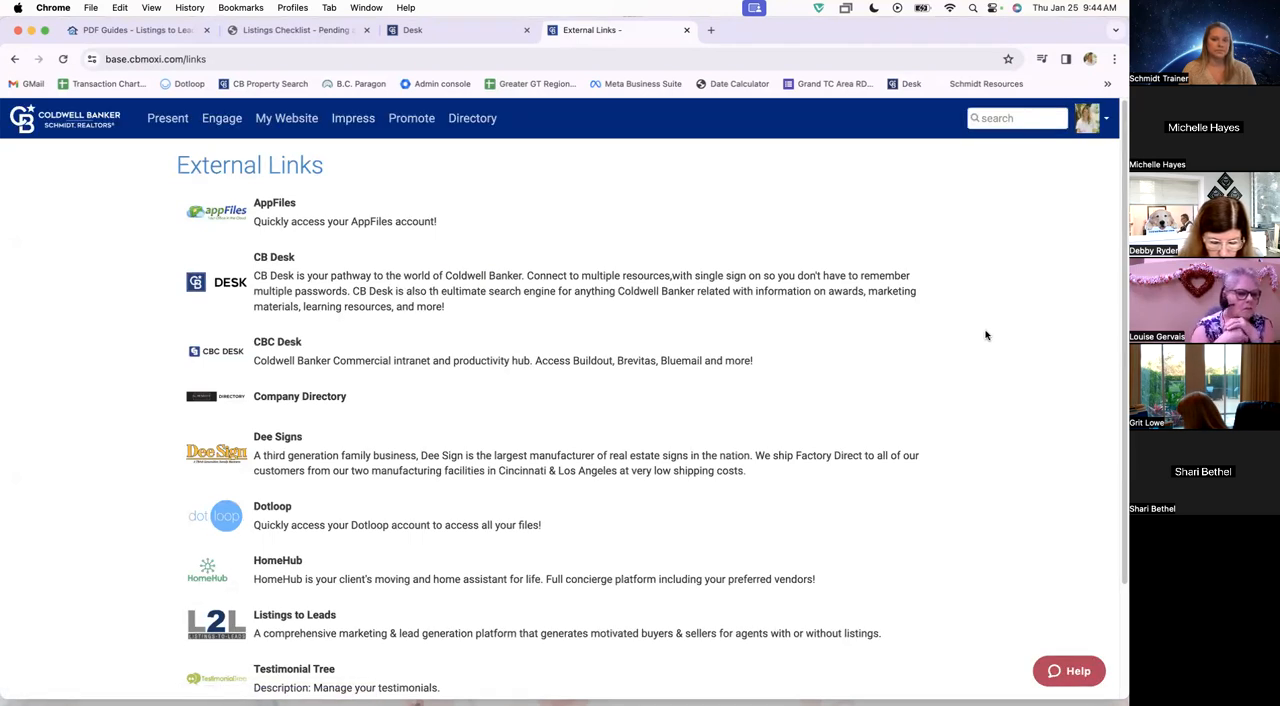
pyautogui.moveTo(1016, 252)
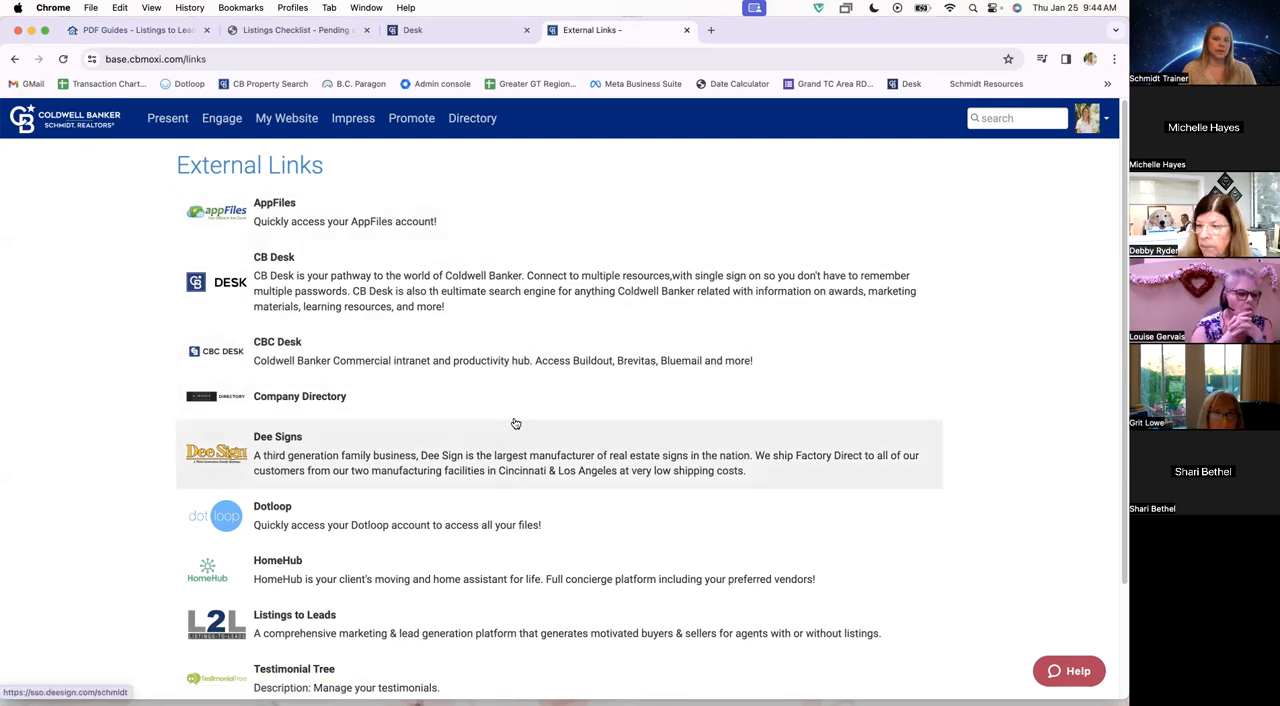
pyautogui.moveTo(270, 624)
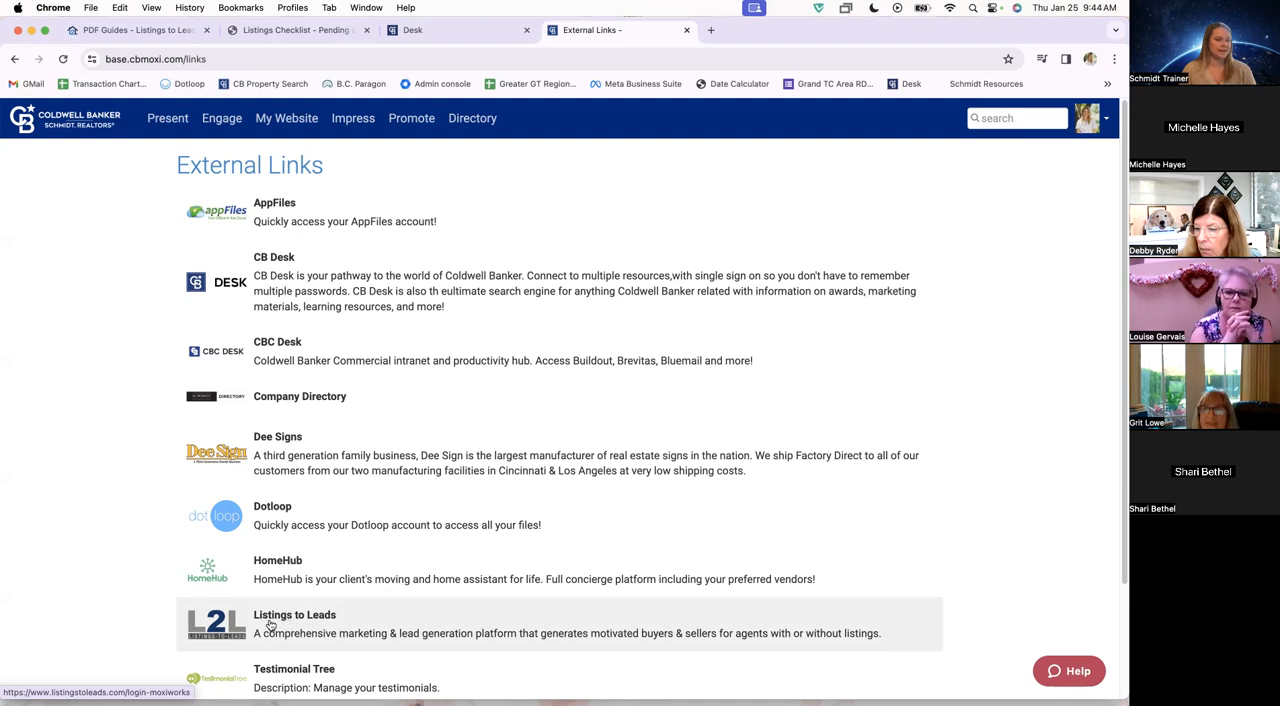
pyautogui.moveTo(298, 624)
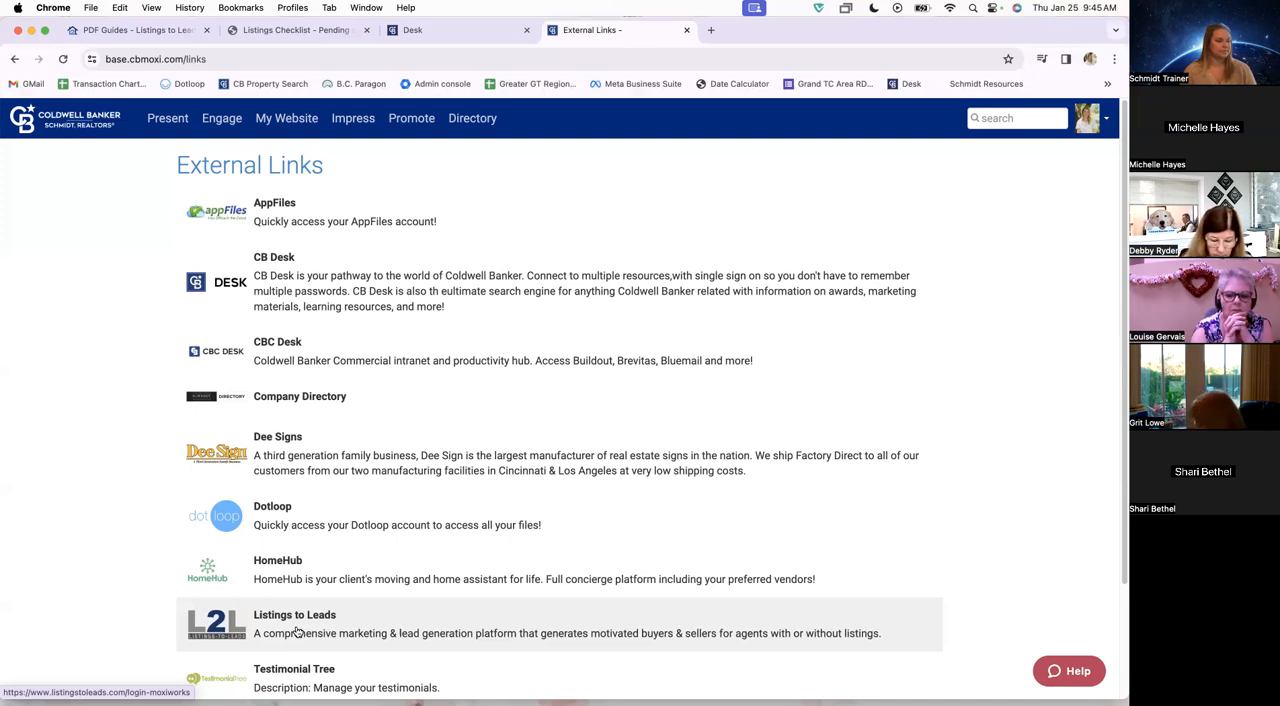
pyautogui.moveTo(98, 532)
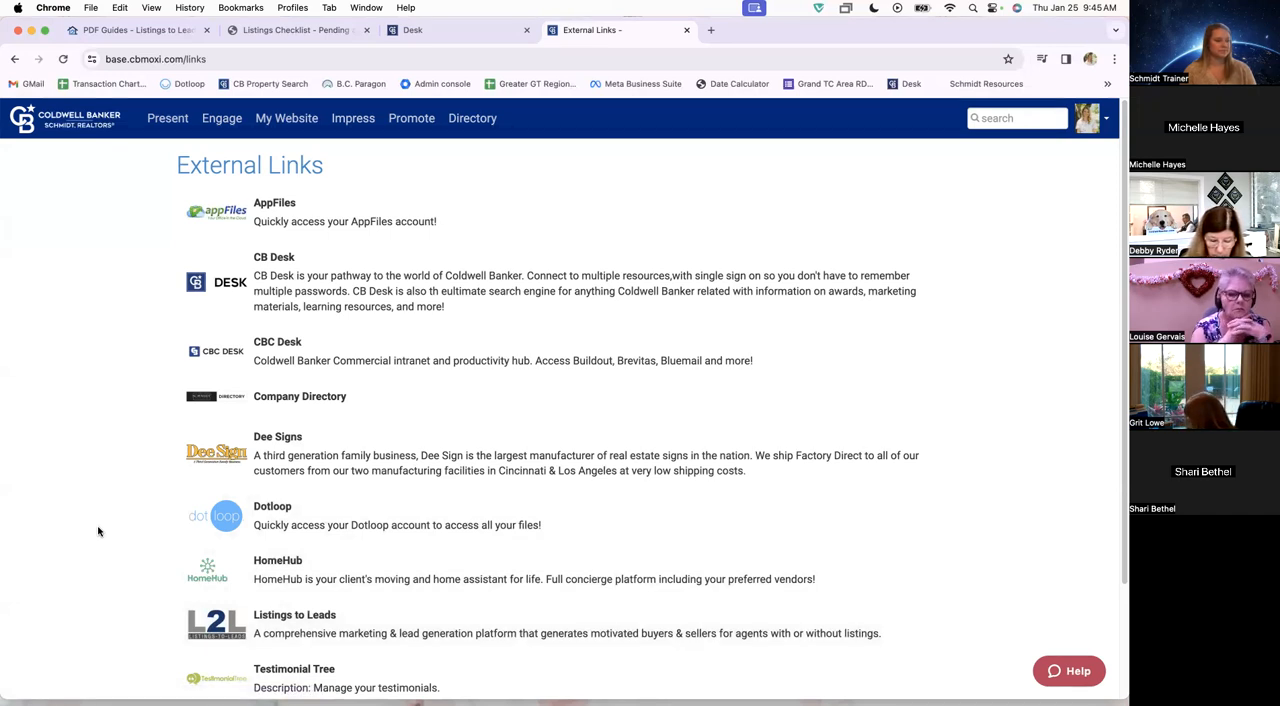
pyautogui.moveTo(108, 568)
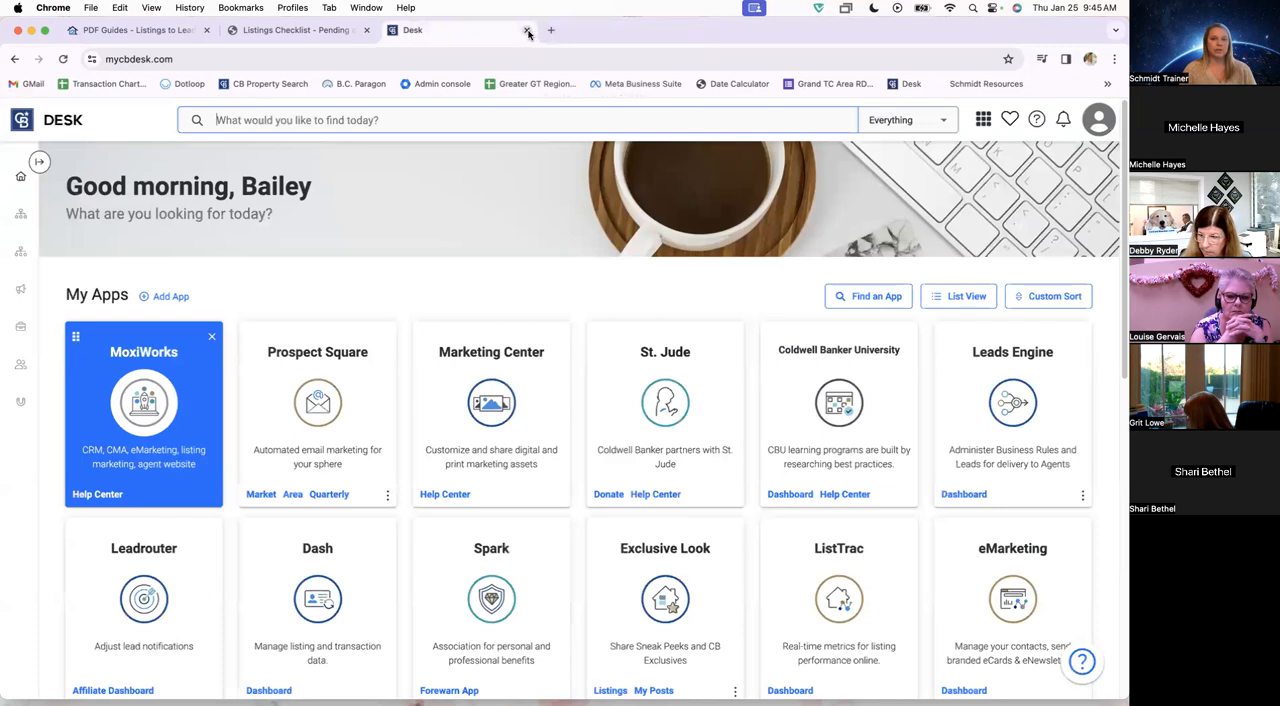
pyautogui.click(528, 30)
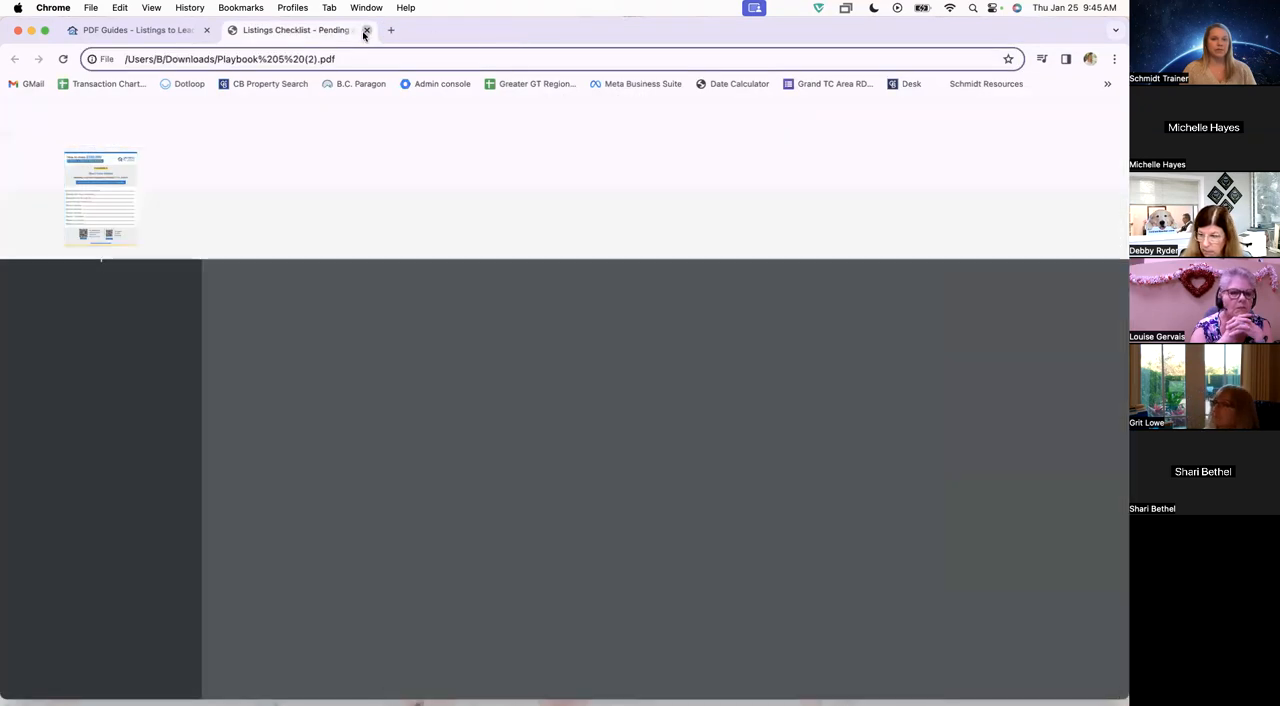